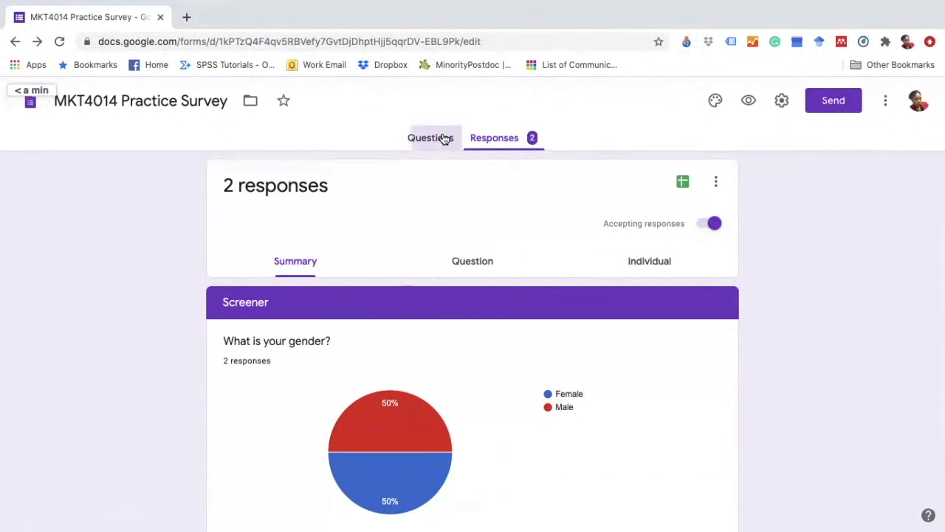
# Switch between the form's Questions and Responses tabs to review the responses summary
pyautogui.click(430, 138)
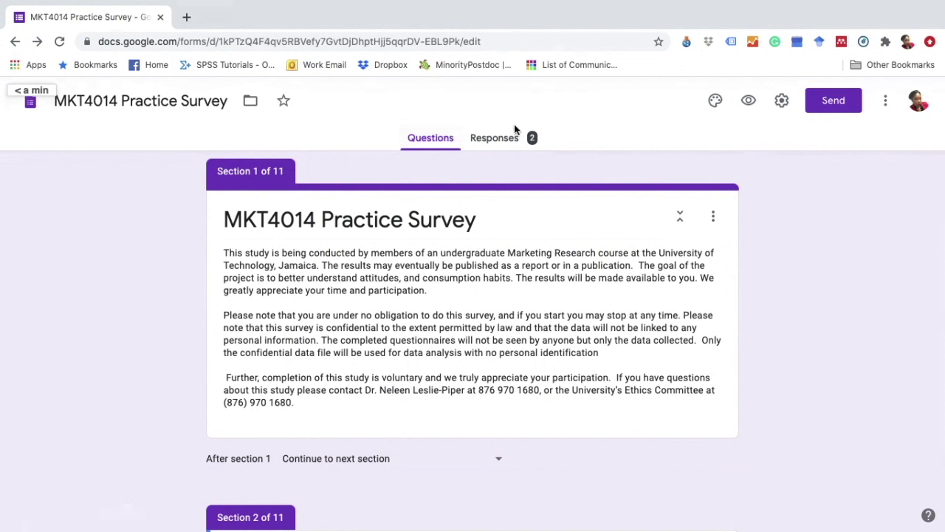
pyautogui.click(493, 137)
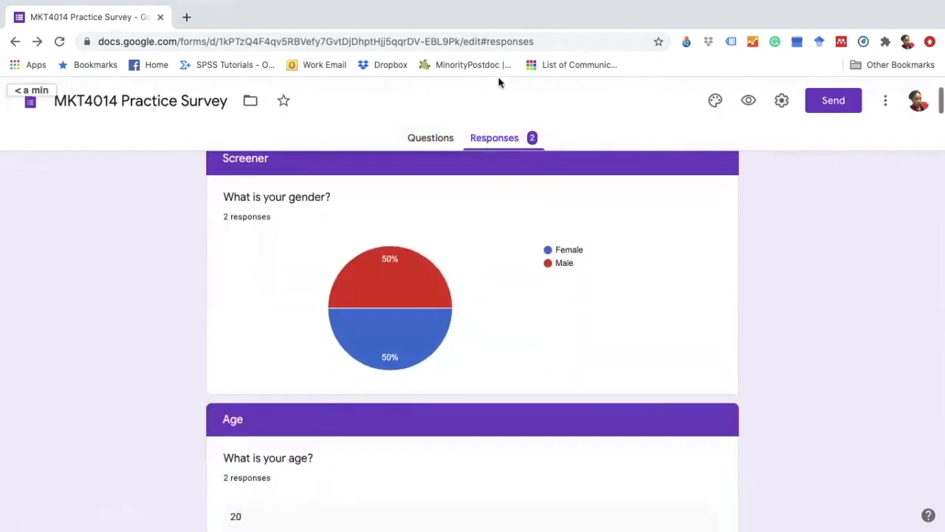
pyautogui.scroll(-3)
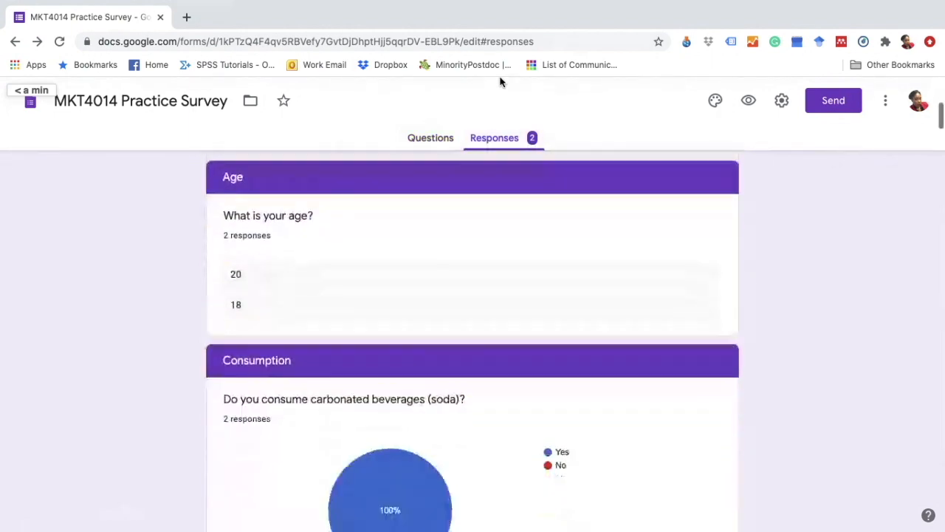
pyautogui.scroll(-3)
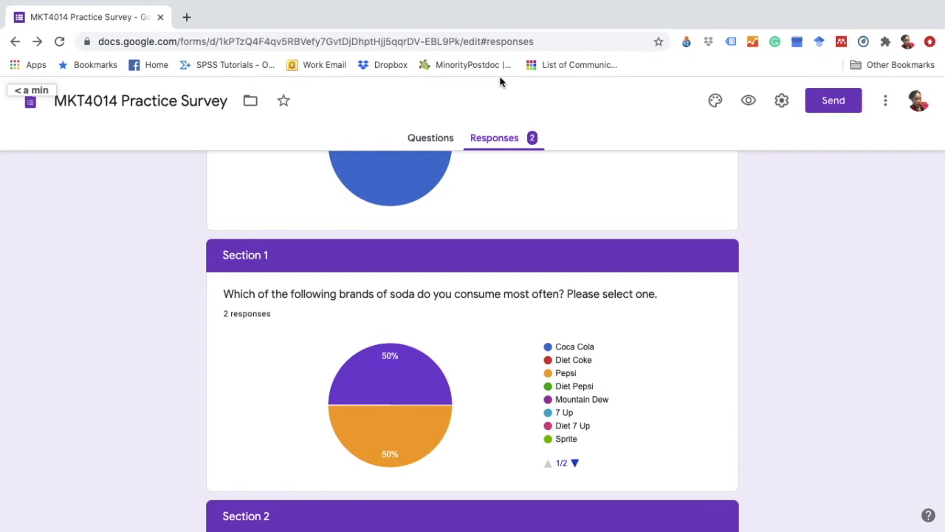
pyautogui.moveTo(162, 306)
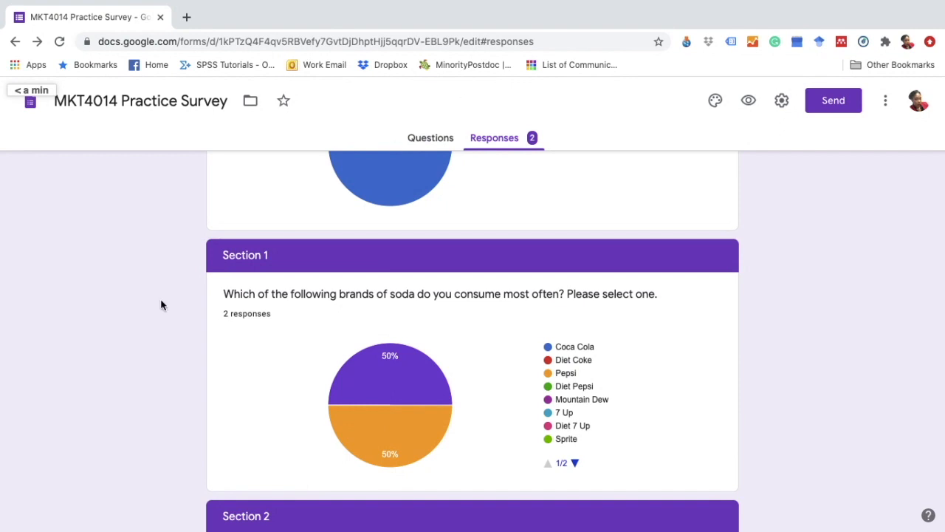
pyautogui.moveTo(553, 153)
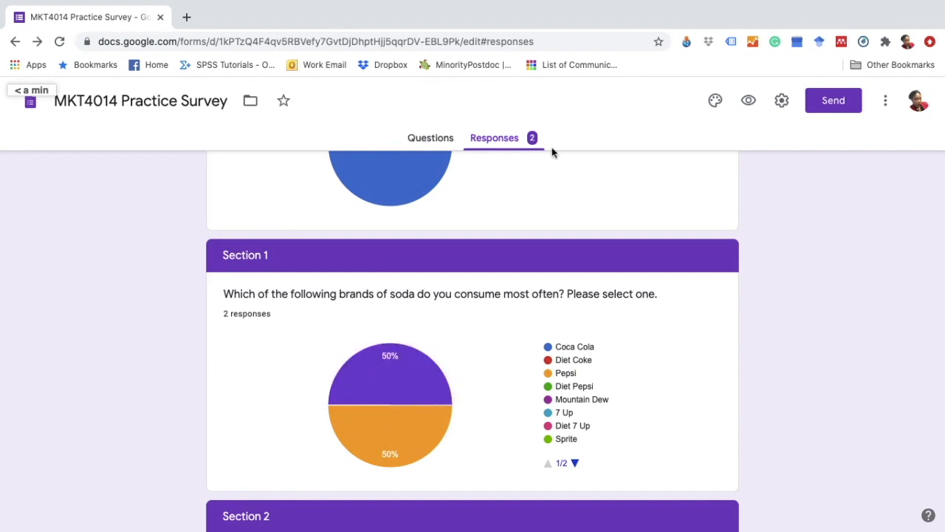
pyautogui.scroll(3)
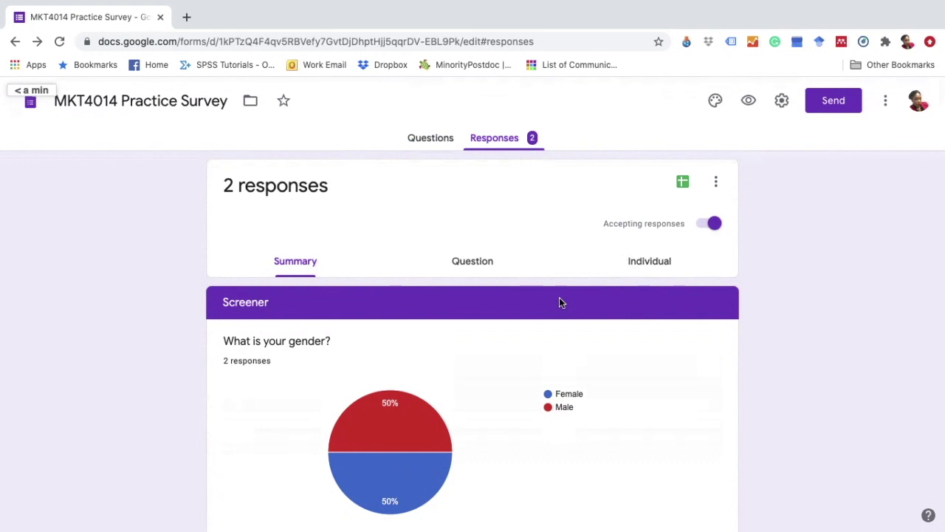
pyautogui.moveTo(537, 276)
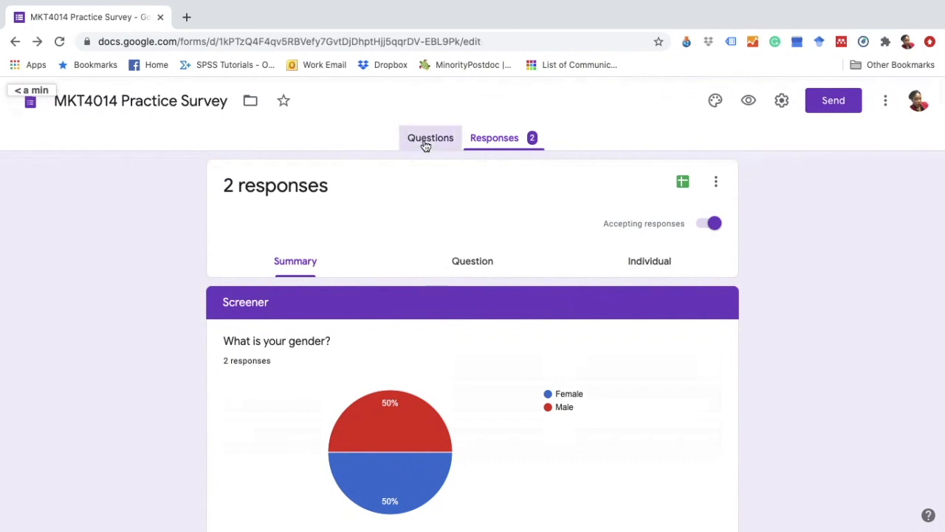
pyautogui.click(430, 137)
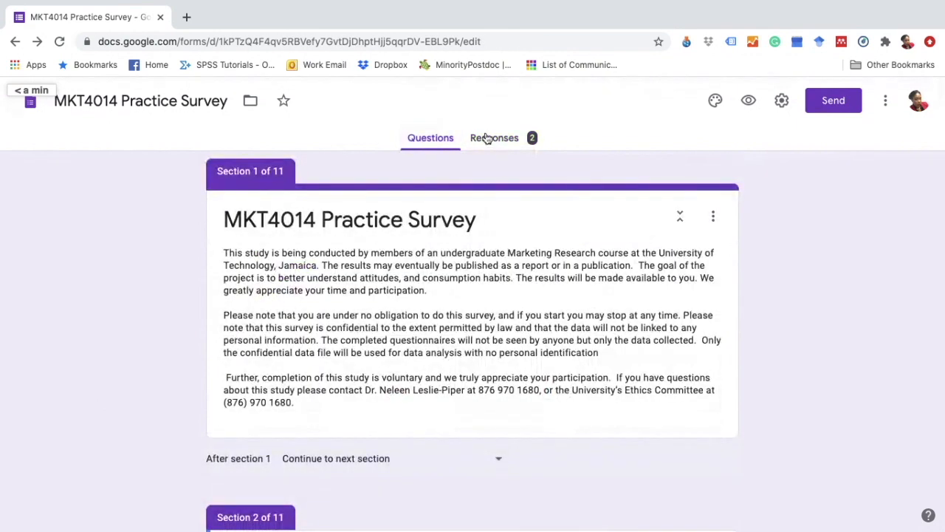
pyautogui.click(494, 138)
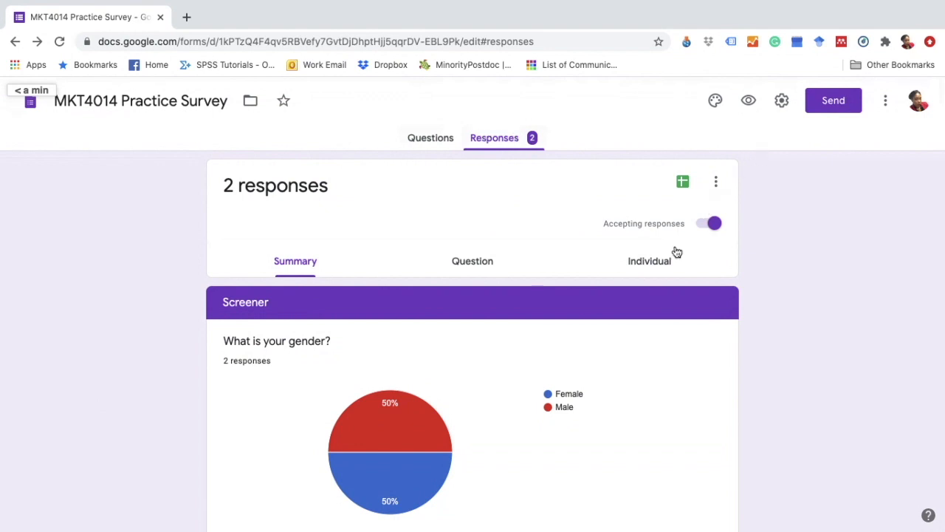
pyautogui.moveTo(716, 182)
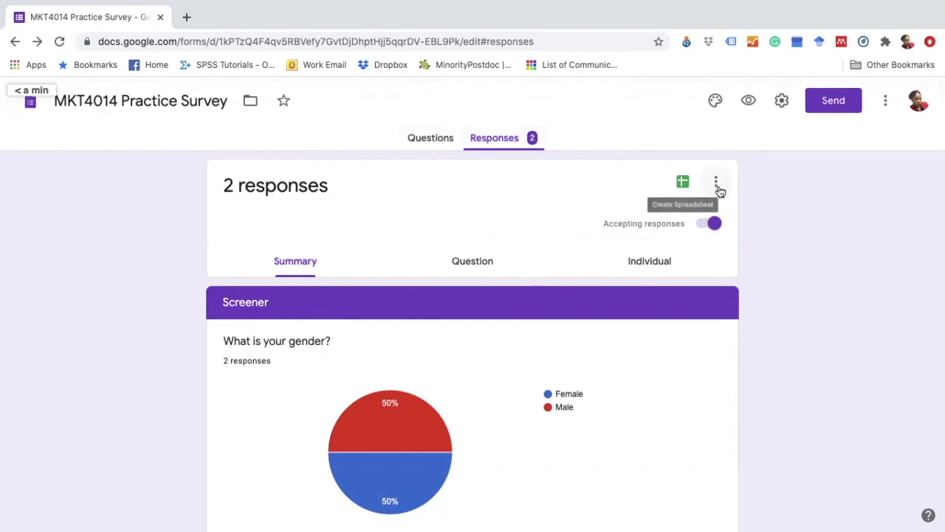
pyautogui.moveTo(748, 383)
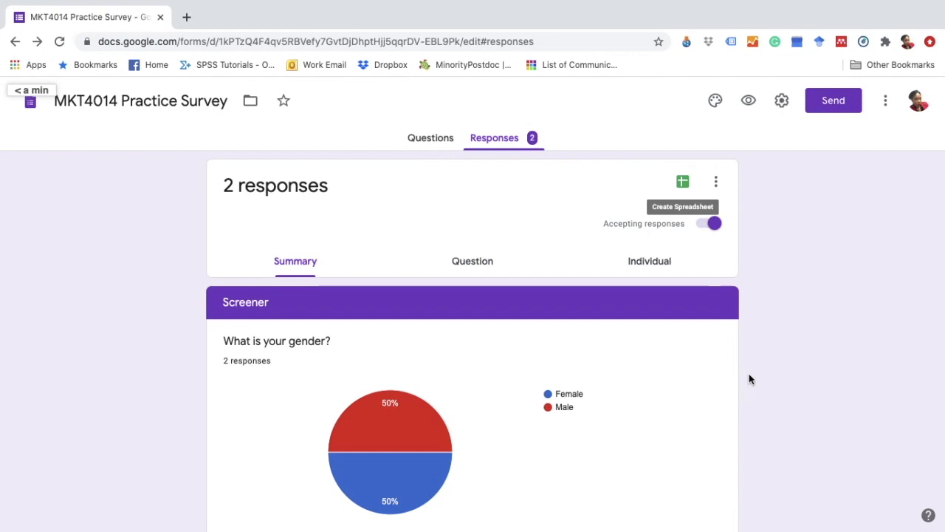
pyautogui.moveTo(716, 182)
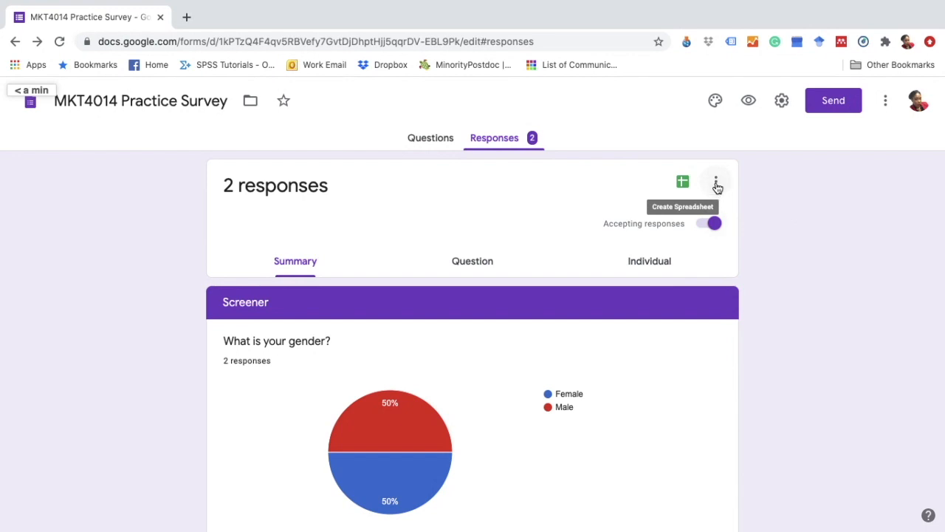
# Download the responses as a CSV file into the Downloads folder
pyautogui.click(716, 182)
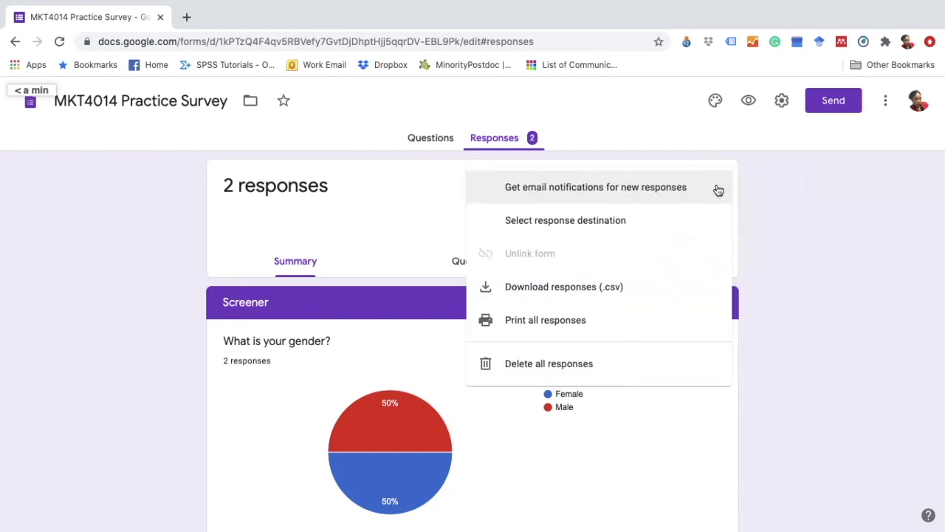
pyautogui.moveTo(652, 325)
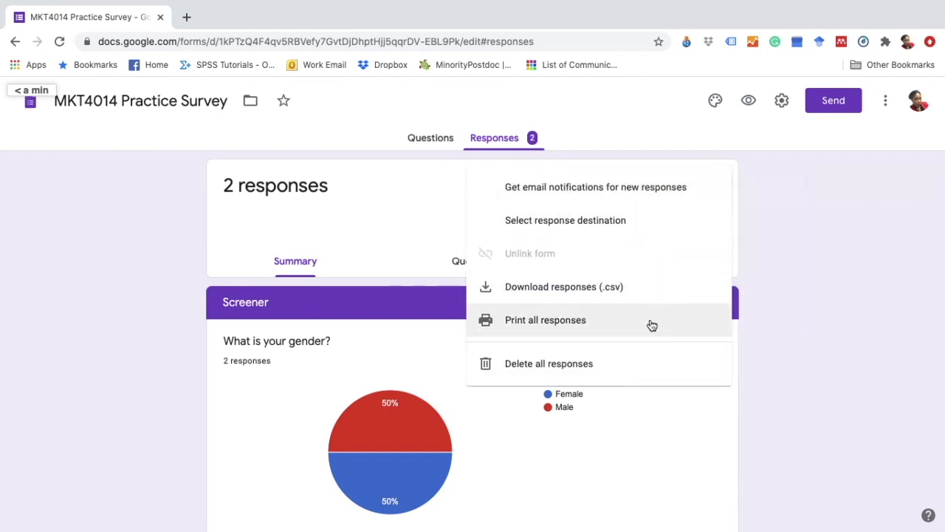
pyautogui.moveTo(647, 287)
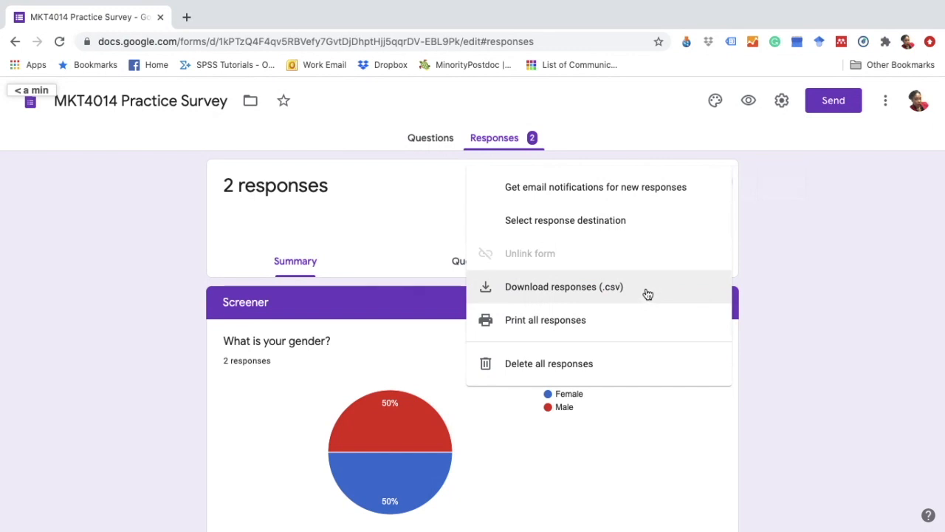
pyautogui.click(563, 287)
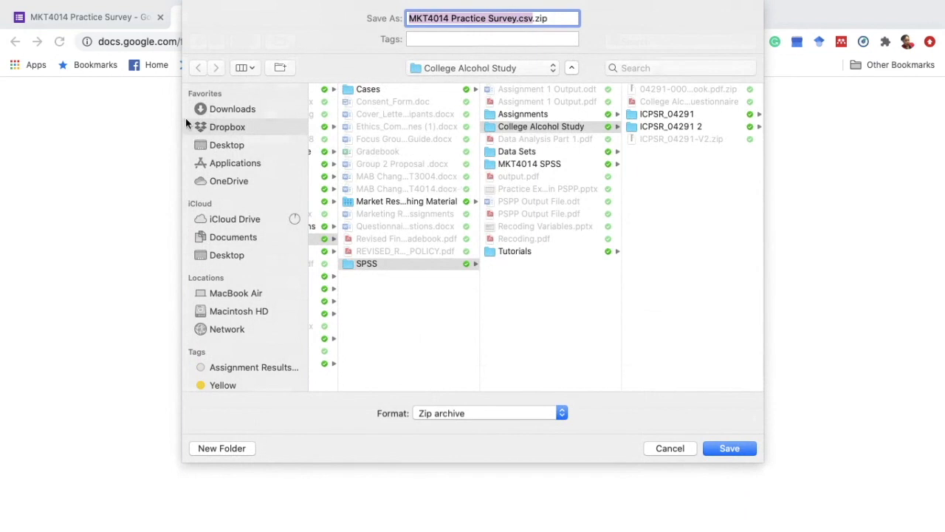
pyautogui.click(232, 109)
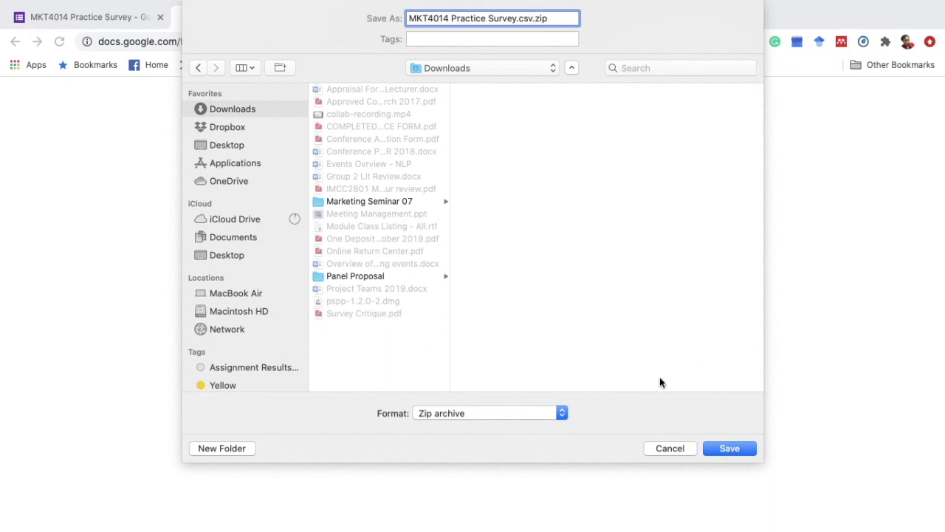
pyautogui.click(729, 449)
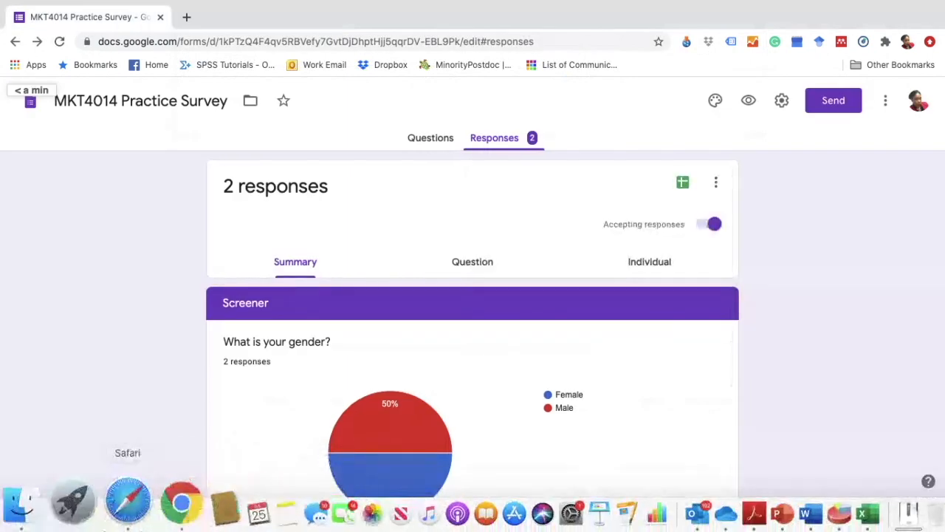
pyautogui.moveTo(809, 510)
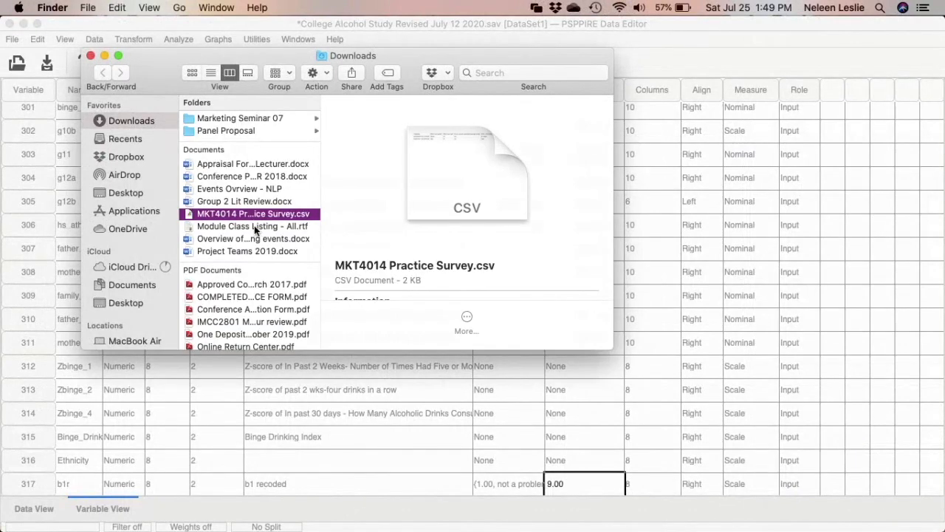
# Open MKT4014 Practice Survey.csv from Downloads with Microsoft Excel via Open With
pyautogui.click(255, 214)
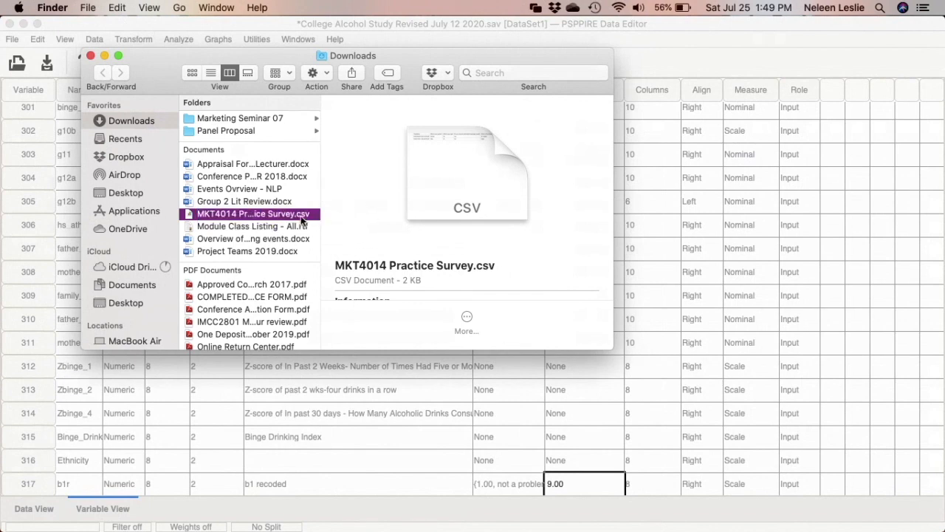
pyautogui.rightClick(254, 213)
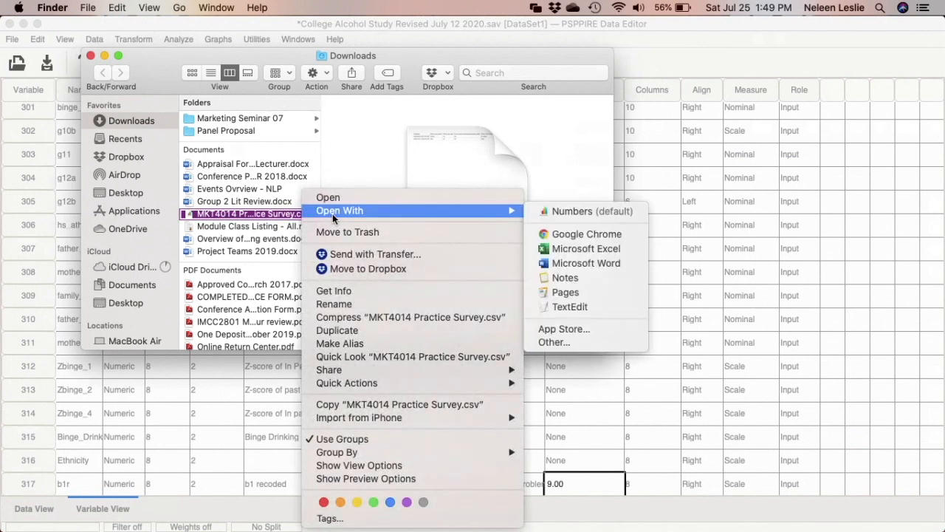
pyautogui.moveTo(587, 233)
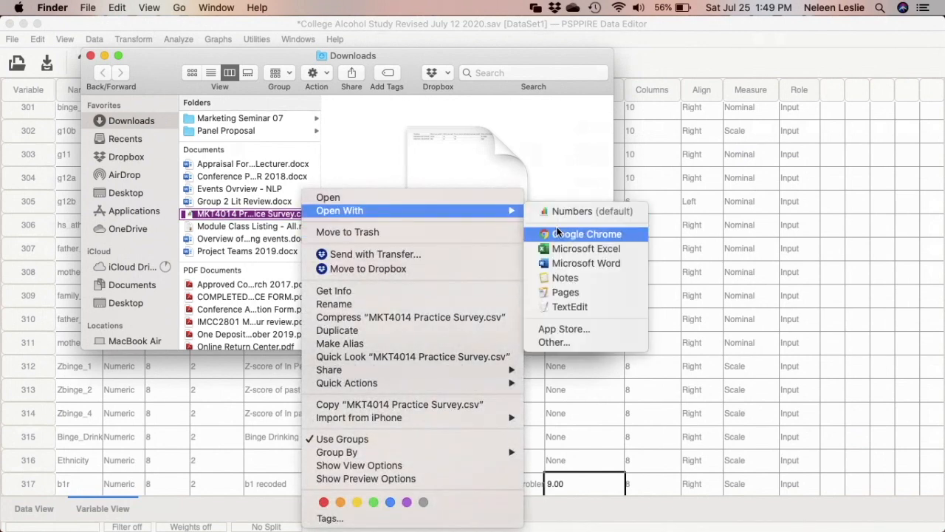
pyautogui.moveTo(585, 248)
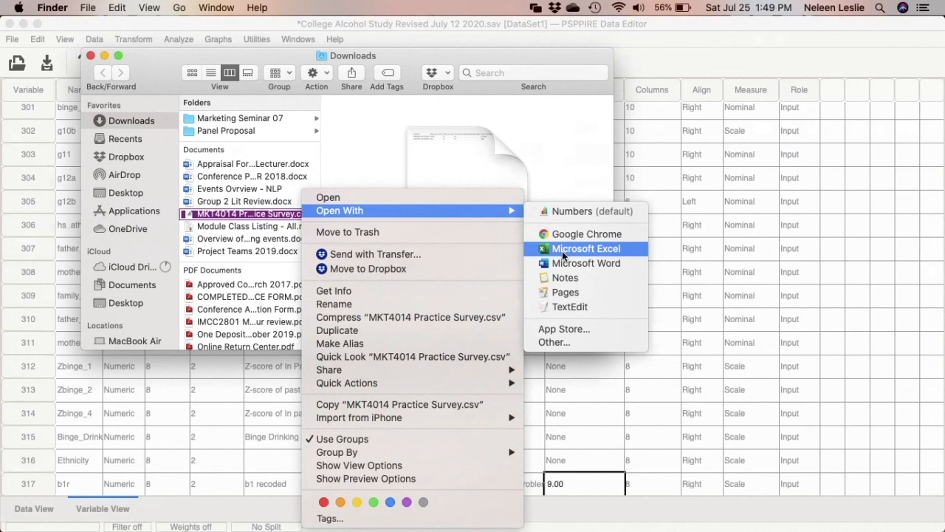
pyautogui.click(586, 249)
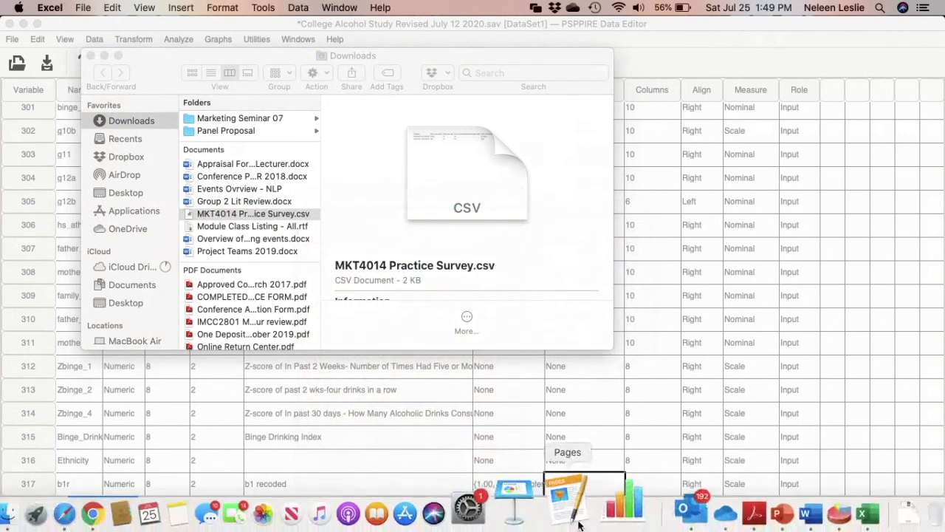
pyautogui.moveTo(809, 502)
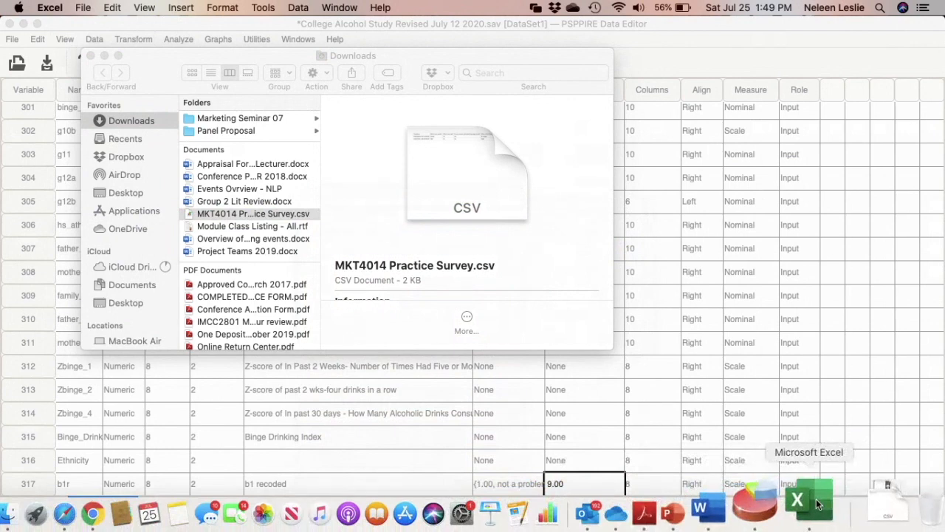
# Make the survey spreadsheet full-screen, scan across the question columns, and select row 1
pyautogui.doubleClick(255, 214)
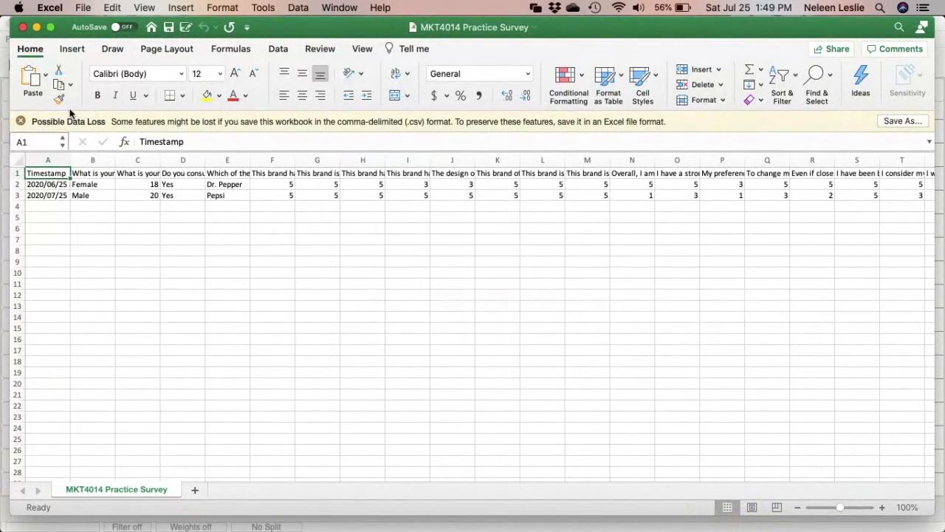
pyautogui.click(21, 121)
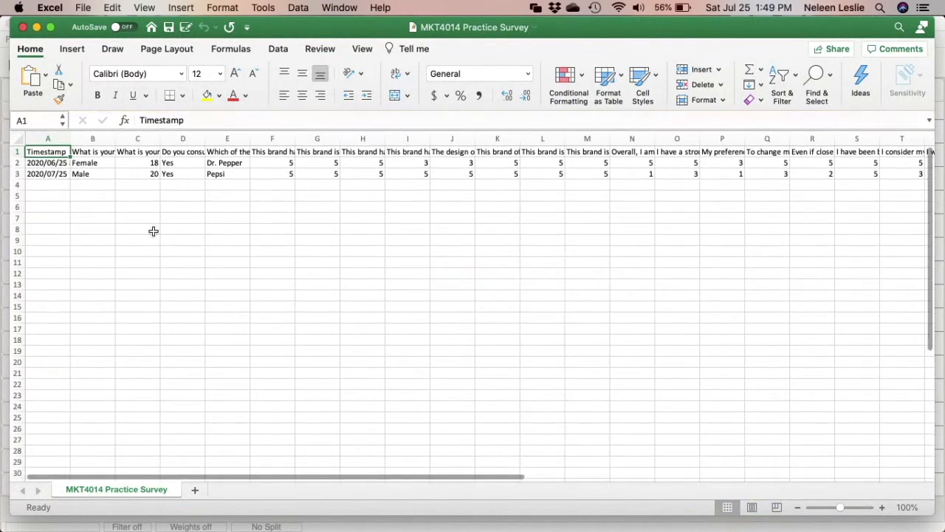
pyautogui.moveTo(295, 272)
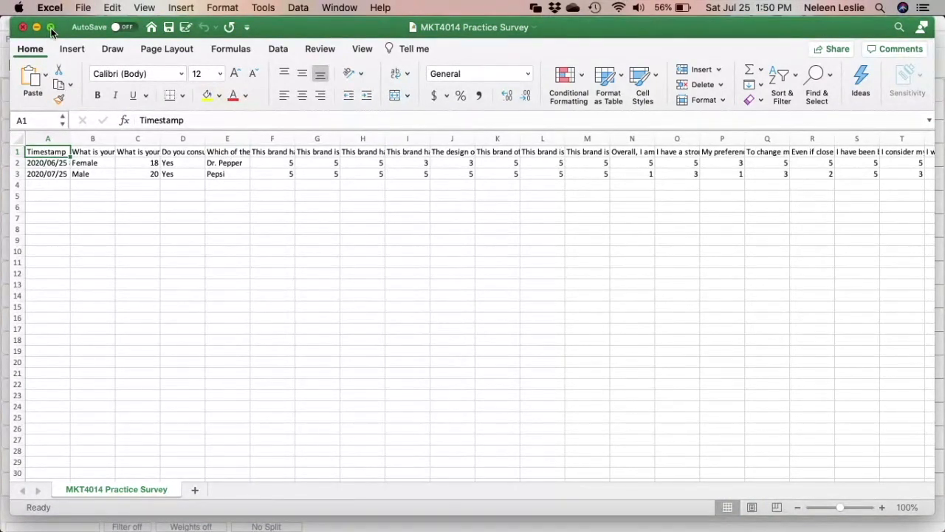
pyautogui.click(51, 27)
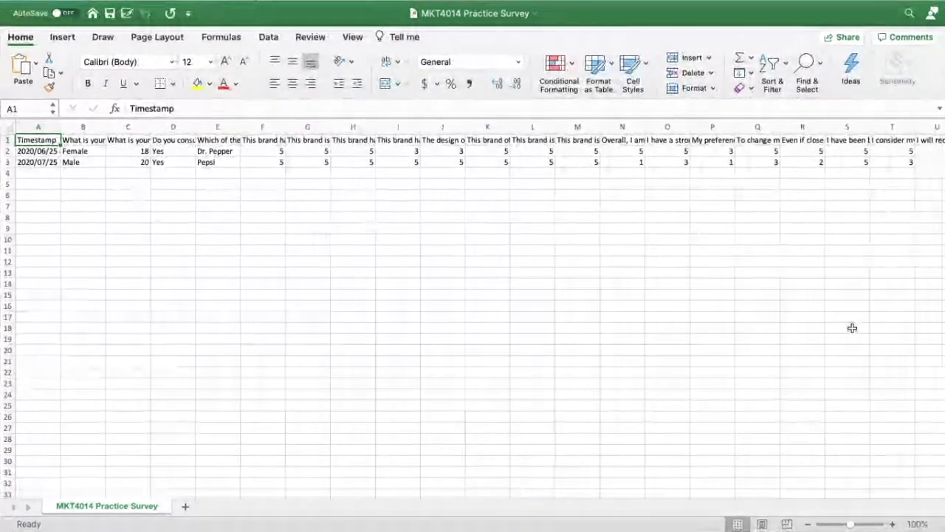
pyautogui.hscroll(3)
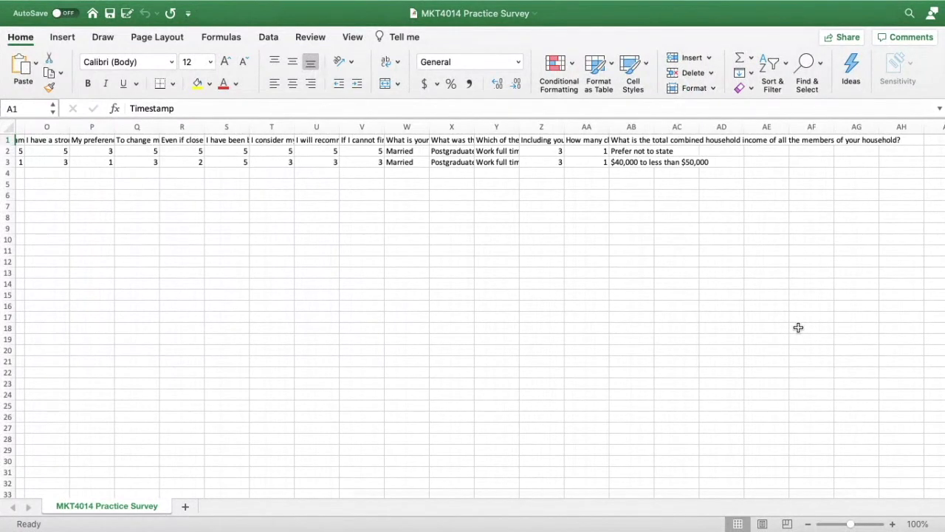
pyautogui.hscroll(-3)
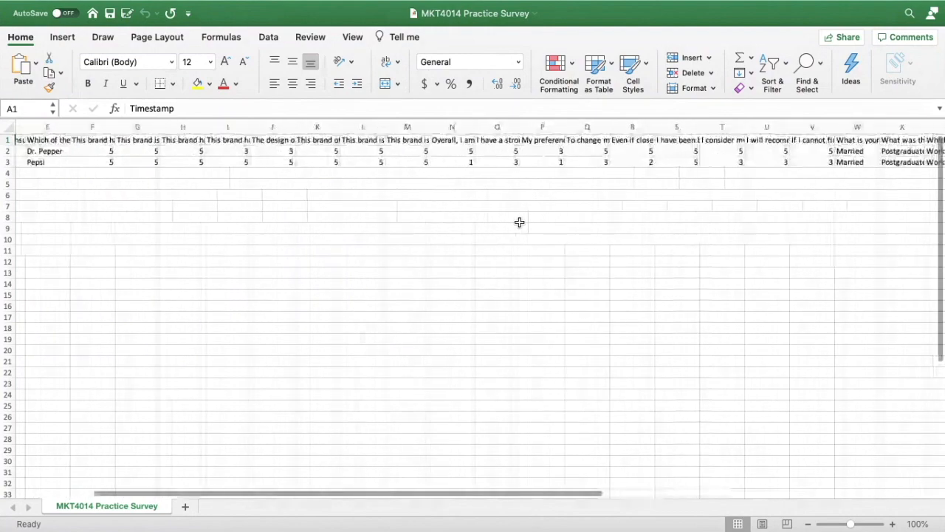
pyautogui.hscroll(-3)
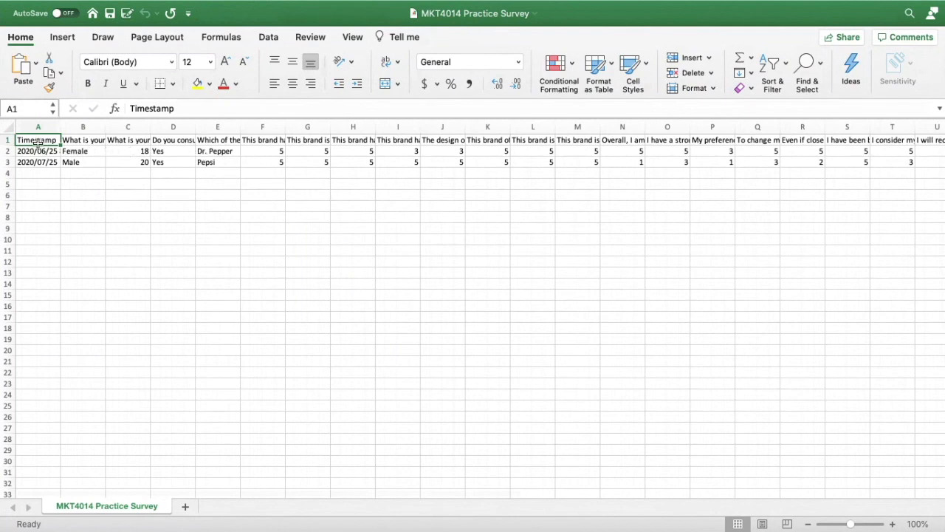
pyautogui.click(7, 140)
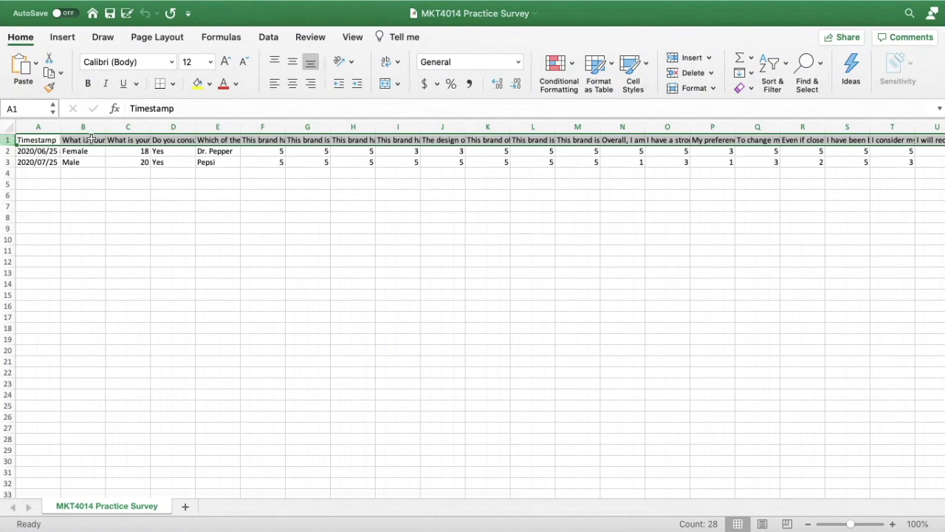
# Rename the gender question heading in B1 to 'Gender'
pyautogui.click(83, 140)
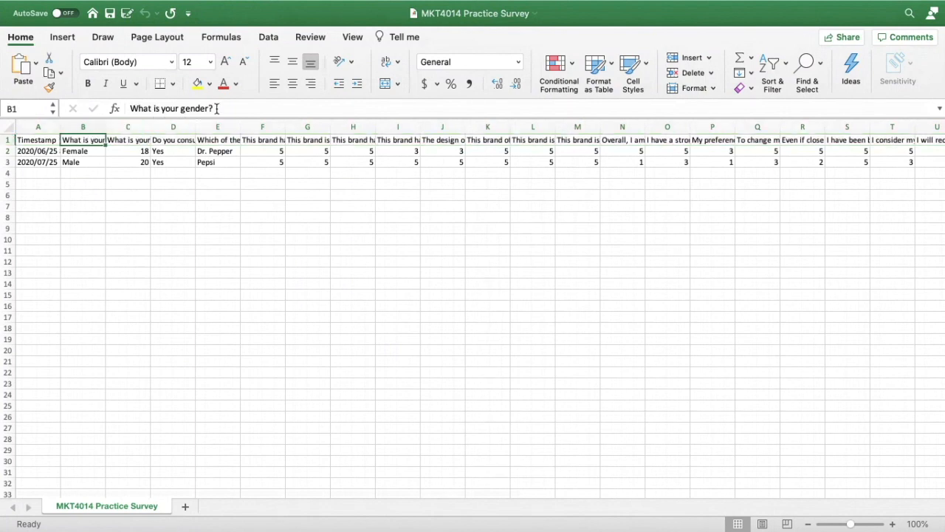
pyautogui.doubleClick(83, 140)
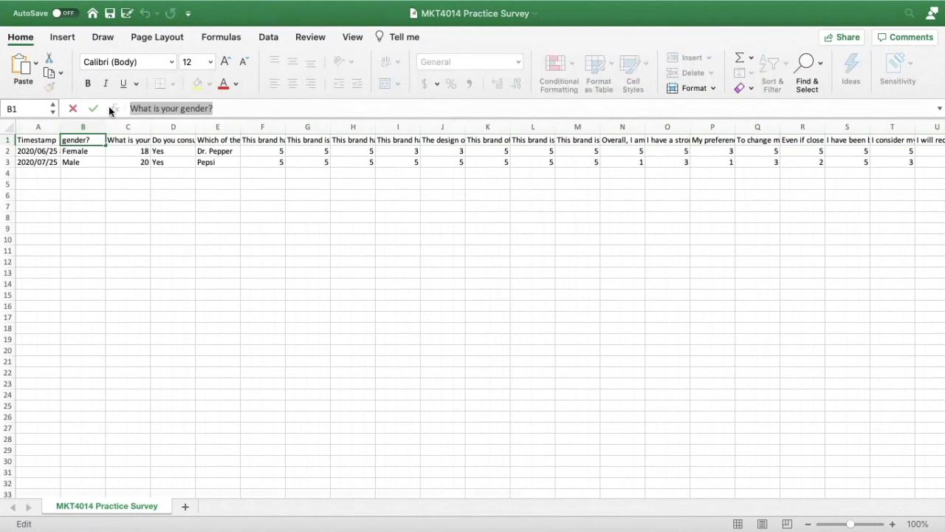
pyautogui.moveTo(115, 109)
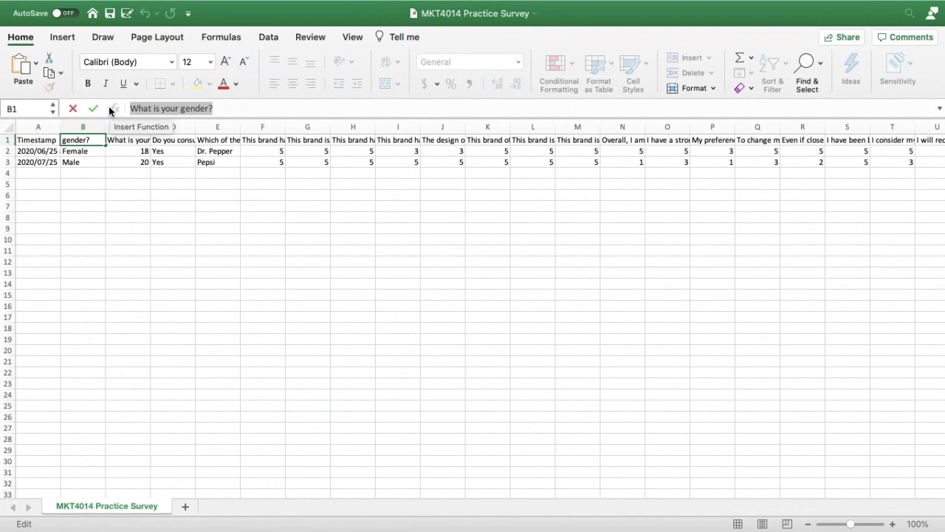
pyautogui.write('Gender')
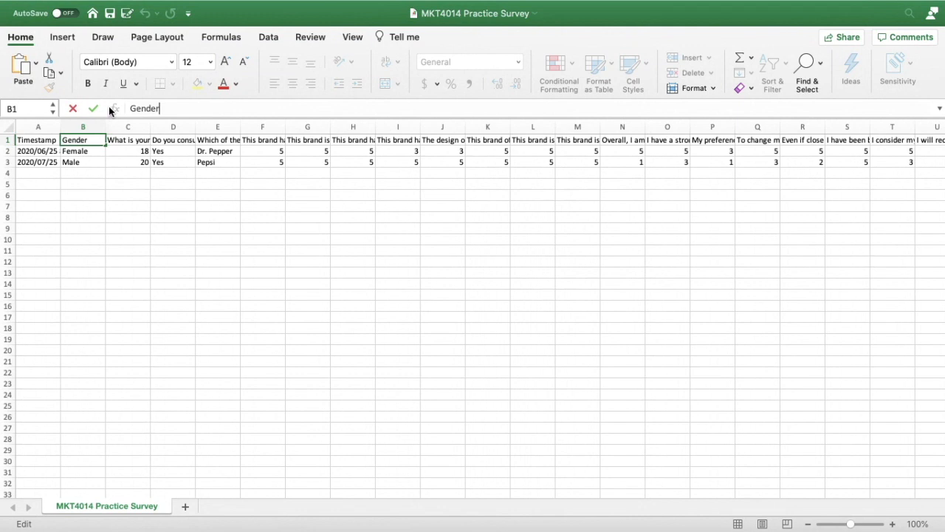
pyautogui.press('Return')
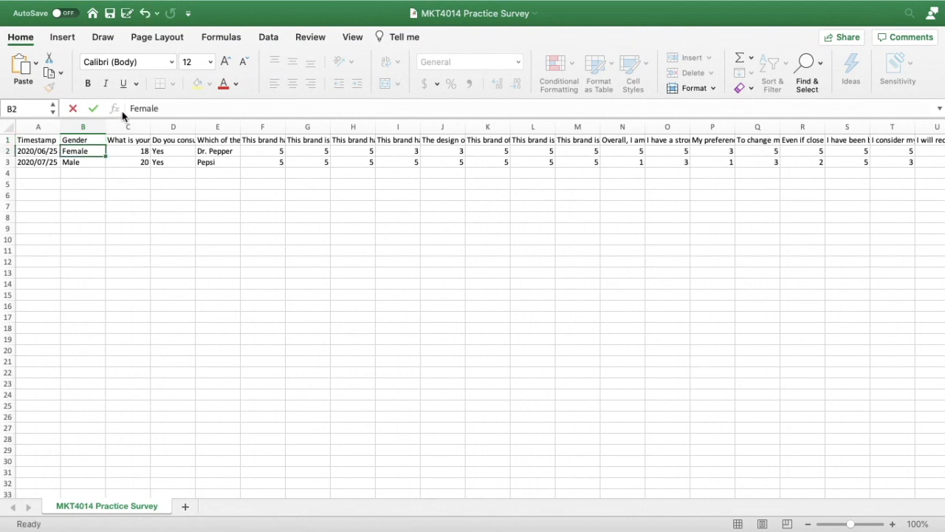
pyautogui.click(83, 141)
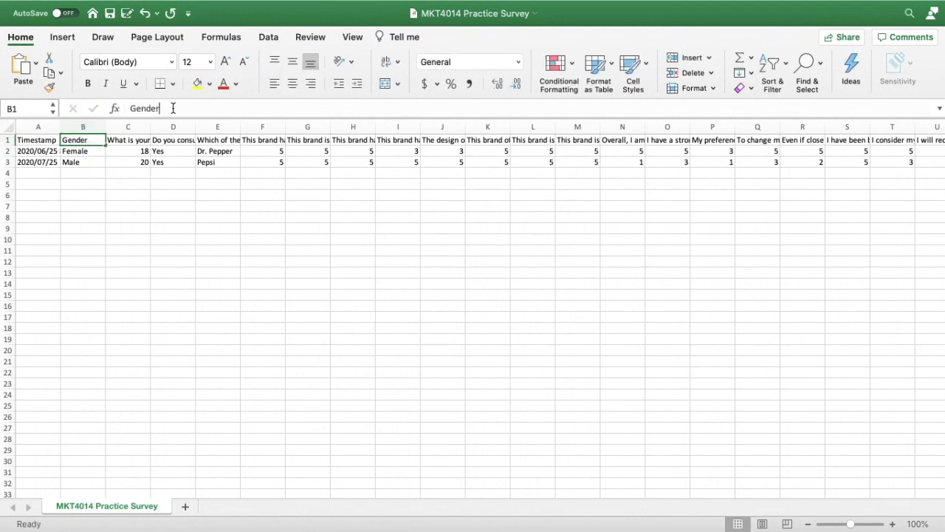
pyautogui.doubleClick(83, 139)
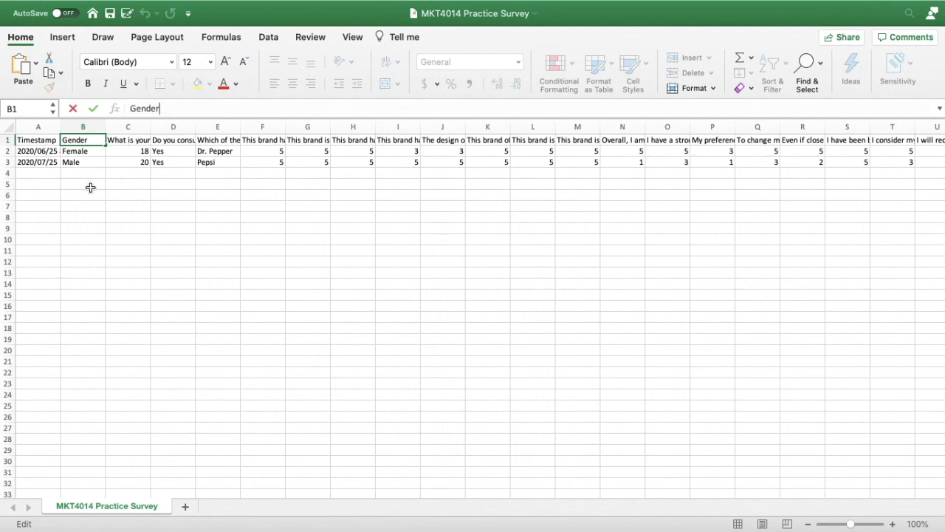
pyautogui.click(128, 139)
pyautogui.write('Age')
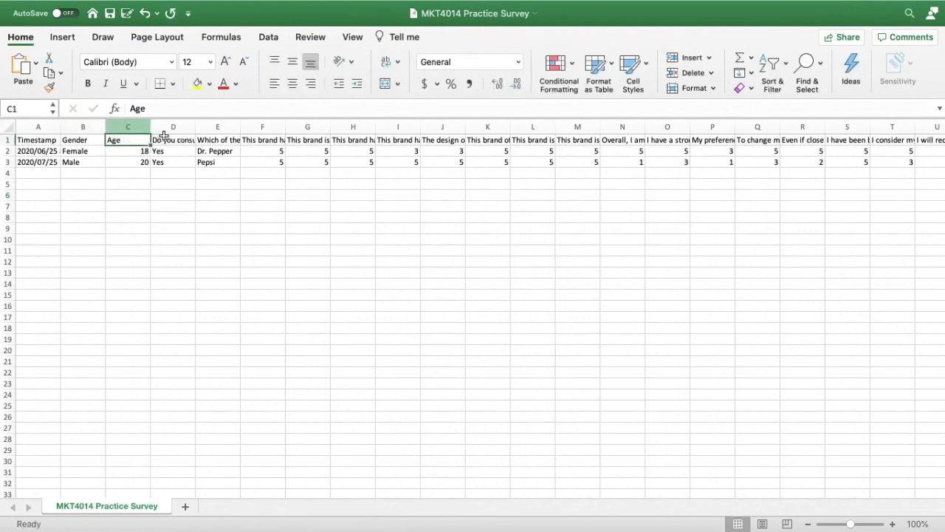
# Select the soda question heading, then reopen the C1 'Age' heading for editing
pyautogui.click(173, 140)
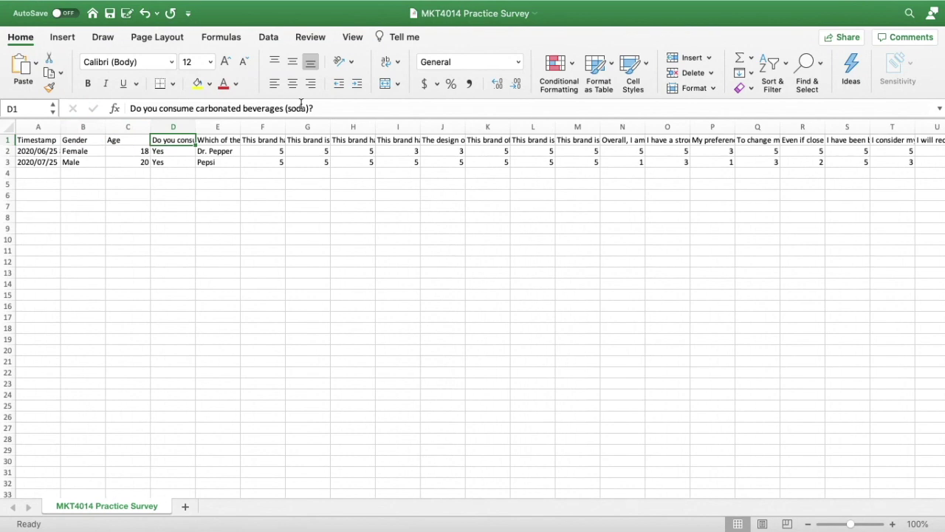
pyautogui.doubleClick(173, 140)
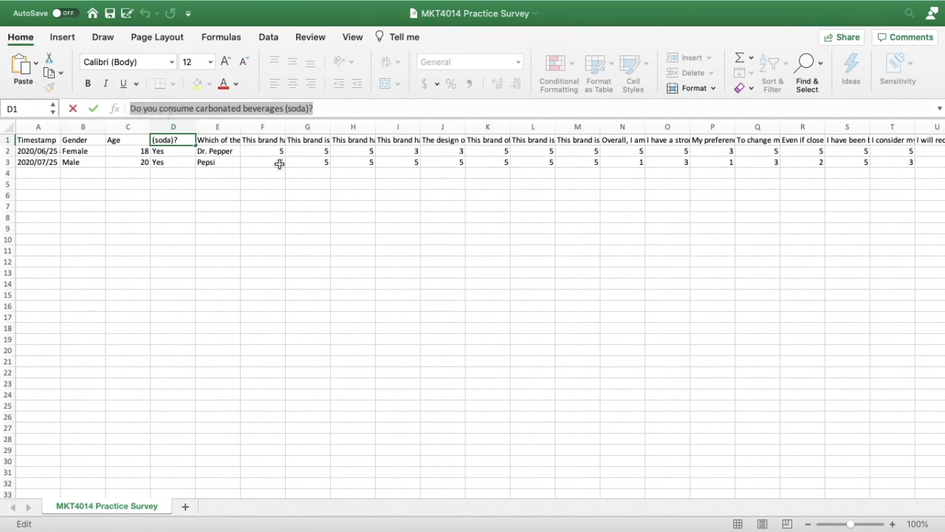
pyautogui.moveTo(483, 156)
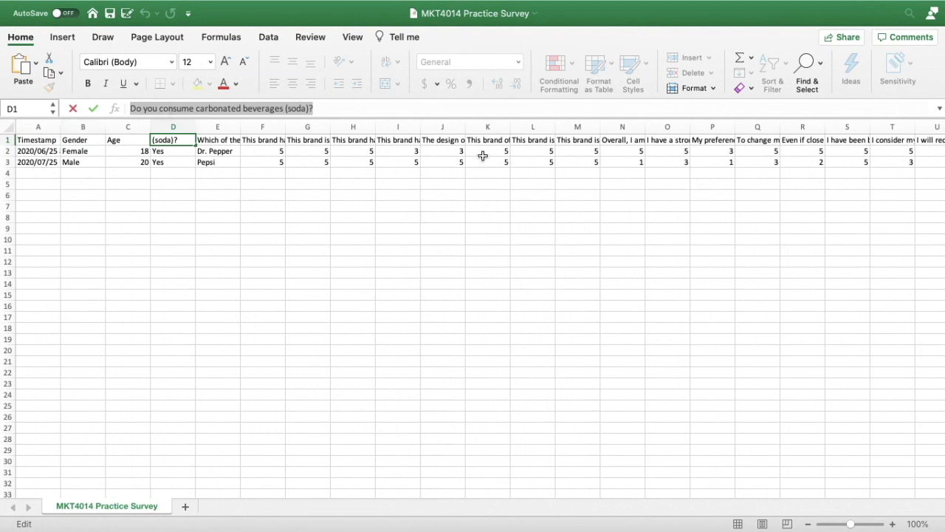
pyautogui.moveTo(217, 224)
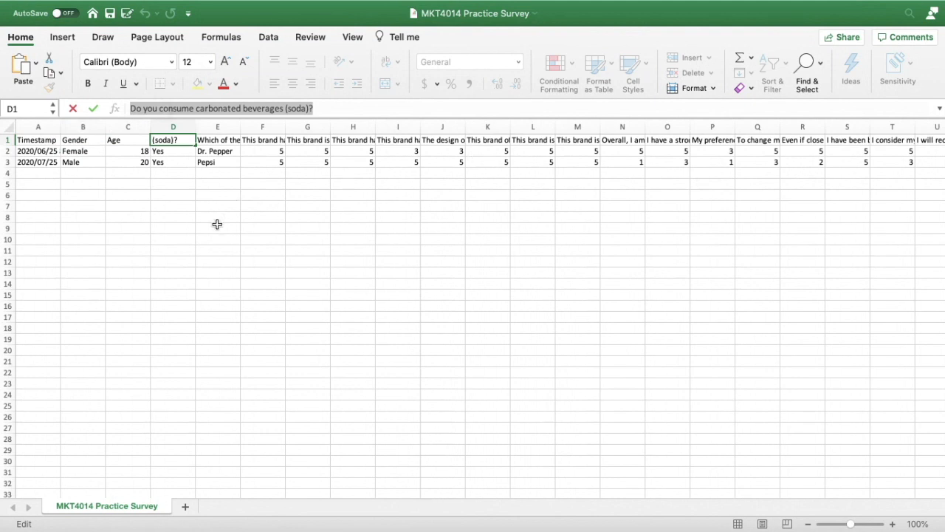
pyautogui.click(128, 140)
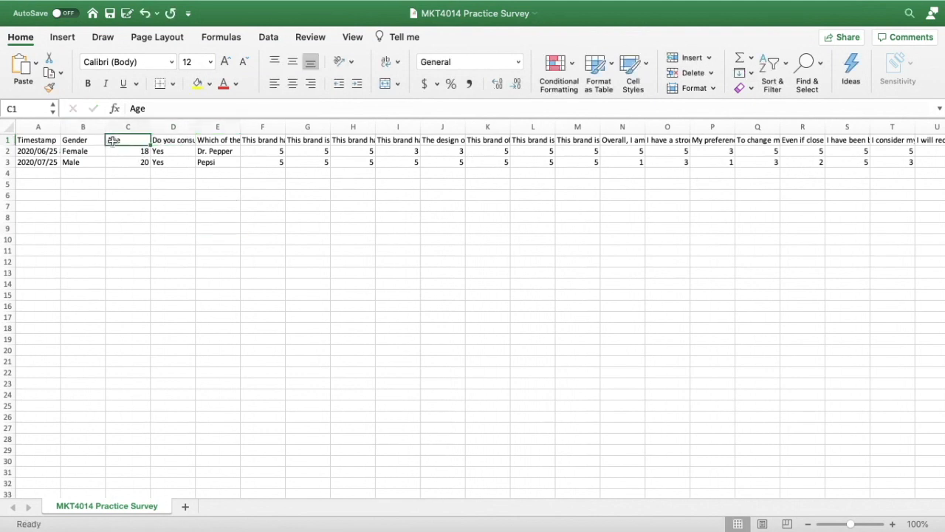
pyautogui.doubleClick(128, 140)
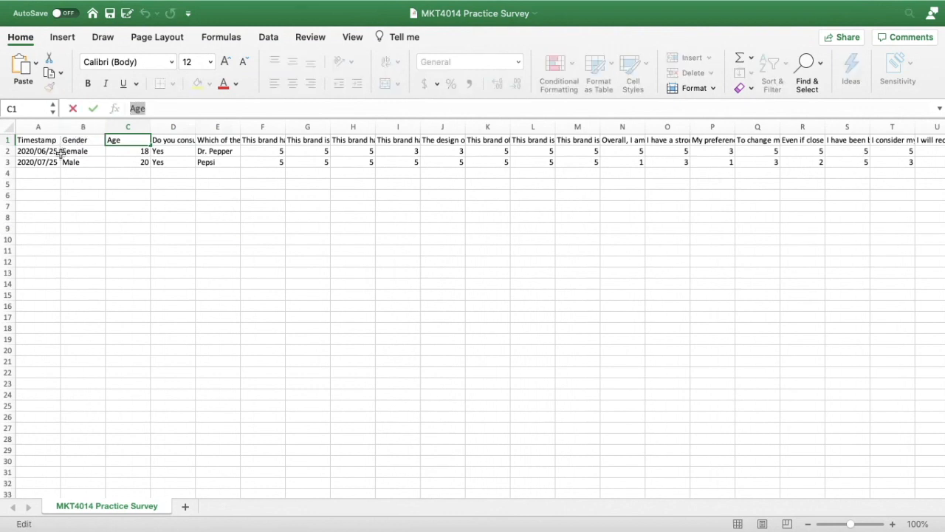
# Review the Female and Male gender answers and widen column E to read the demographic responses
pyautogui.moveTo(74, 150); pyautogui.dragTo(173, 162)
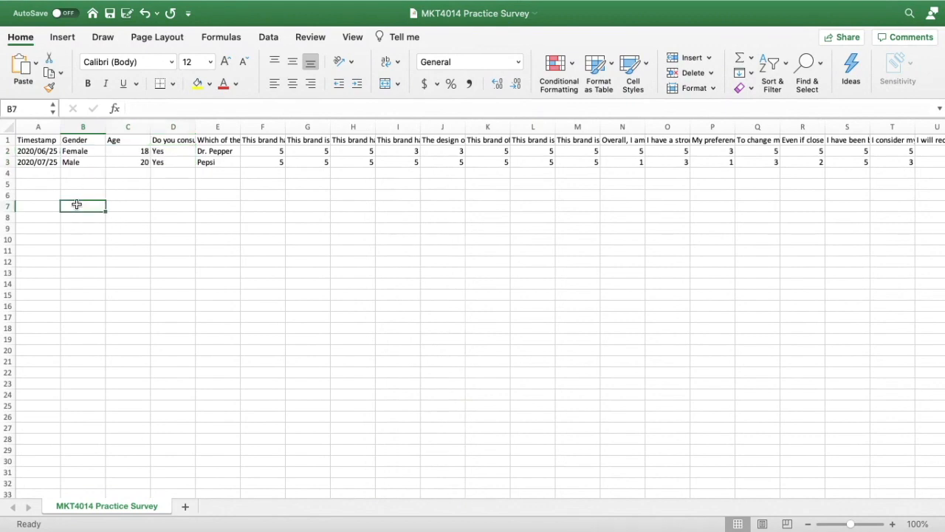
pyautogui.click(83, 151)
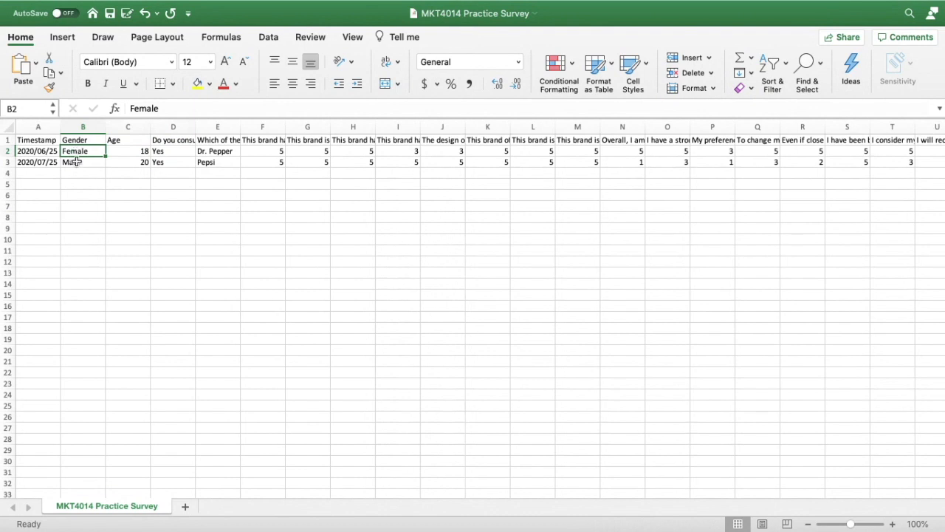
pyautogui.moveTo(79, 162)
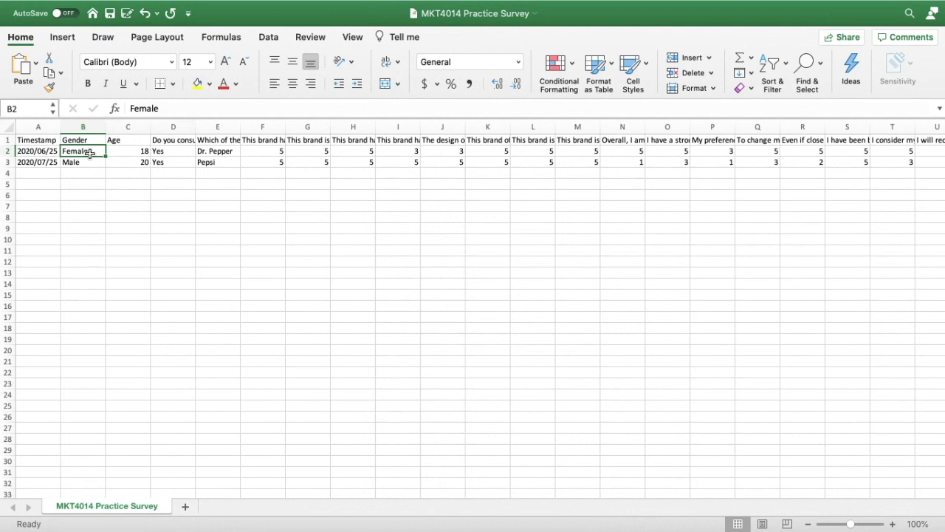
pyautogui.click(83, 162)
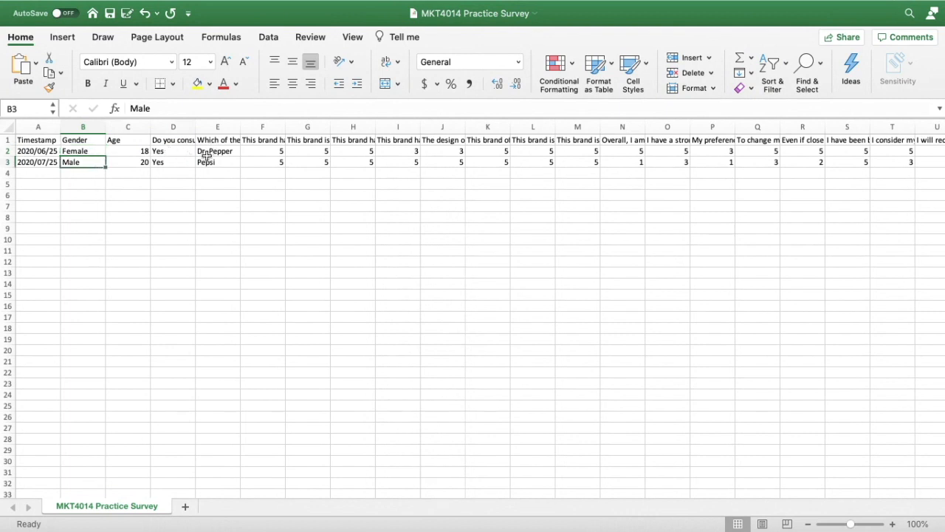
pyautogui.moveTo(257, 127); pyautogui.dragTo(257, 127)
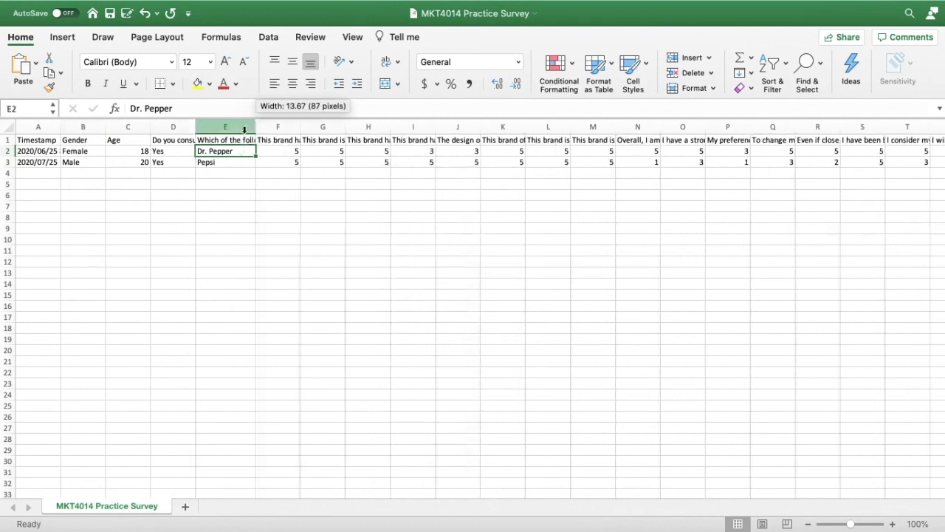
pyautogui.click(226, 140)
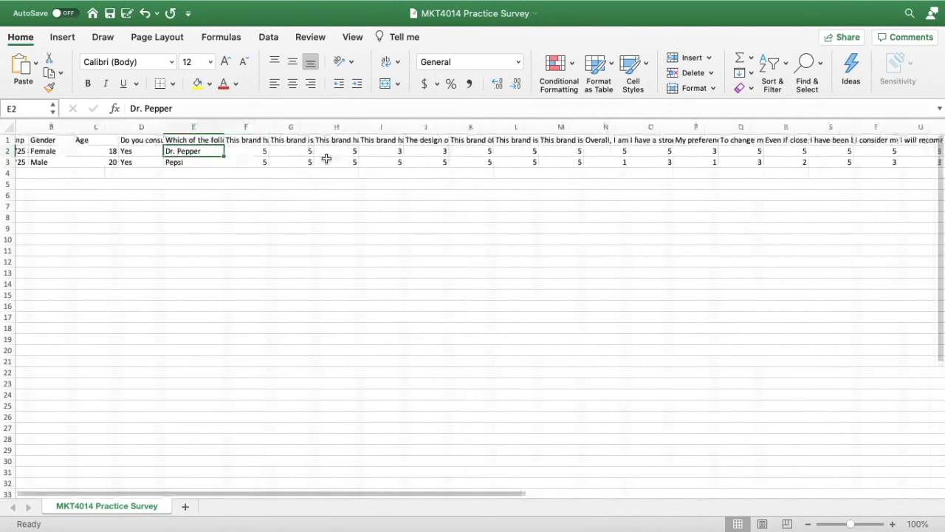
pyautogui.hscroll(3)
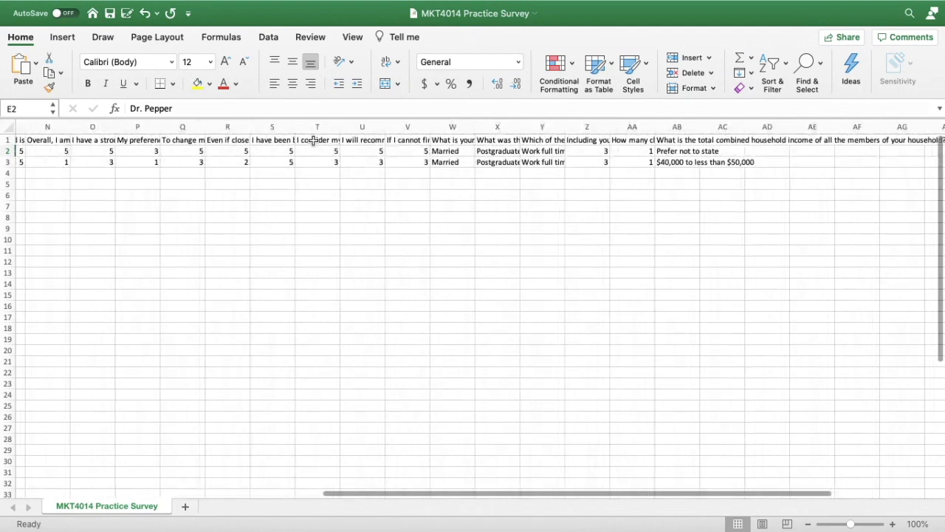
pyautogui.moveTo(424, 180)
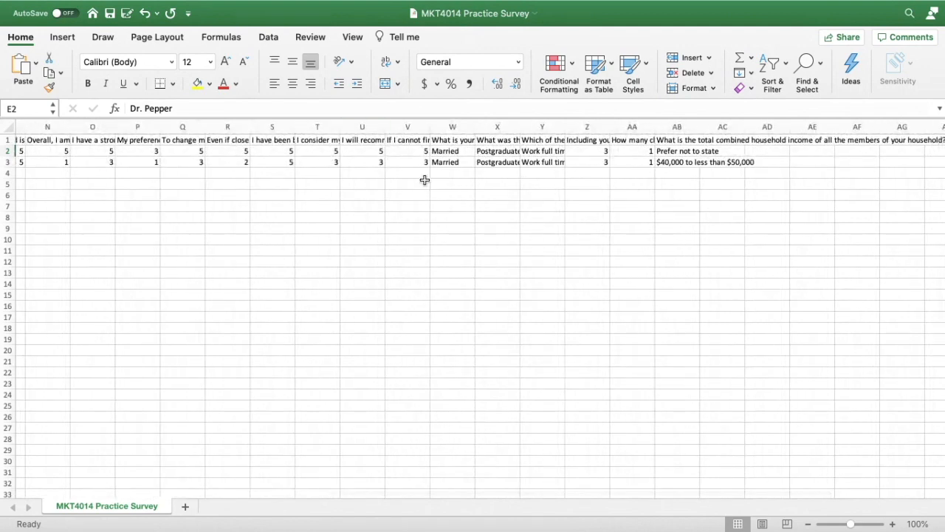
pyautogui.moveTo(445, 151); pyautogui.dragTo(497, 161)
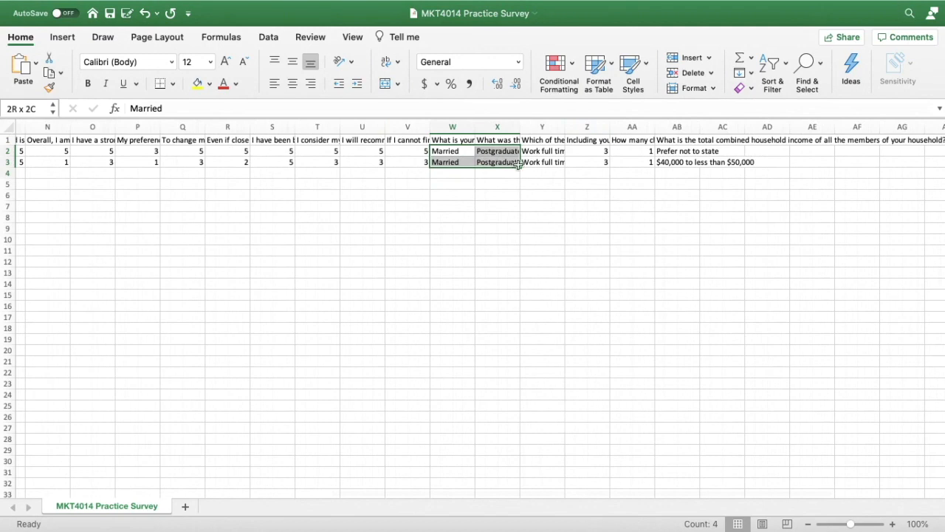
pyautogui.click(452, 150)
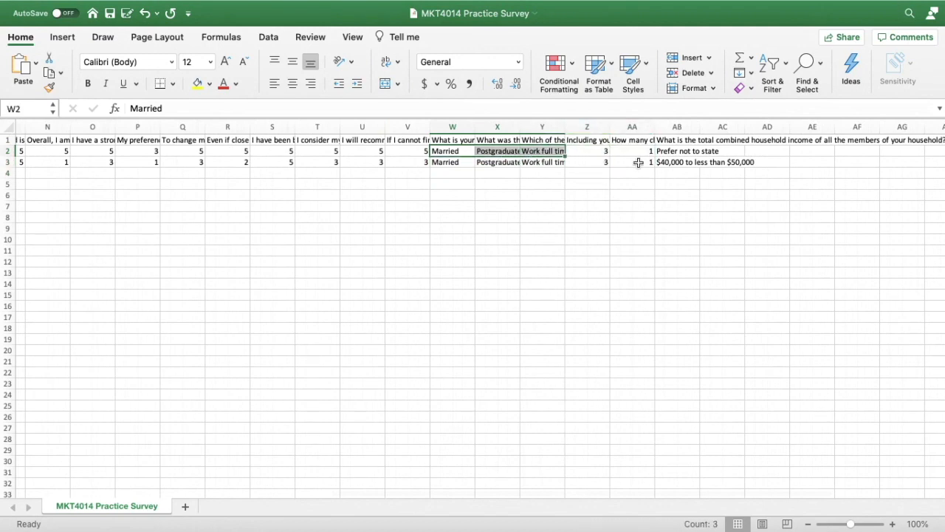
pyautogui.hscroll(-3)
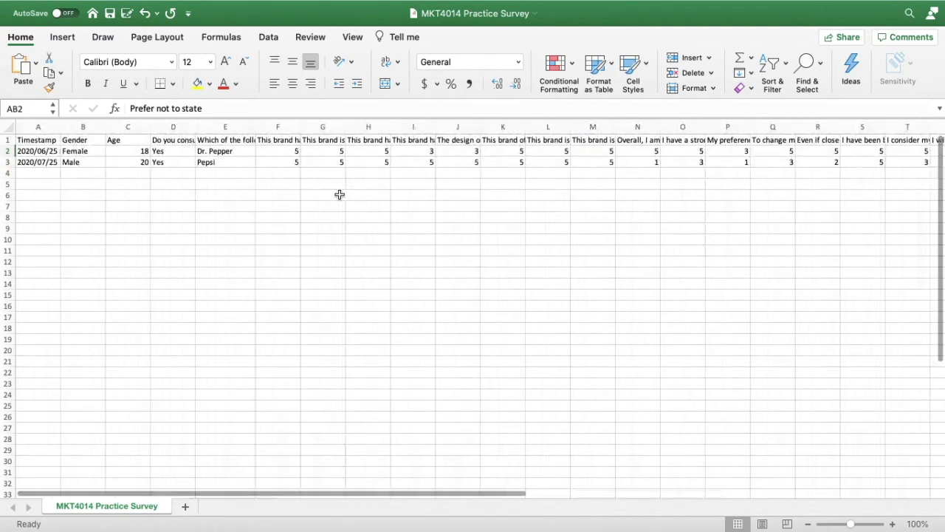
# Recode the first Gender answer to 2, then check the consumption and brand columns
pyautogui.click(83, 151)
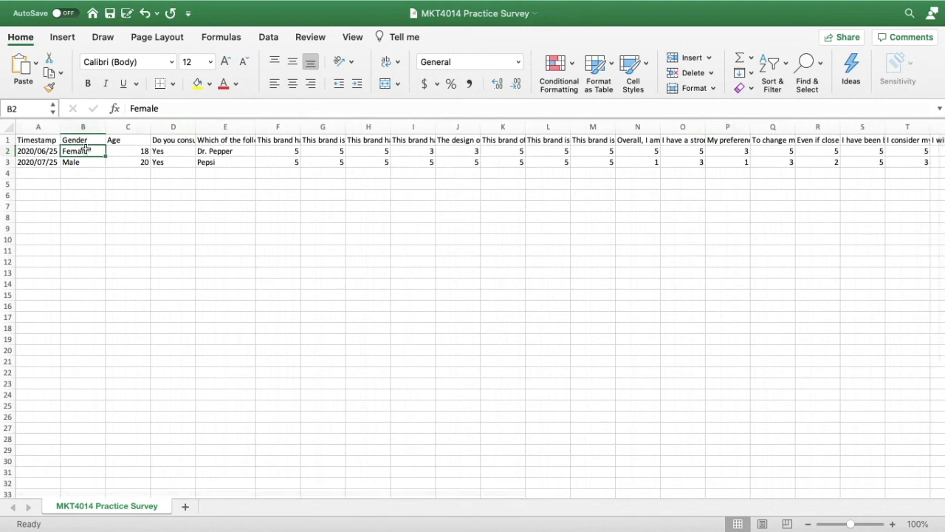
pyautogui.write('2')
pyautogui.click(83, 162)
pyautogui.write('1')
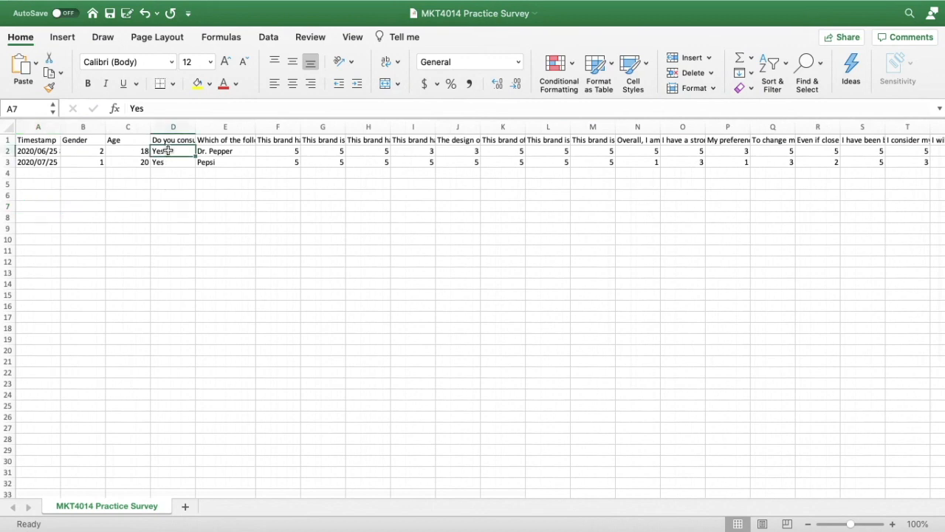
pyautogui.click(173, 150)
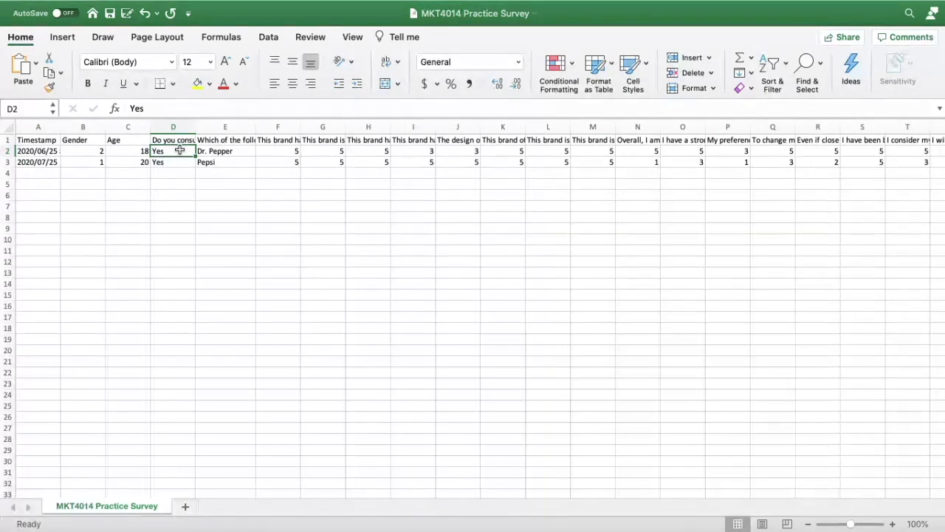
pyautogui.click(225, 150)
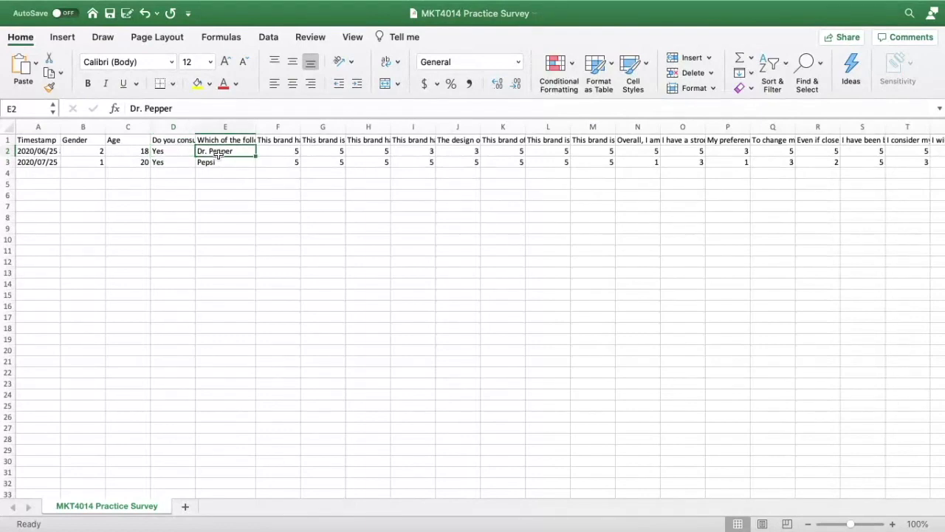
pyautogui.hscroll(3)
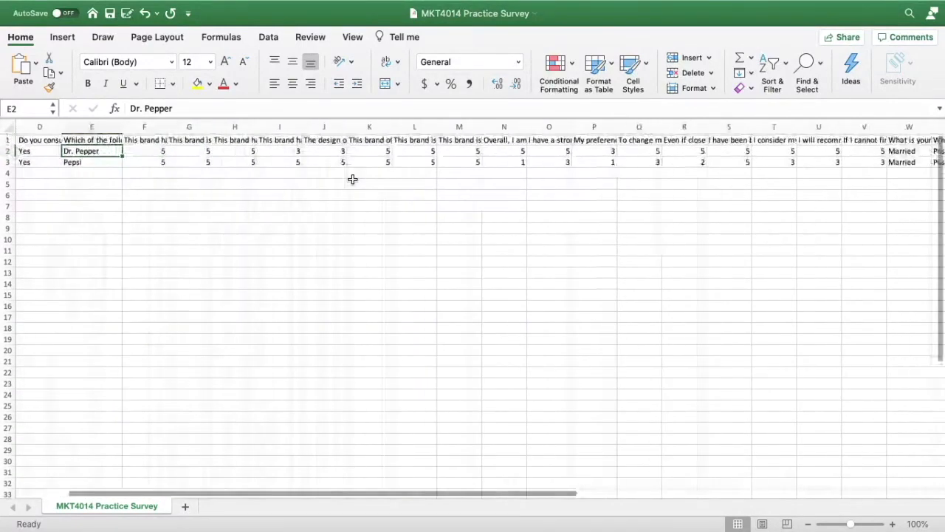
pyautogui.hscroll(3)
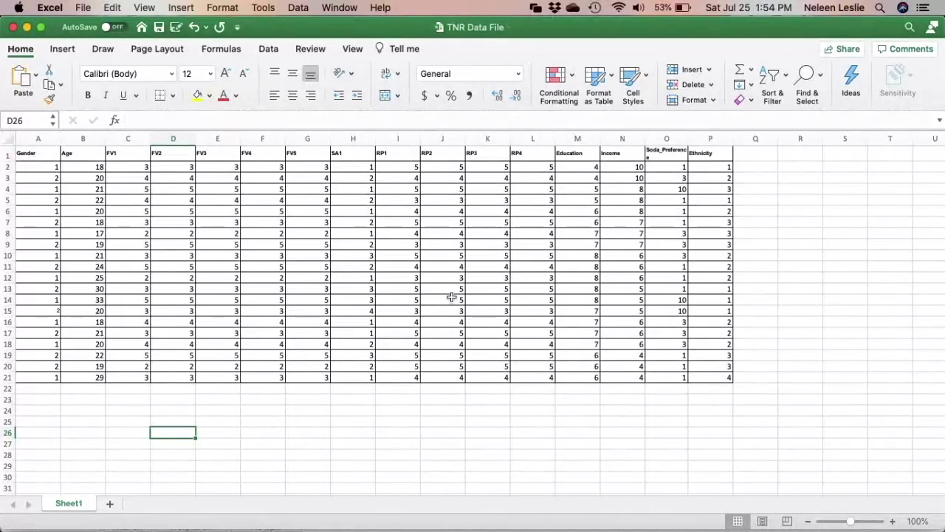
pyautogui.moveTo(229, 311)
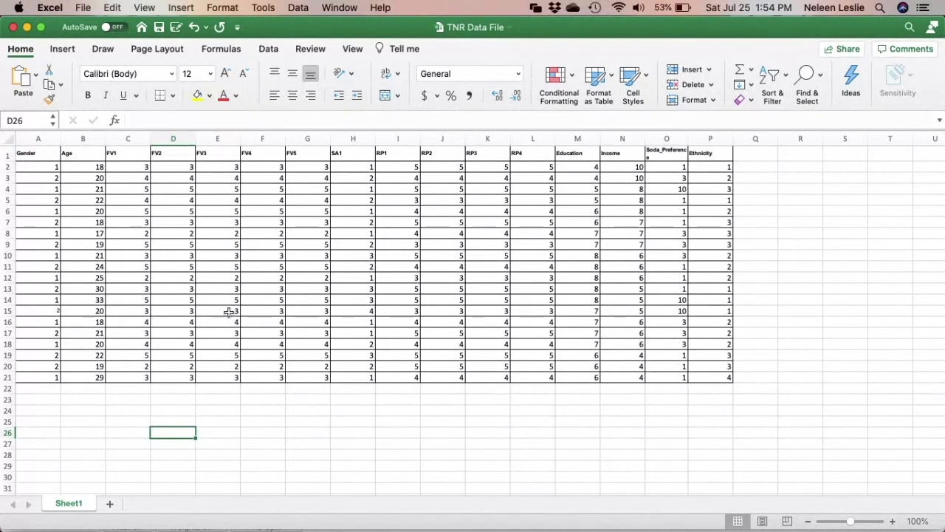
pyautogui.moveTo(390, 476)
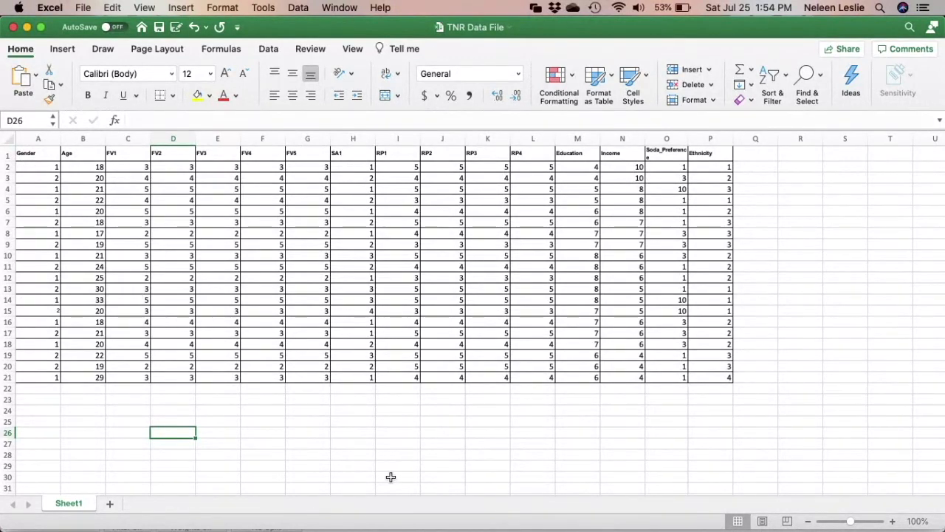
pyautogui.moveTo(313, 310)
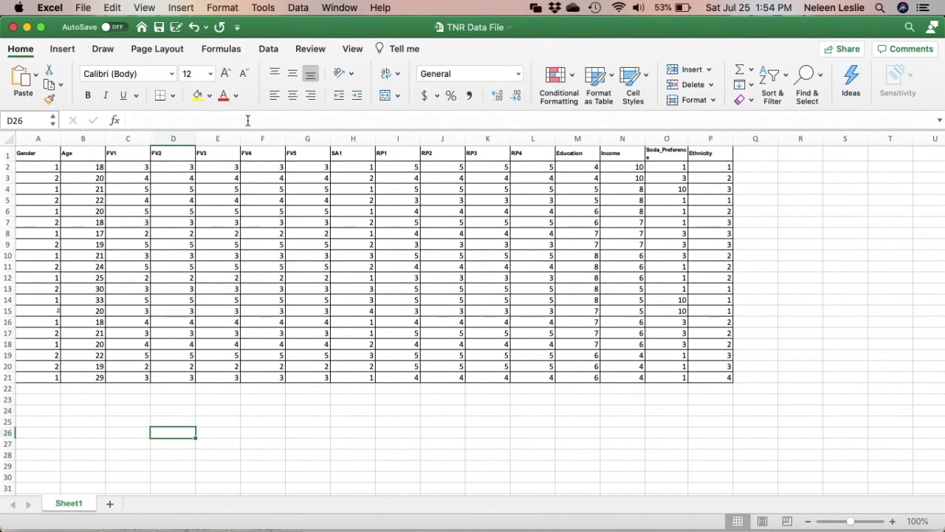
pyautogui.click(38, 153)
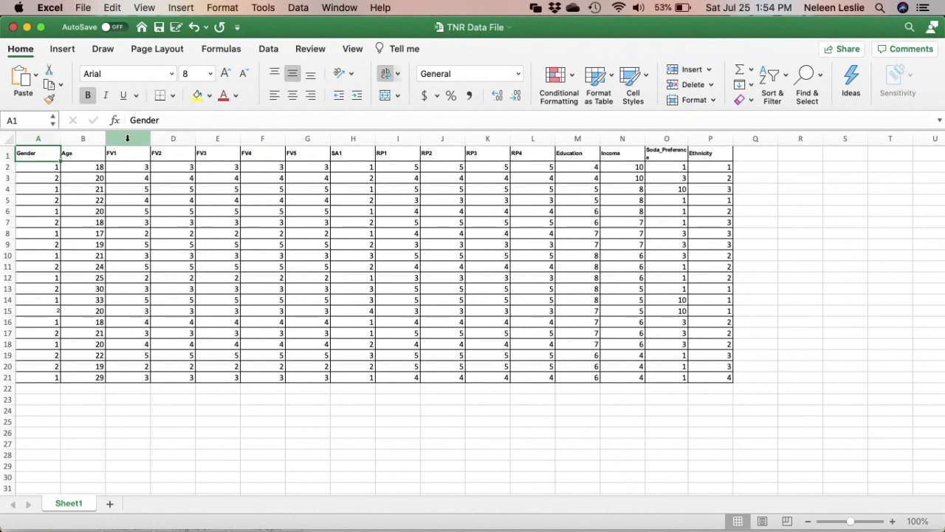
pyautogui.doubleClick(38, 156)
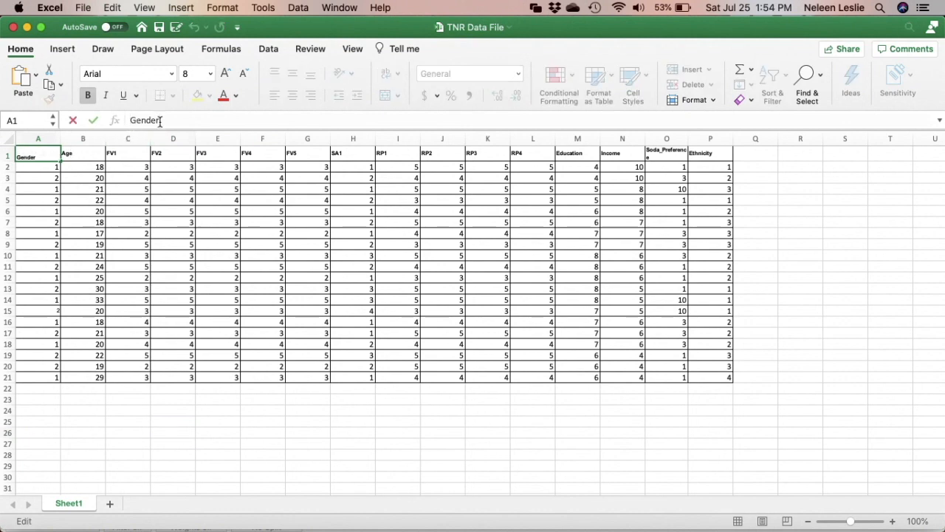
pyautogui.moveTo(662, 172)
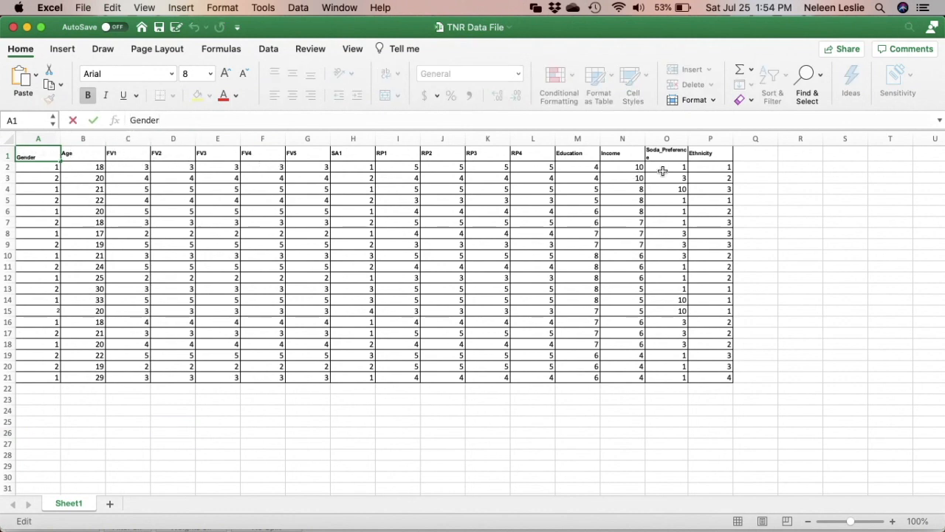
pyautogui.click(666, 153)
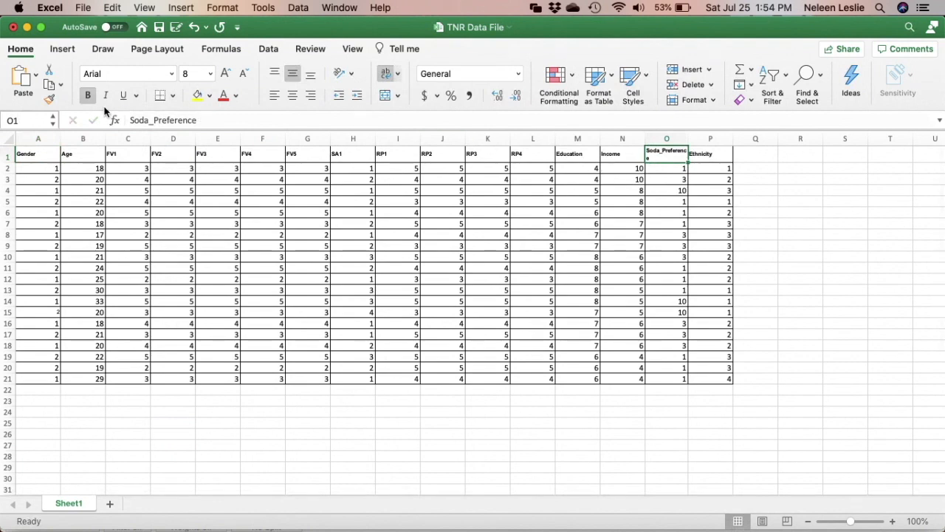
pyautogui.moveTo(170, 120)
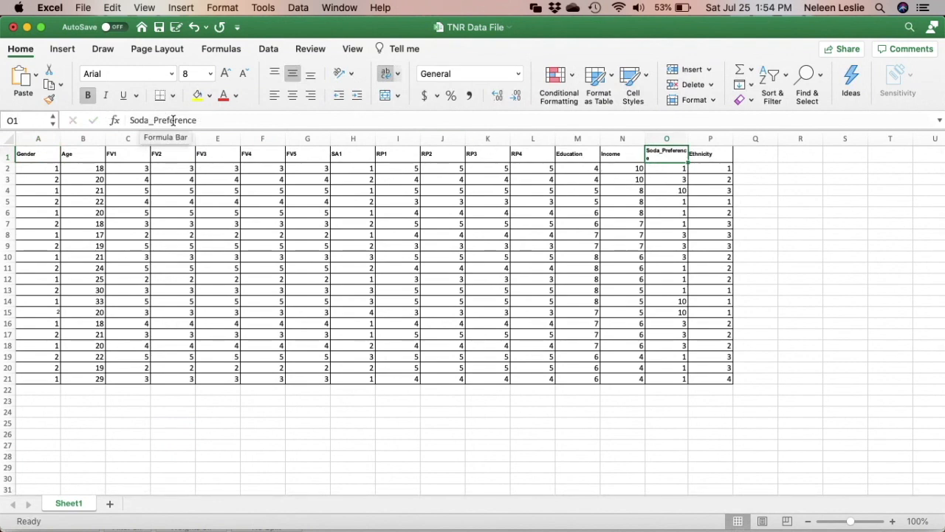
pyautogui.moveTo(680, 221)
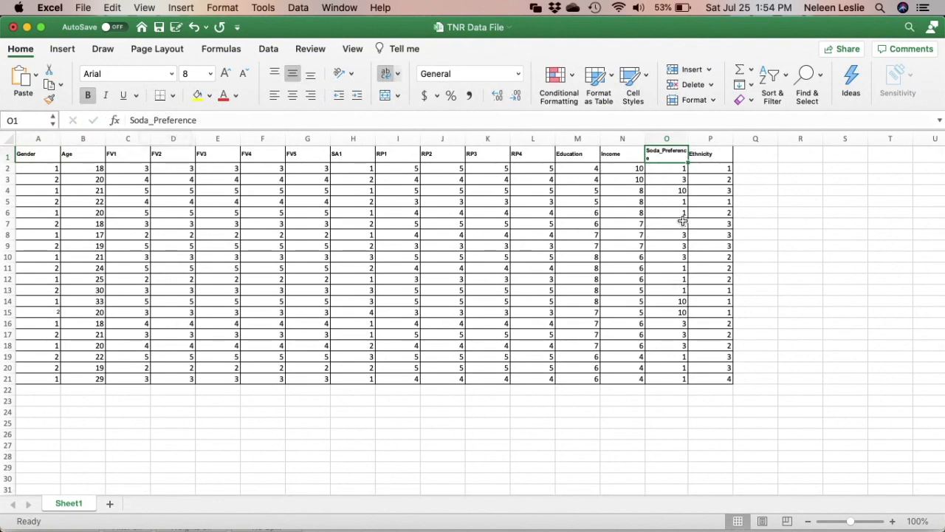
pyautogui.click(710, 154)
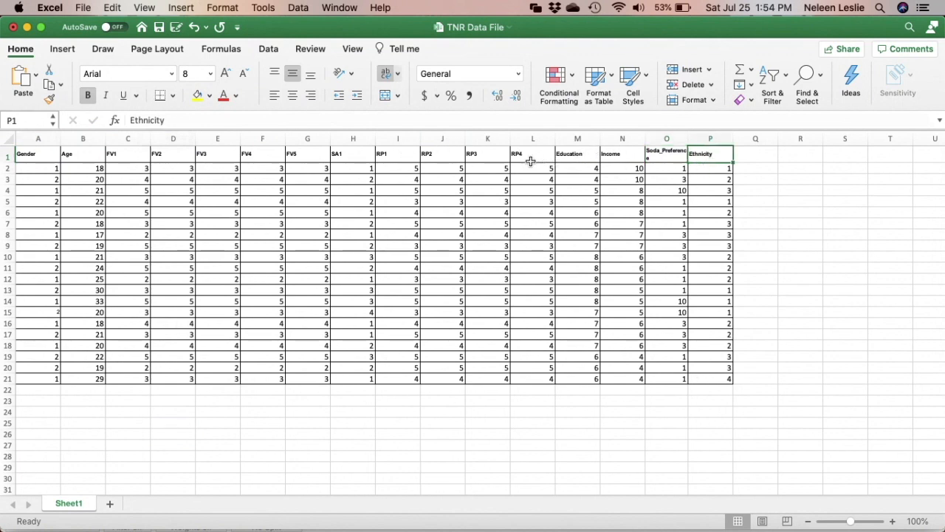
pyautogui.moveTo(112, 237)
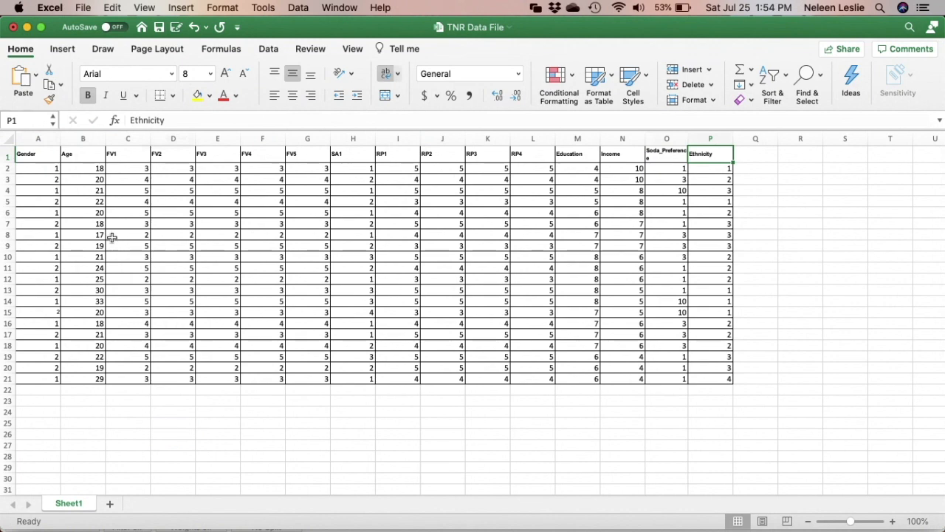
pyautogui.moveTo(190, 223)
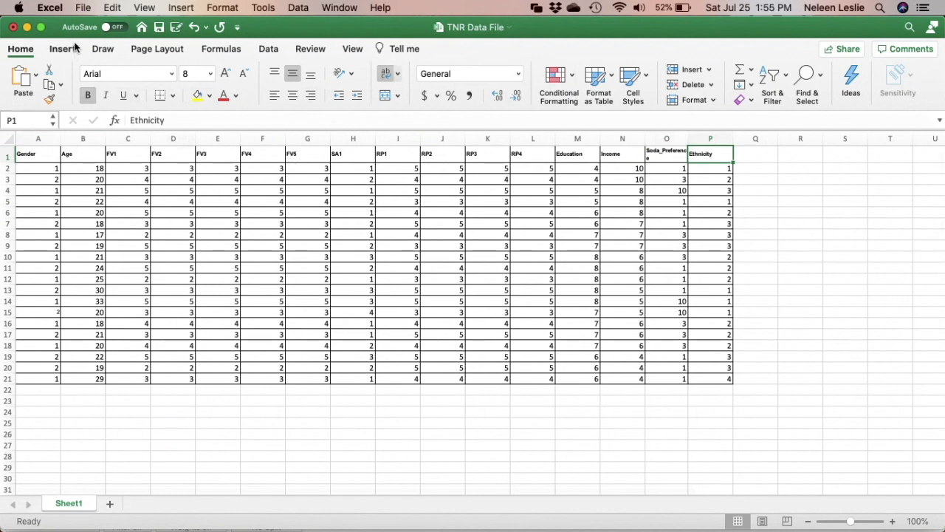
pyautogui.click(83, 7)
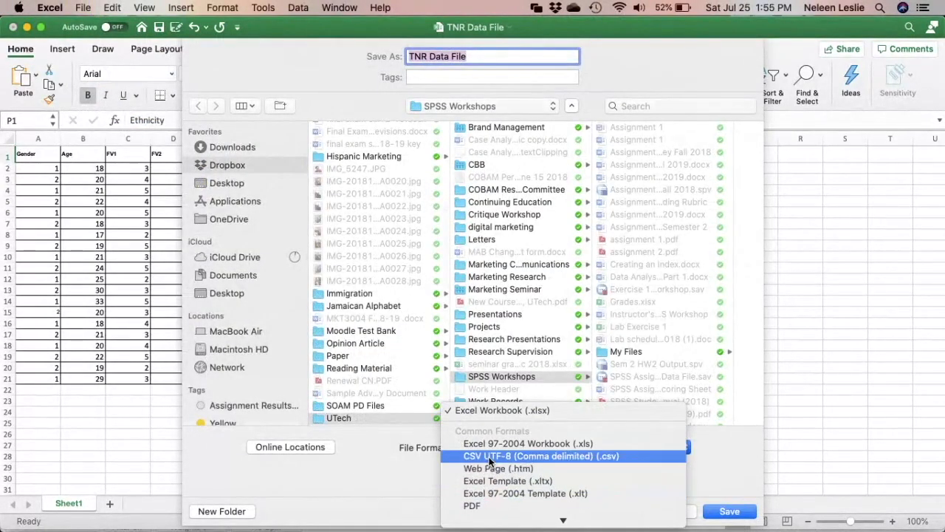
# Choose CSV UTF-8 (Comma delimited) format and Desktop as the save location
pyautogui.click(542, 456)
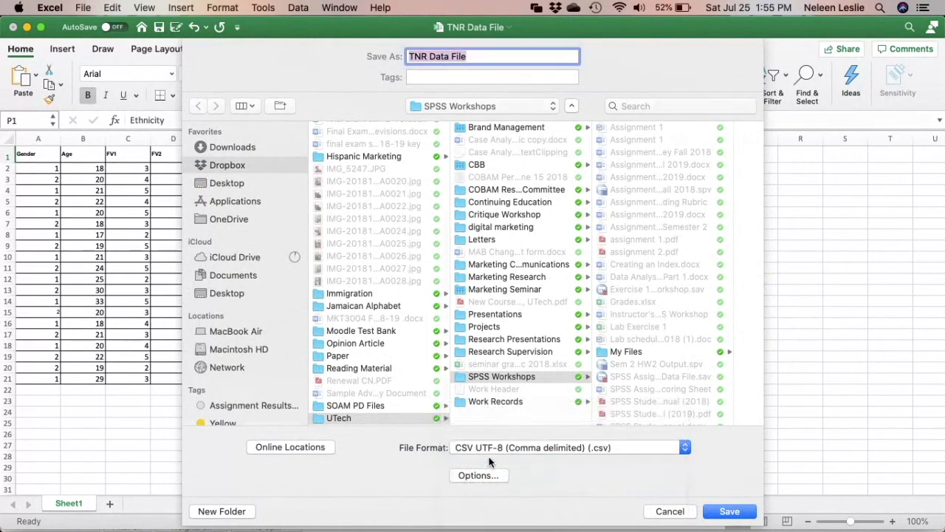
pyautogui.moveTo(229, 192)
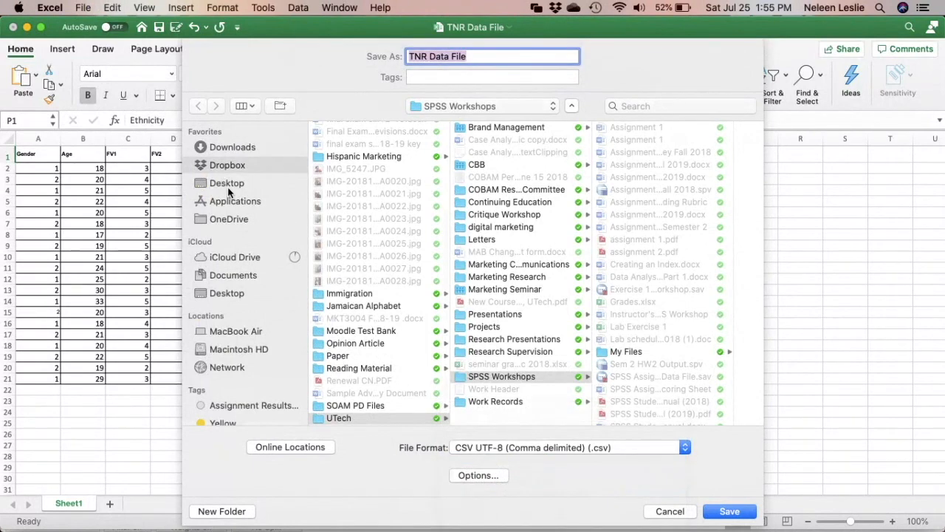
pyautogui.click(227, 182)
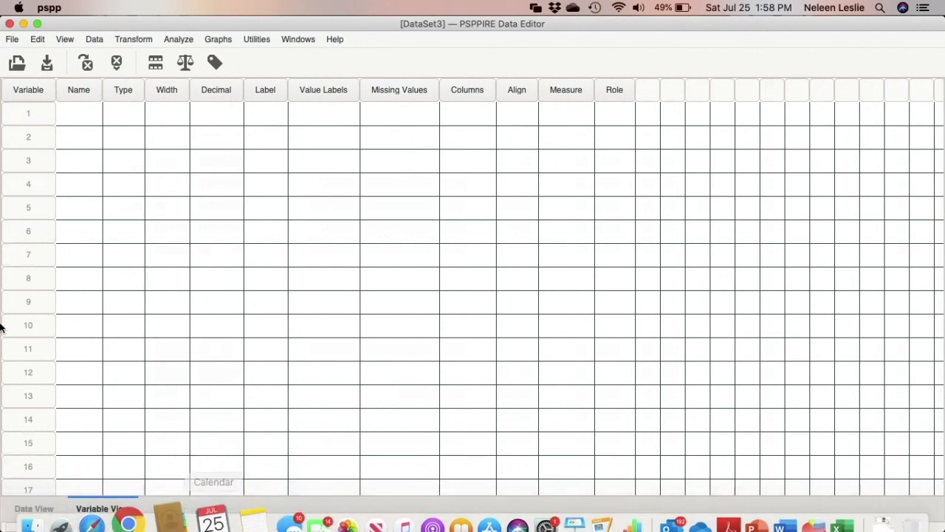
pyautogui.moveTo(170, 292)
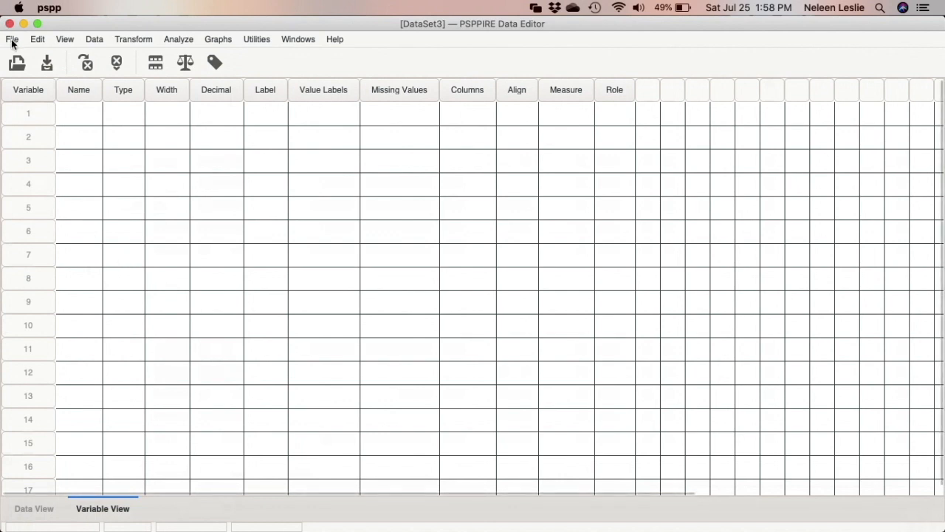
# Import data from a file, filter to CSV files, and choose the TNR Data File
pyautogui.click(11, 39)
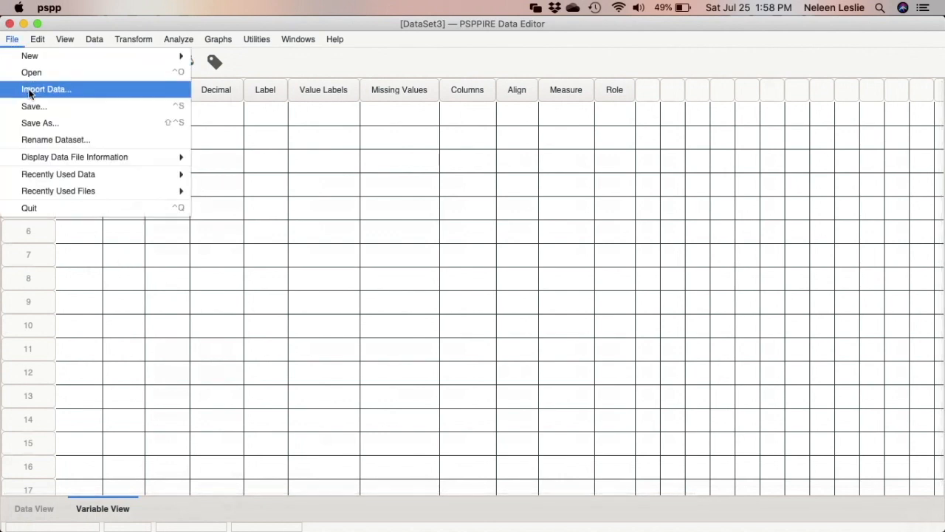
pyautogui.click(45, 88)
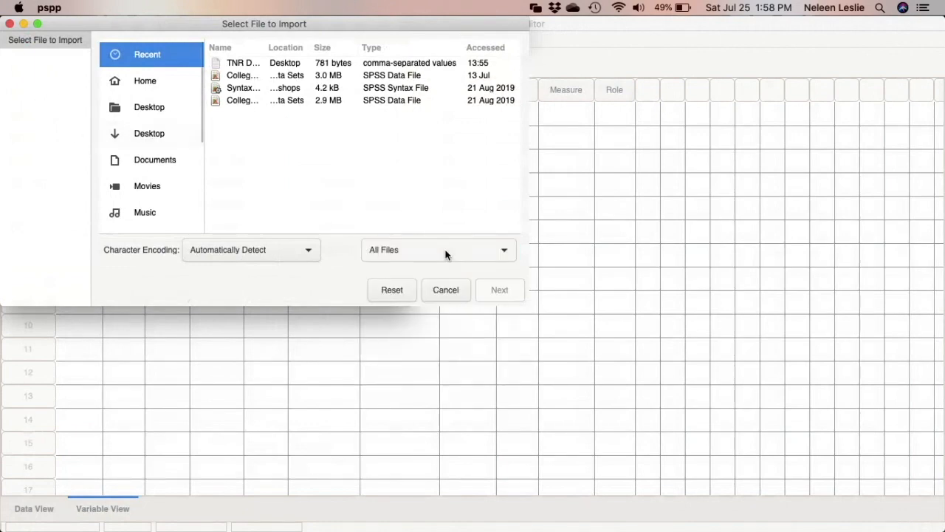
pyautogui.click(438, 249)
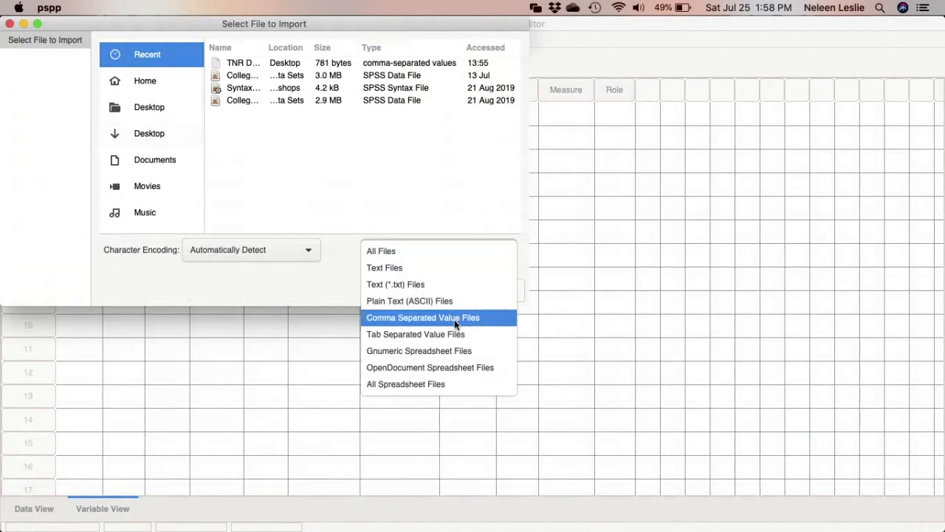
pyautogui.click(427, 317)
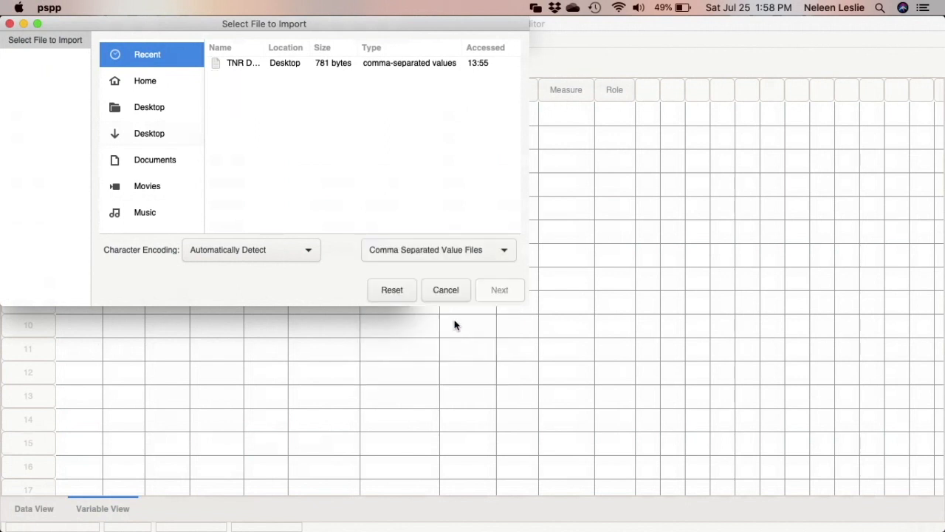
pyautogui.moveTo(328, 66)
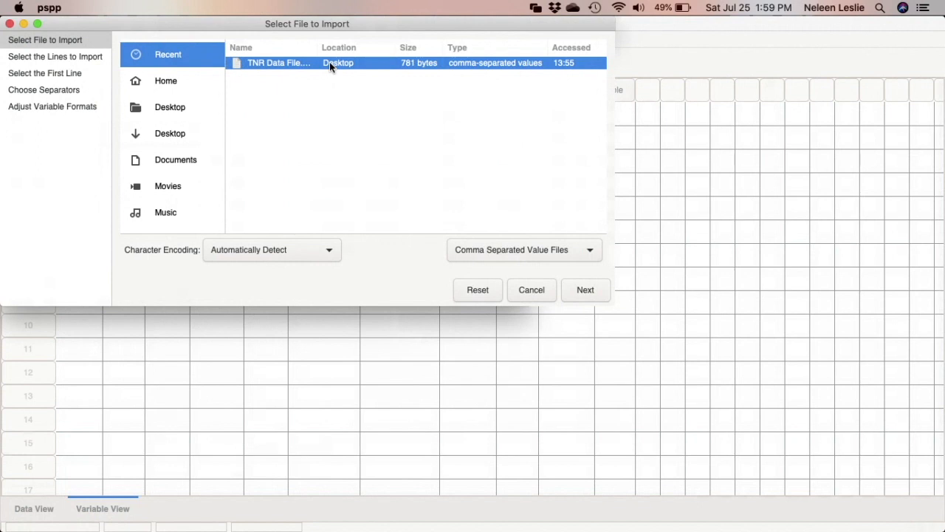
pyautogui.moveTo(520, 260)
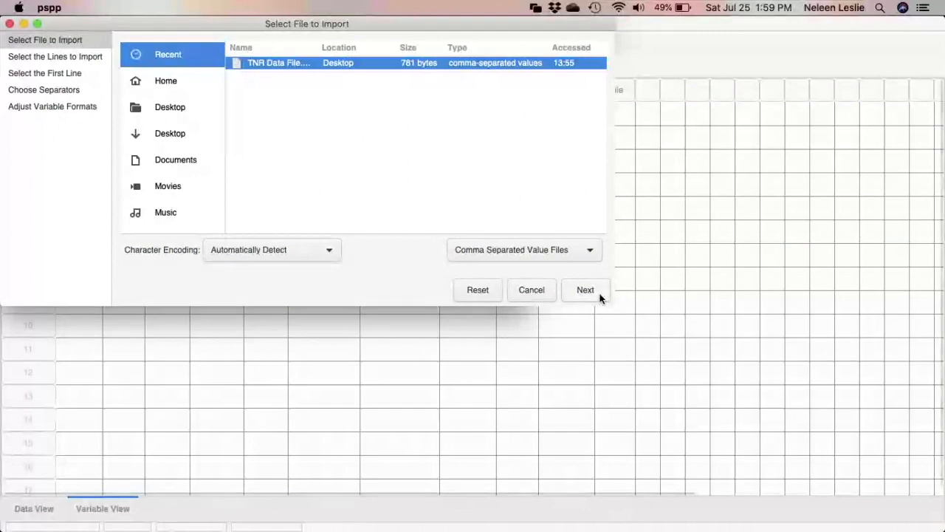
pyautogui.click(585, 289)
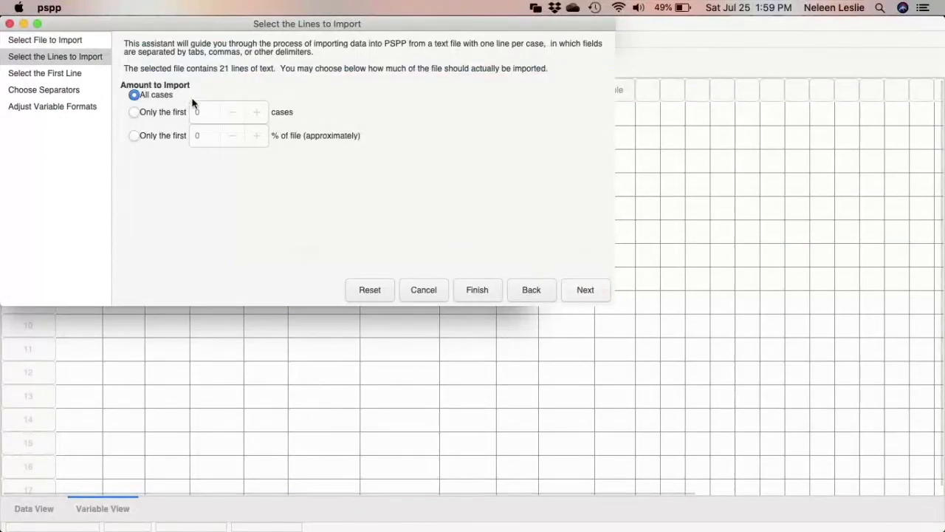
pyautogui.moveTo(190, 111)
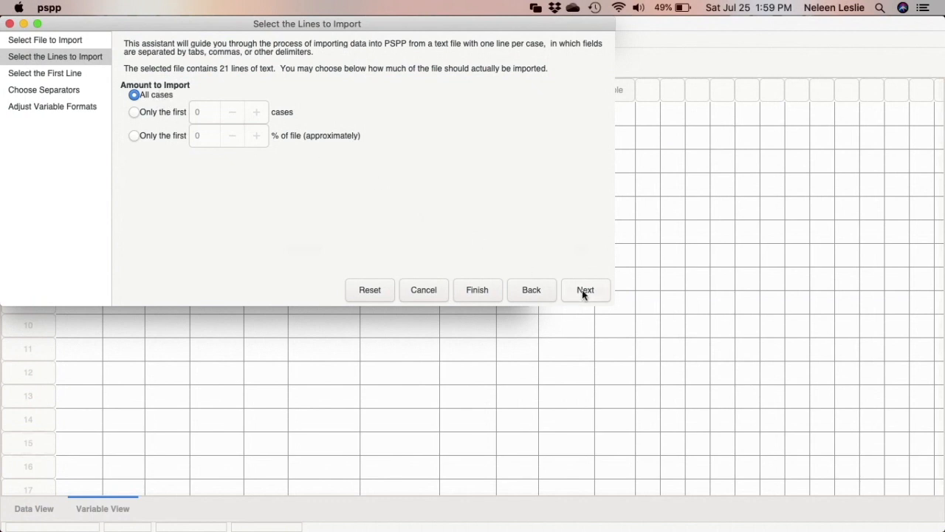
# Import all cases, with data starting at line 2 and line 1 as variable names
pyautogui.click(585, 289)
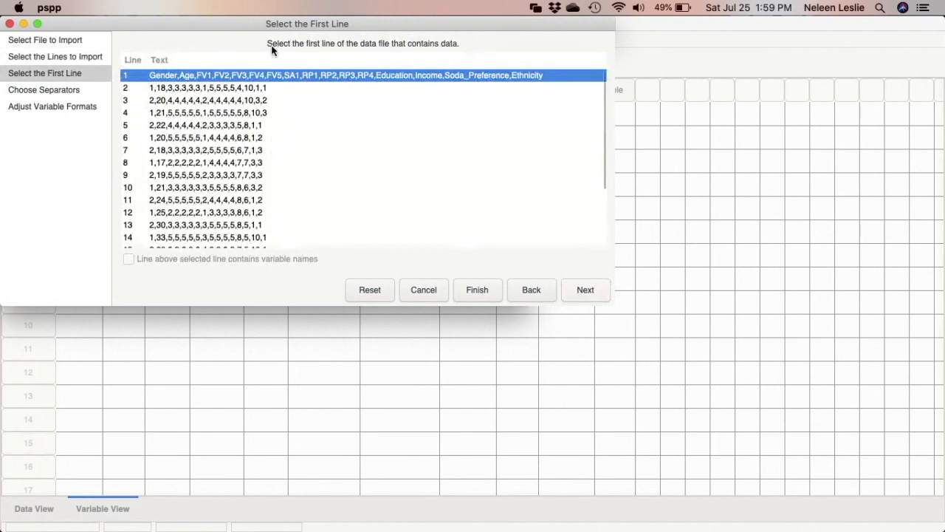
pyautogui.moveTo(447, 49)
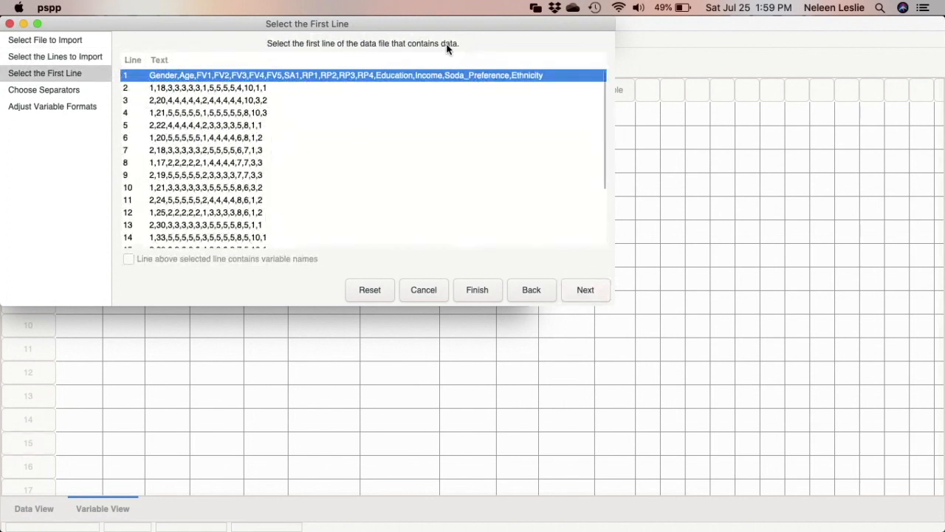
pyautogui.moveTo(548, 83)
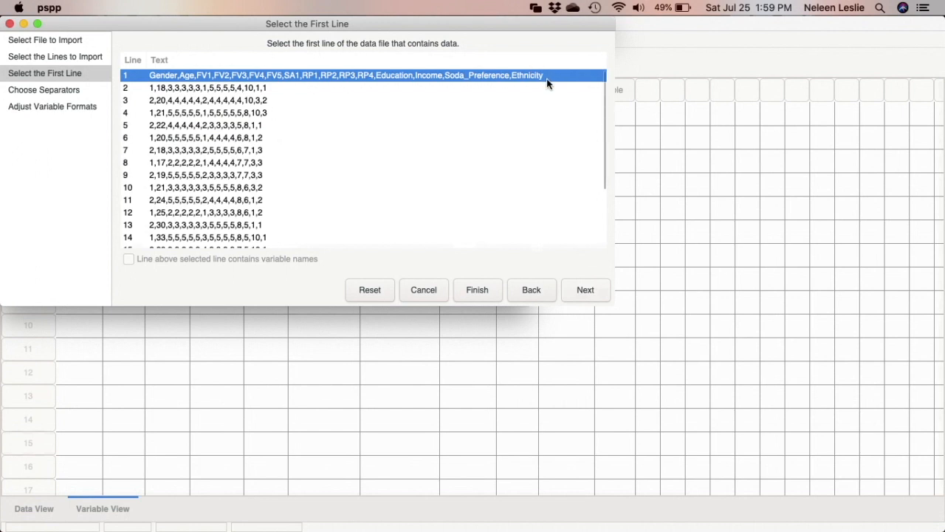
pyautogui.moveTo(189, 80)
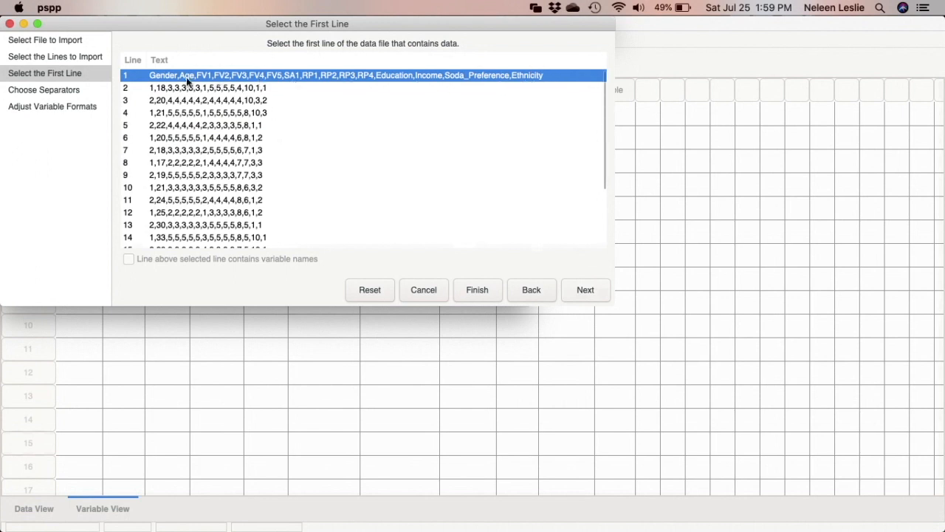
pyautogui.moveTo(160, 88)
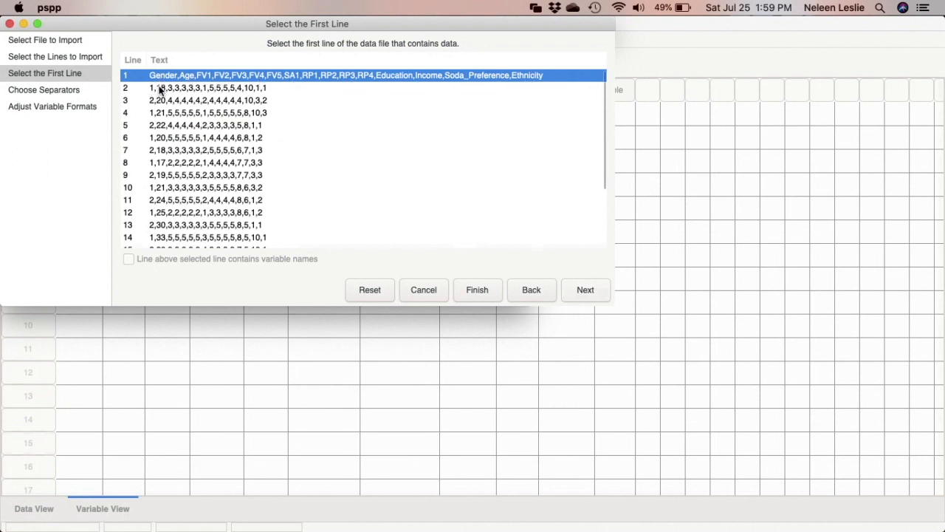
pyautogui.click(207, 88)
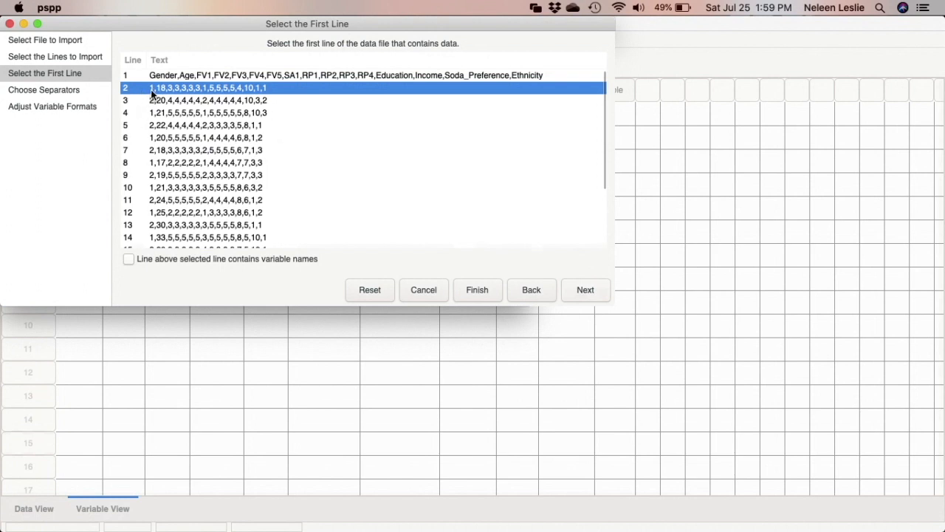
pyautogui.moveTo(116, 295)
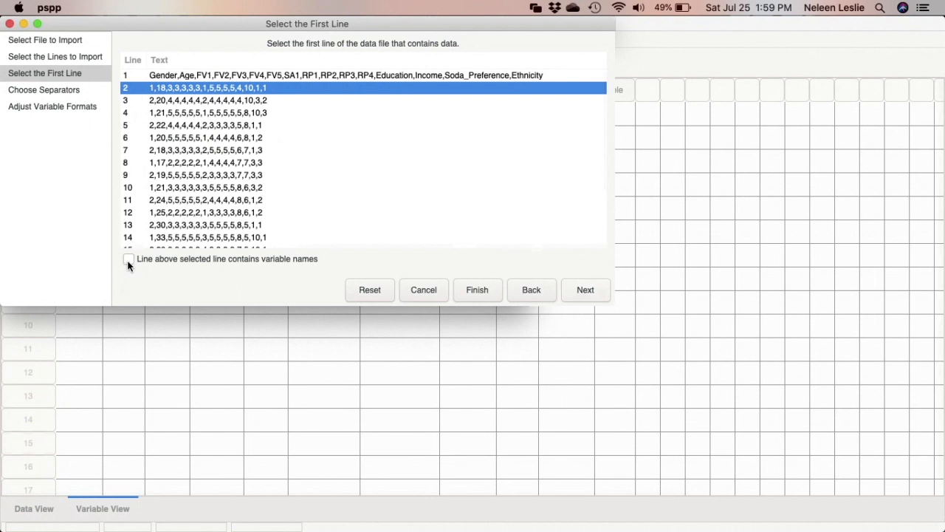
pyautogui.click(128, 259)
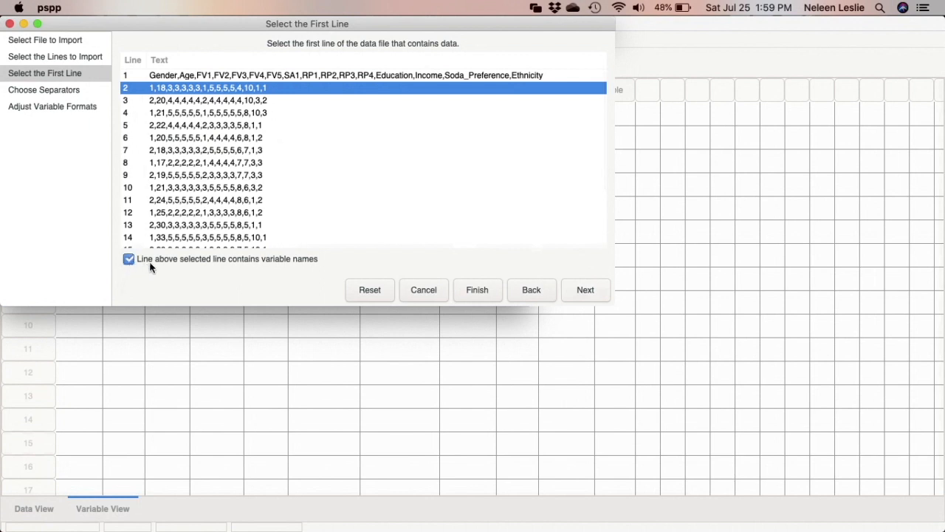
pyautogui.moveTo(289, 266)
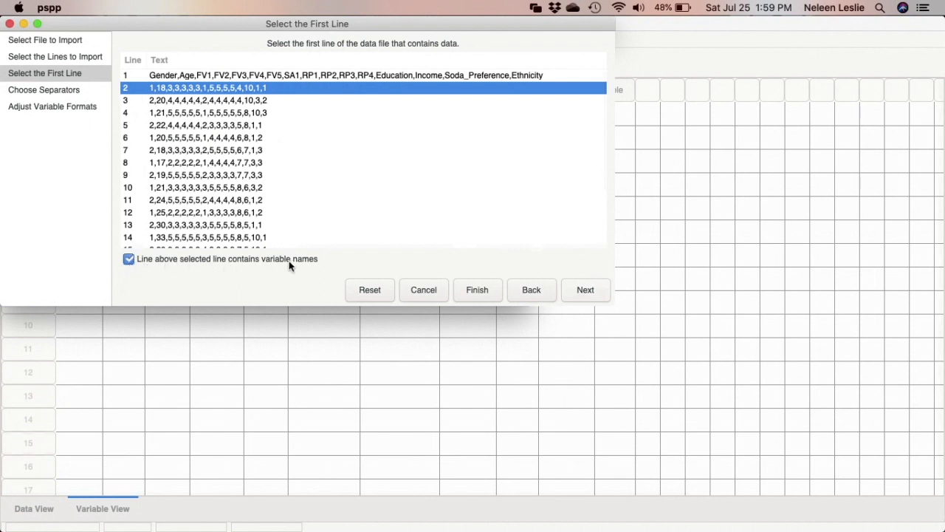
pyautogui.moveTo(310, 262)
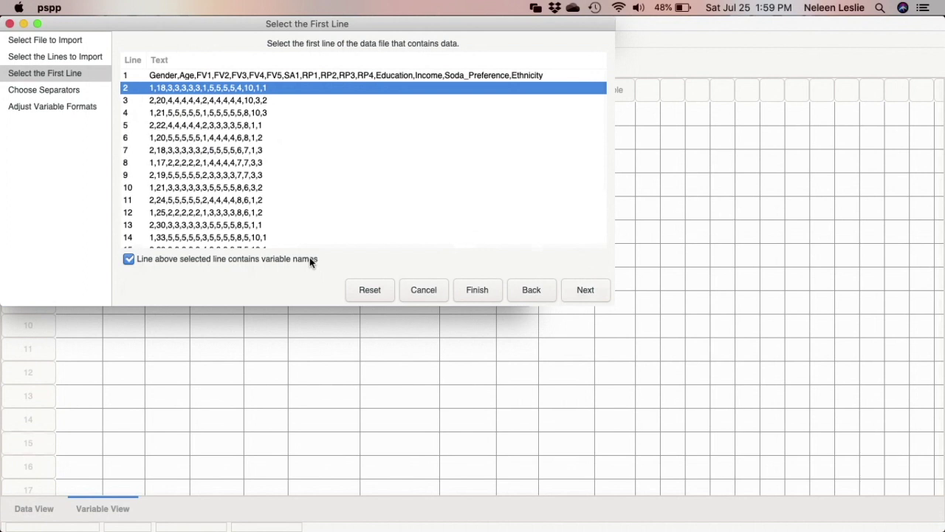
pyautogui.moveTo(155, 155)
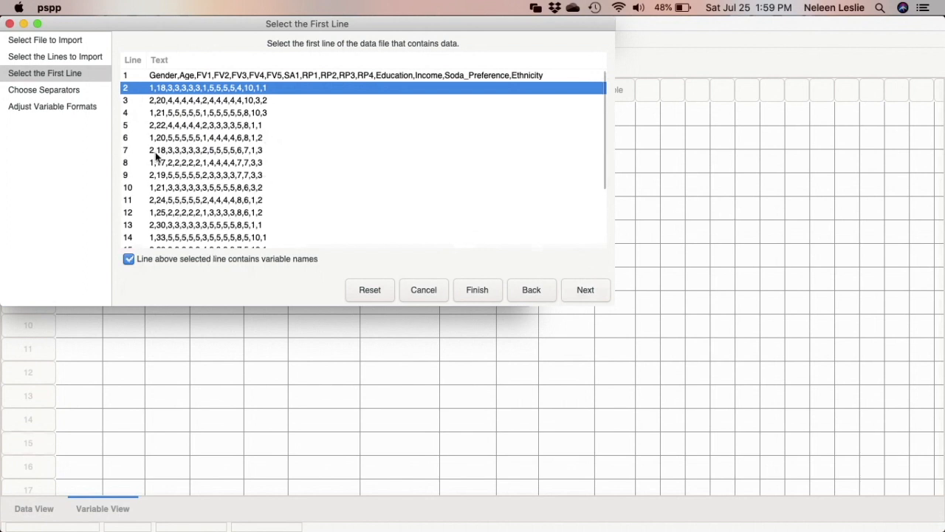
pyautogui.moveTo(224, 131)
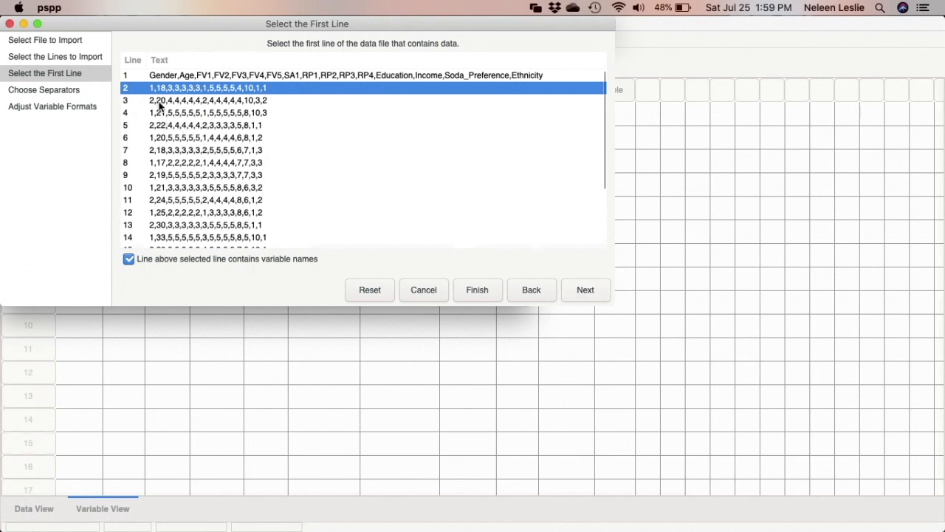
pyautogui.moveTo(180, 79)
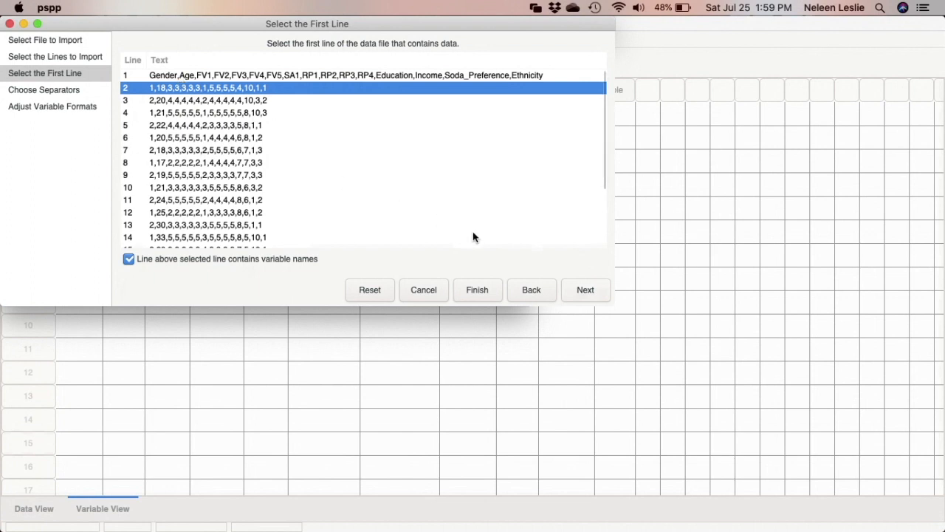
# Advance to the separators step and set Comma as the field separator
pyautogui.click(585, 290)
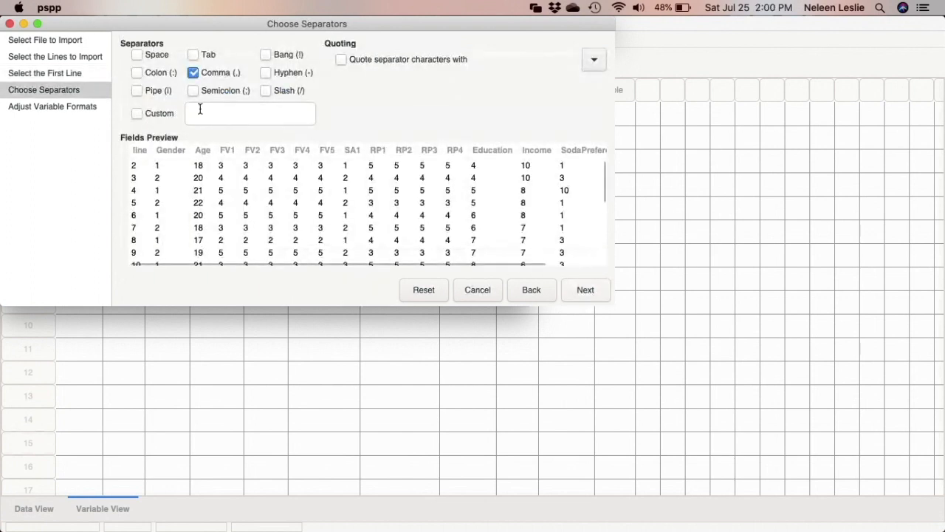
pyautogui.click(192, 73)
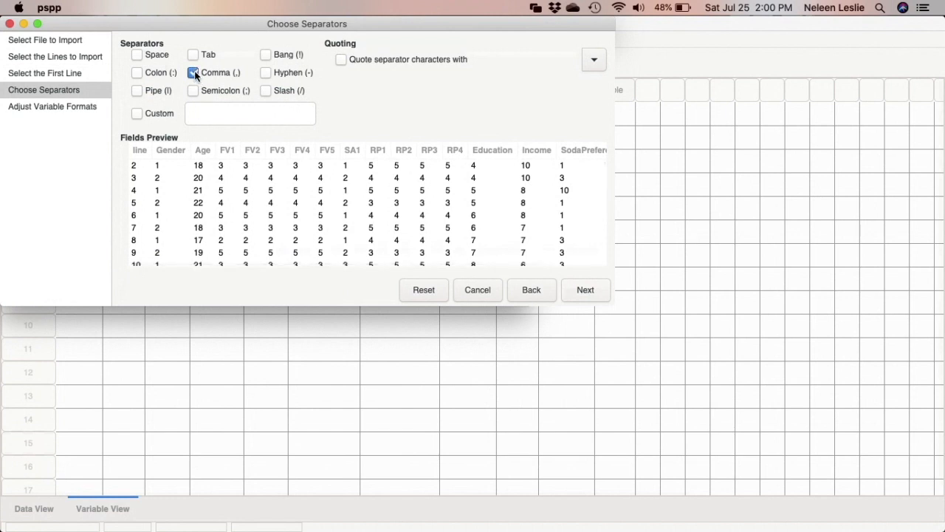
pyautogui.click(193, 73)
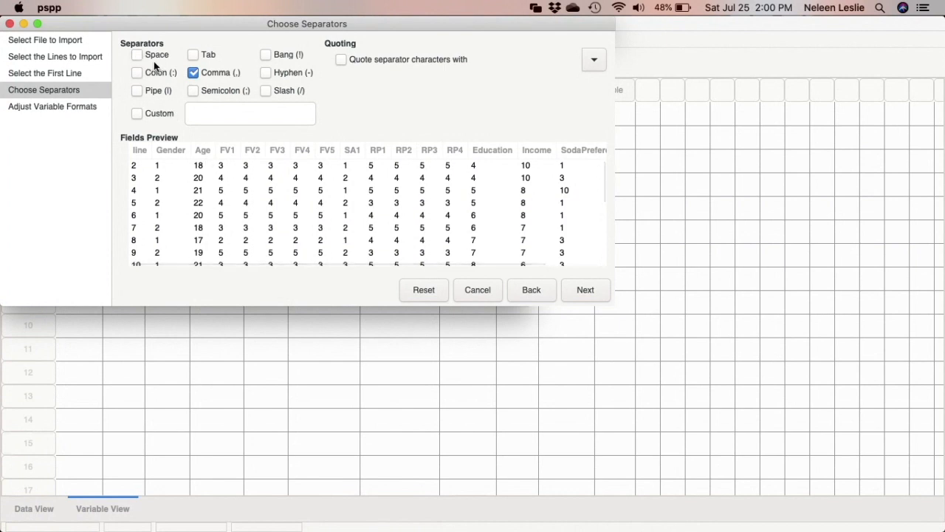
pyautogui.moveTo(169, 83)
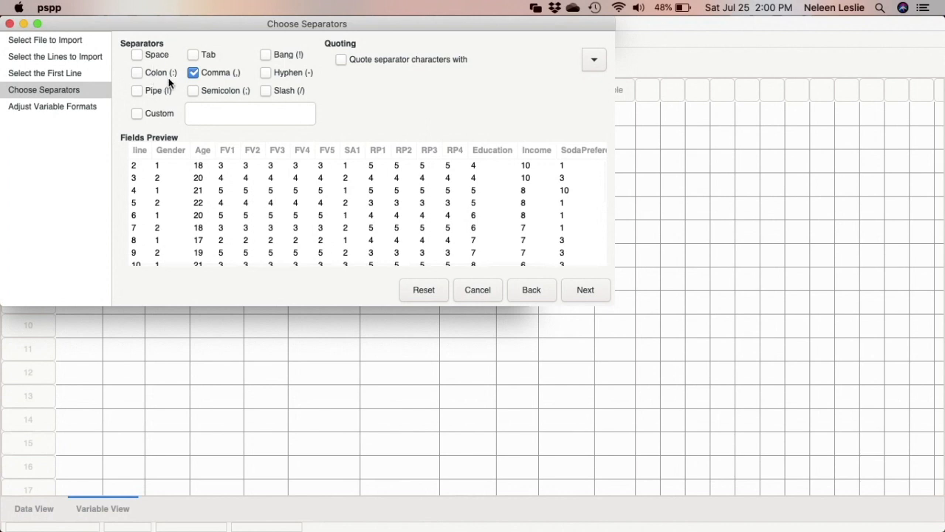
pyautogui.moveTo(420, 82)
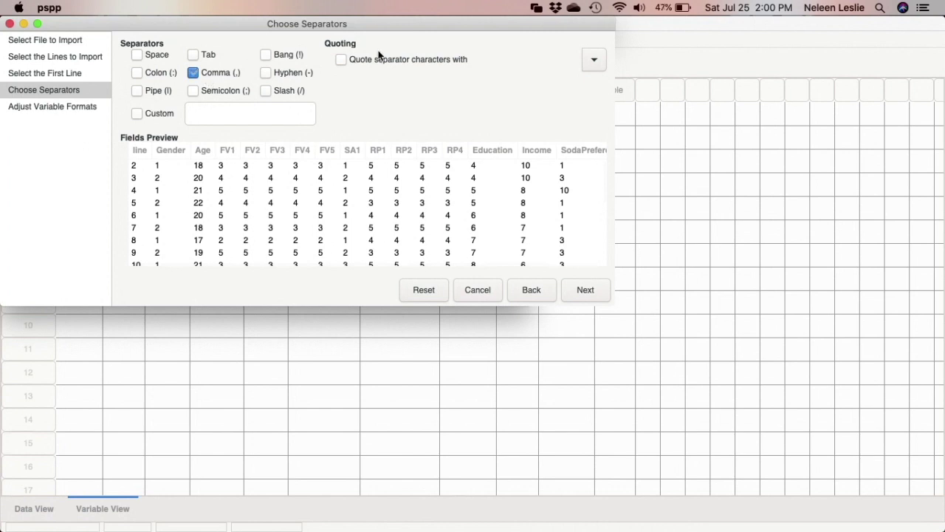
pyautogui.moveTo(309, 81)
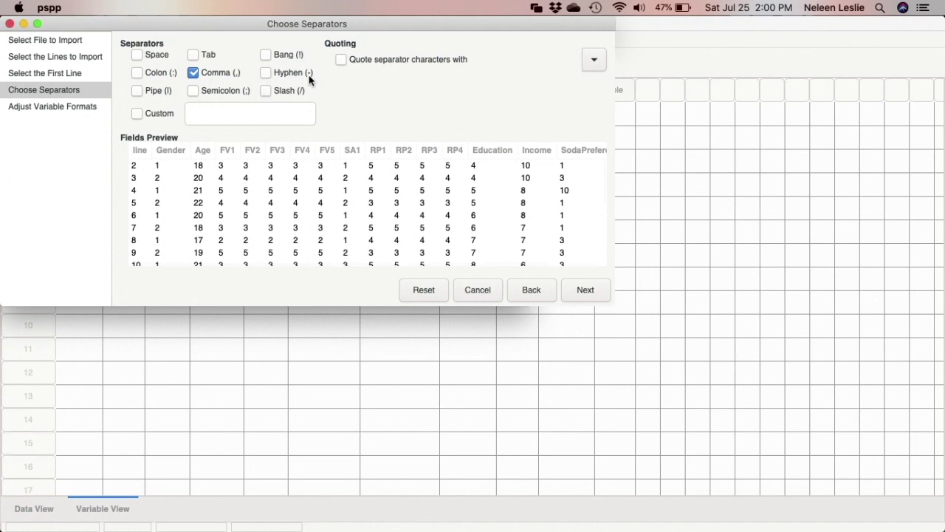
pyautogui.moveTo(505, 280)
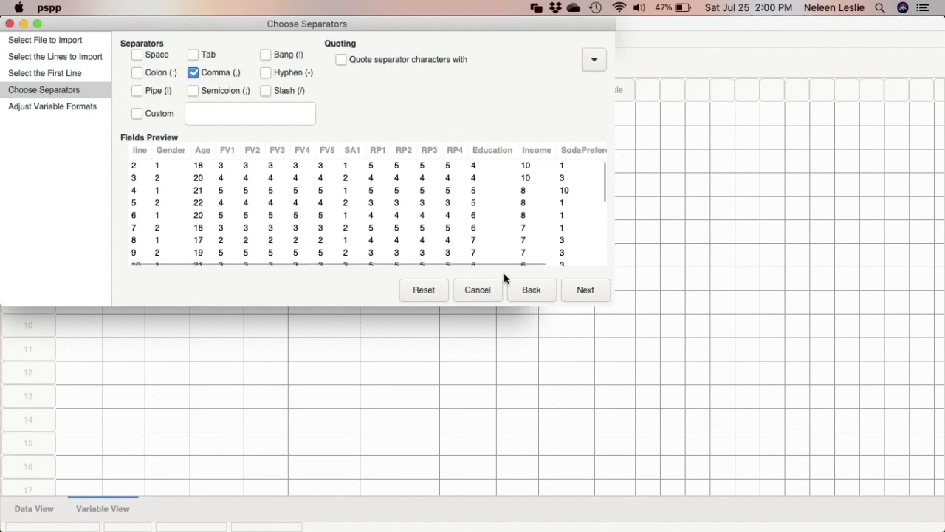
pyautogui.click(585, 290)
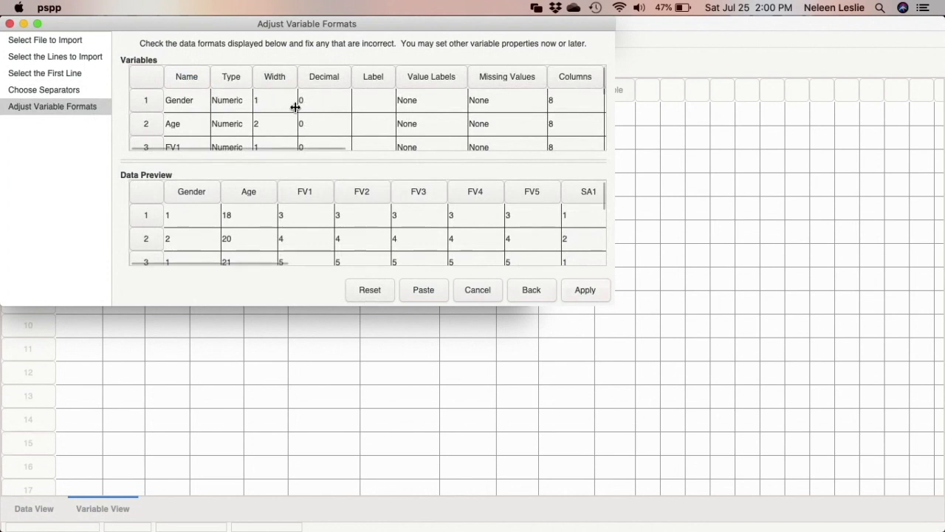
pyautogui.moveTo(368, 241)
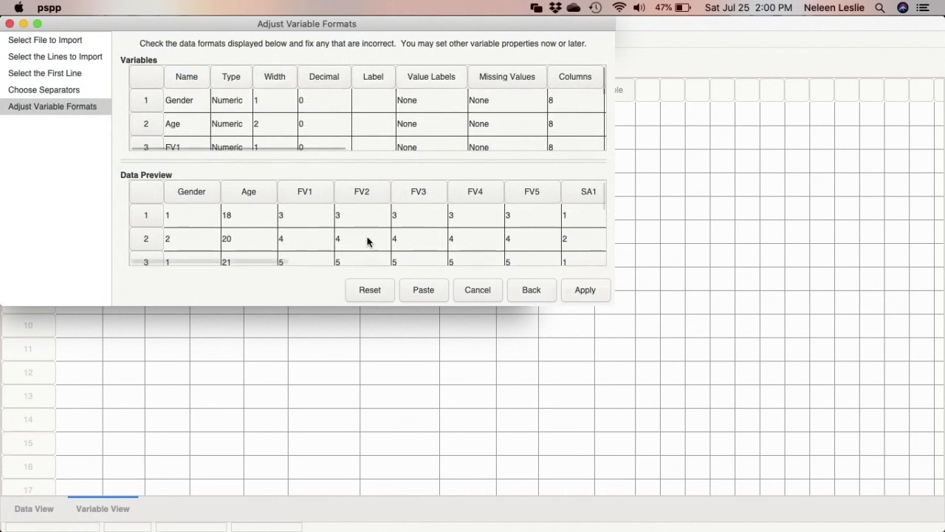
pyautogui.moveTo(362, 219)
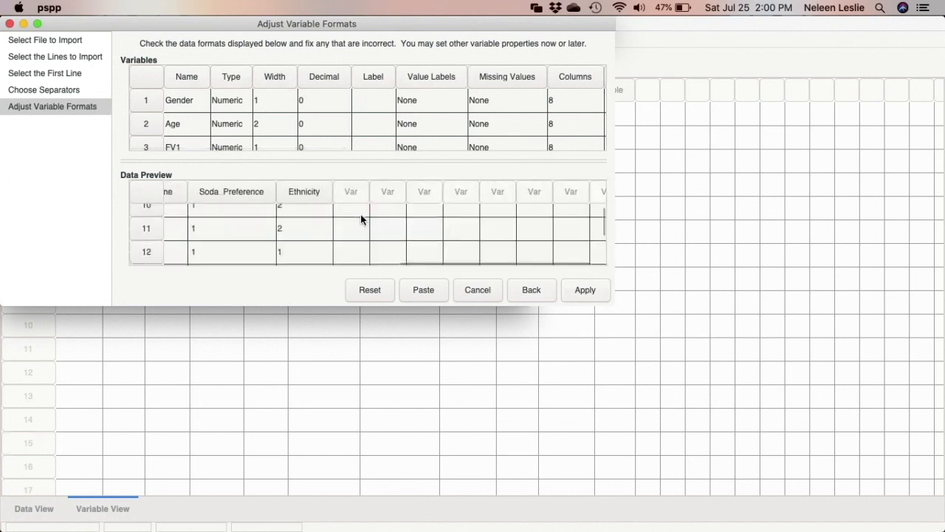
pyautogui.scroll(-3)
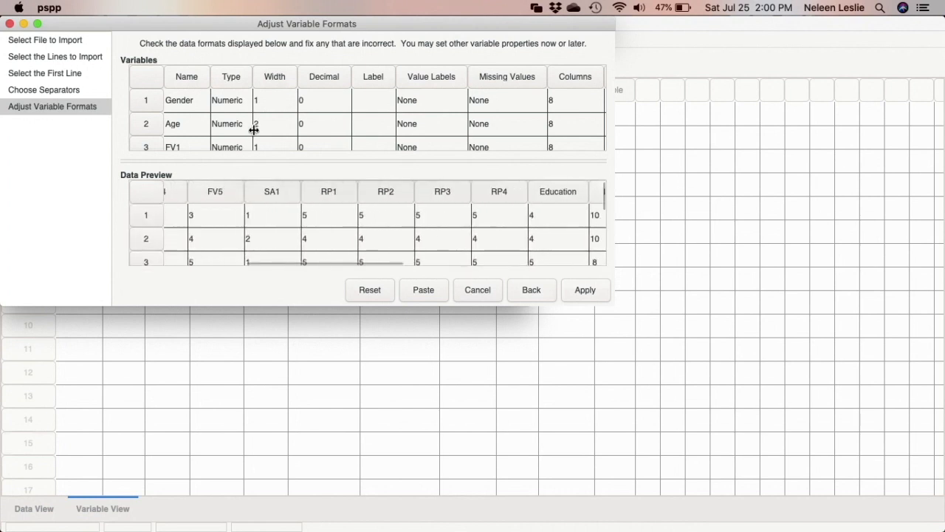
pyautogui.scroll(-3)
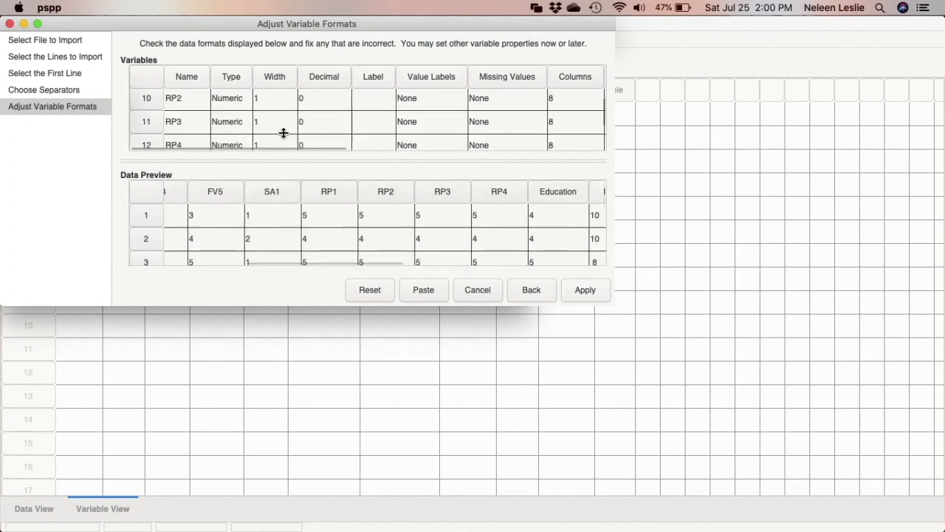
pyautogui.scroll(-3)
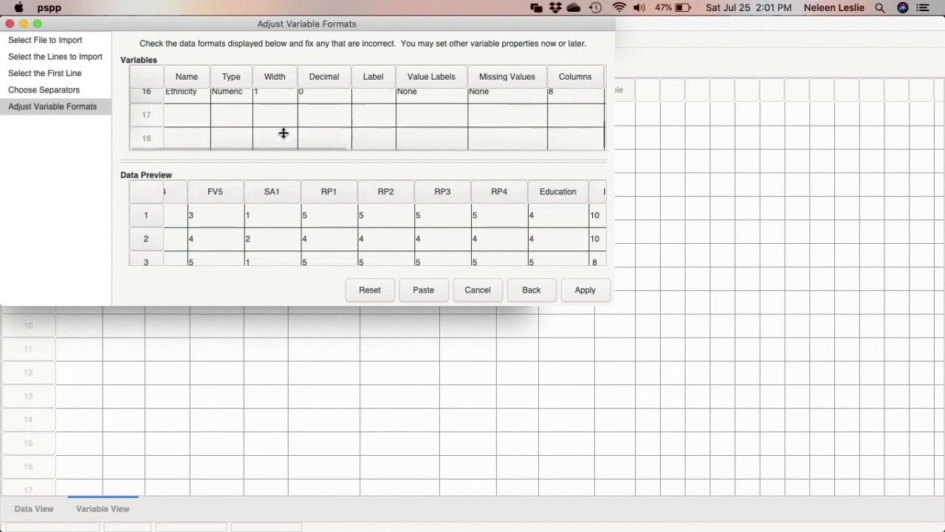
pyautogui.scroll(3)
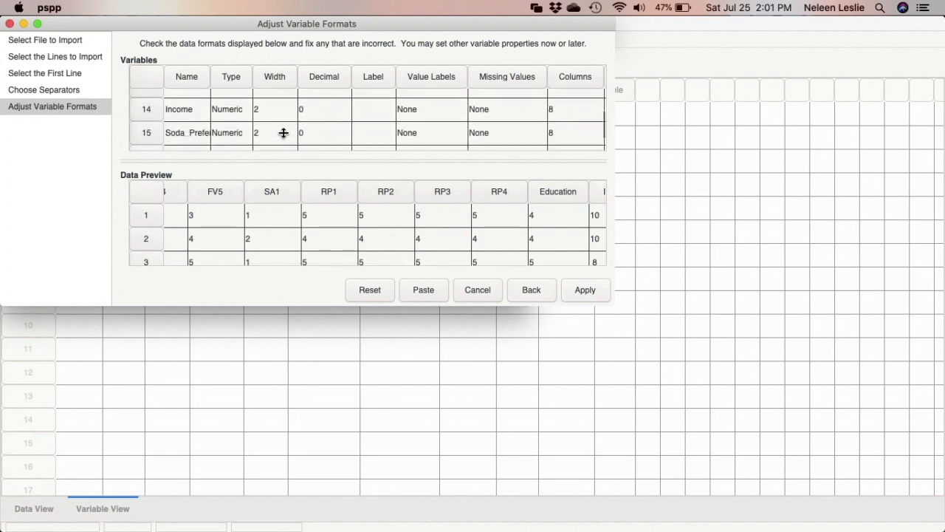
pyautogui.scroll(3)
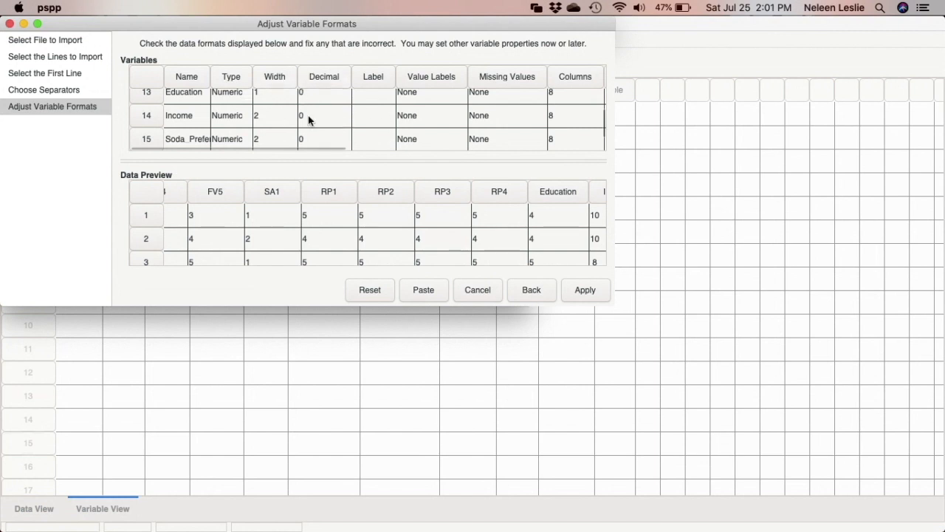
pyautogui.scroll(3)
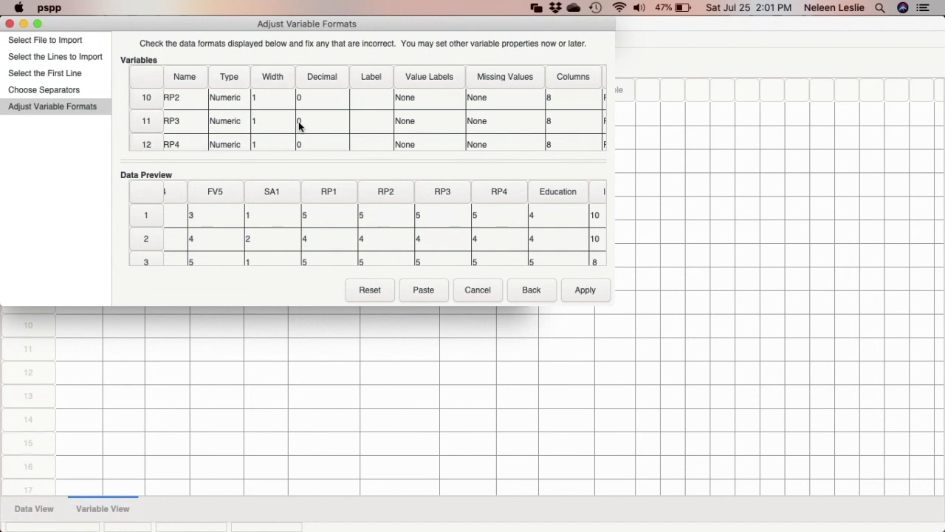
pyautogui.moveTo(401, 154)
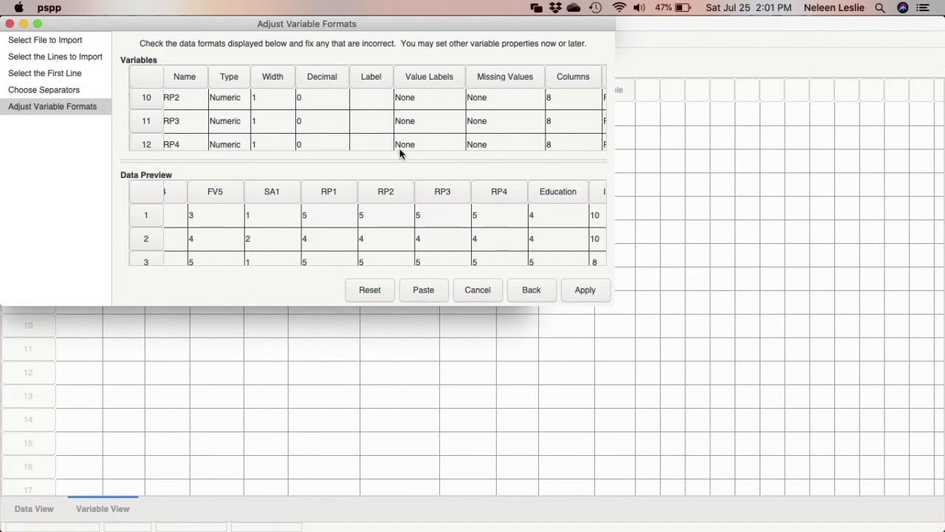
# Apply the import, check the cases in Data View, and return to Variable View
pyautogui.click(584, 289)
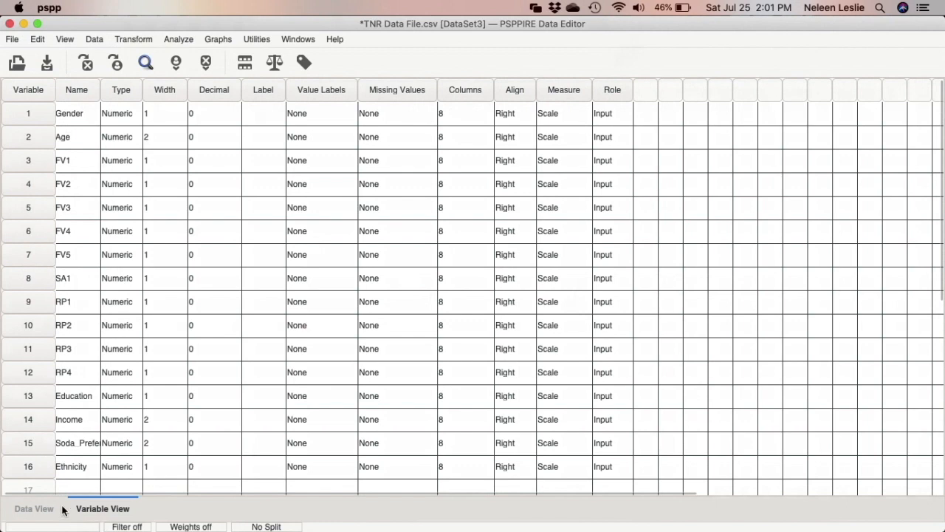
pyautogui.moveTo(85, 494)
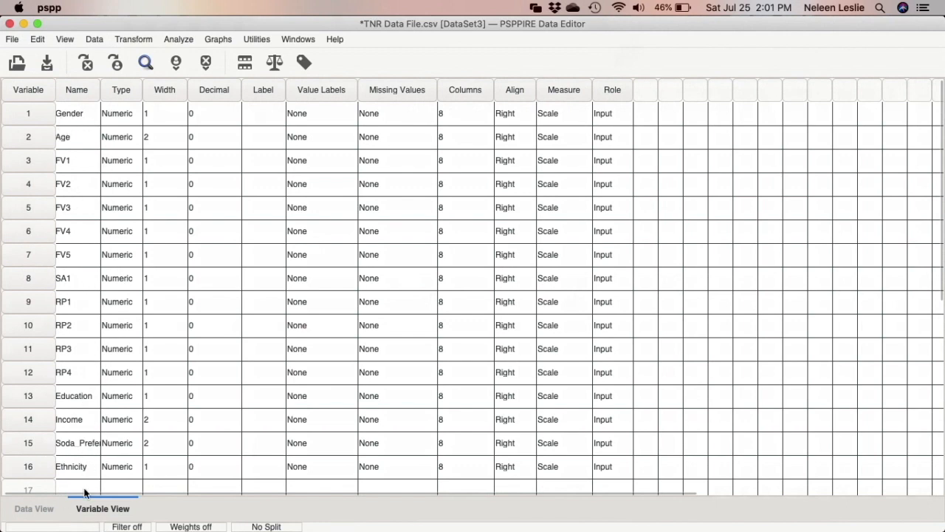
pyautogui.click(34, 508)
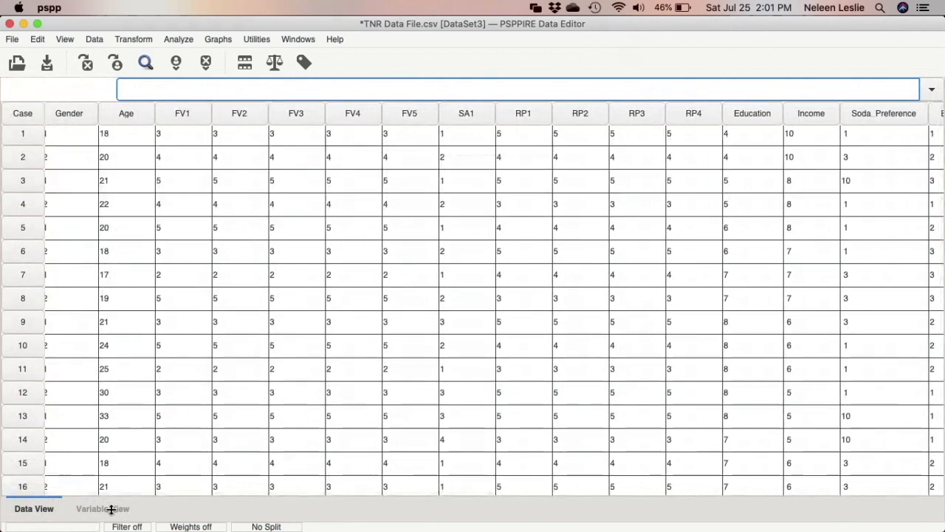
pyautogui.click(102, 508)
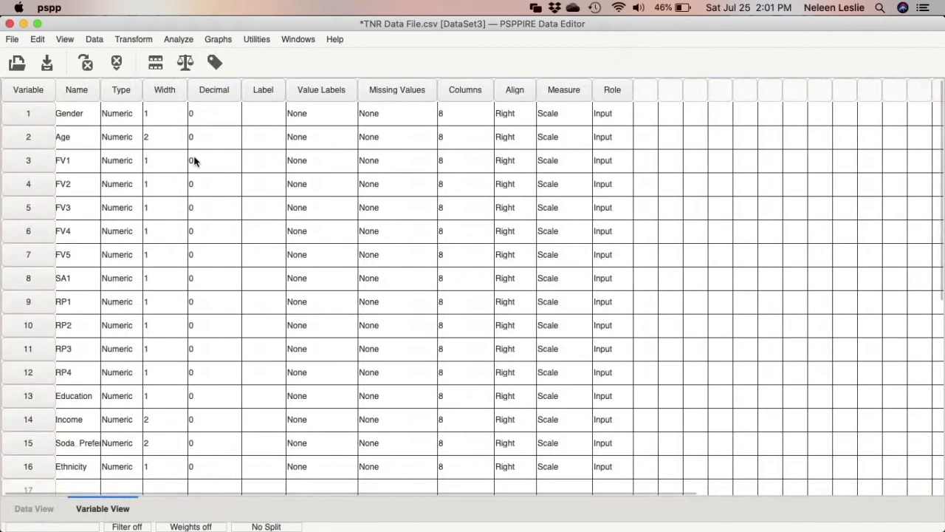
pyautogui.moveTo(265, 146)
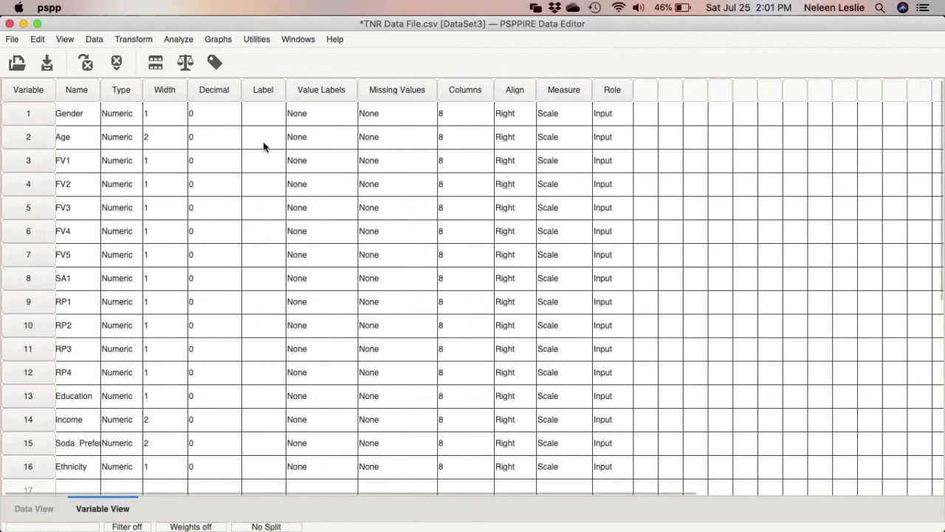
pyautogui.moveTo(259, 114)
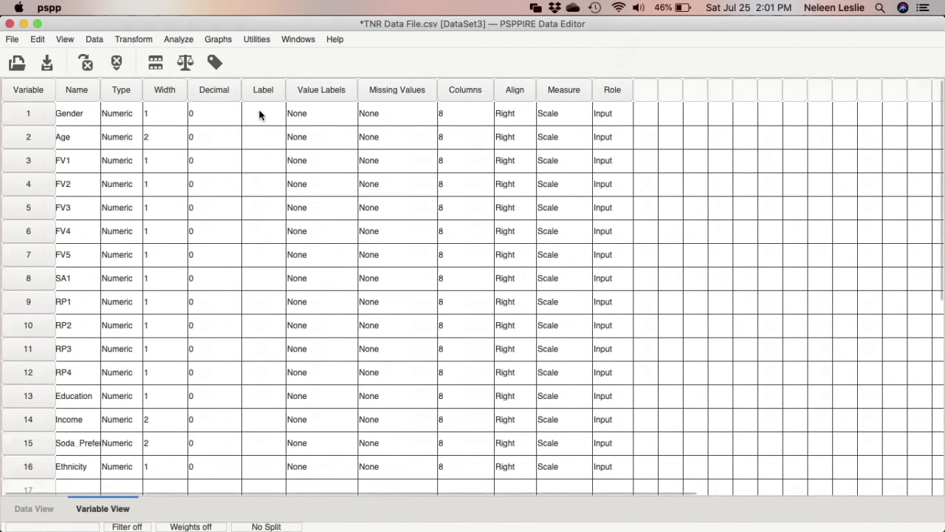
# Label the Gender variable 'Gender of respondents' in Variable View
pyautogui.click(263, 113)
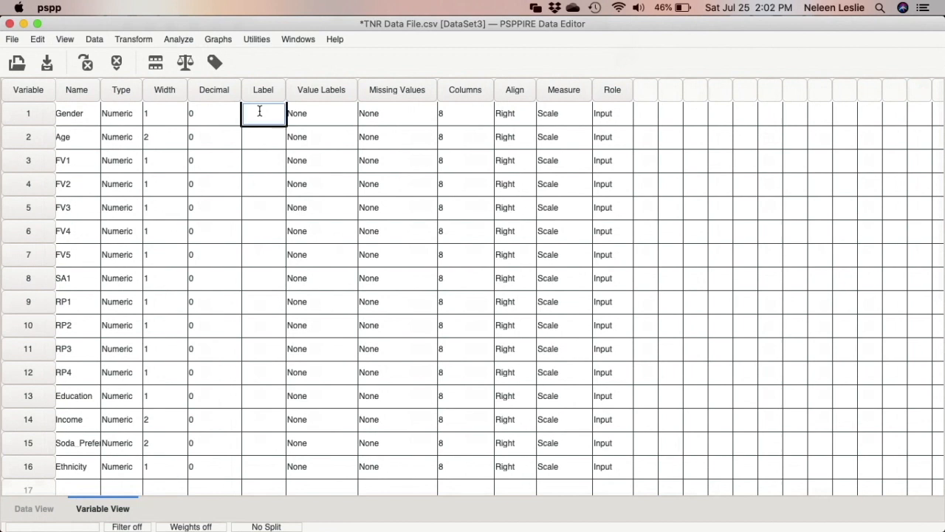
pyautogui.write('Gender of')
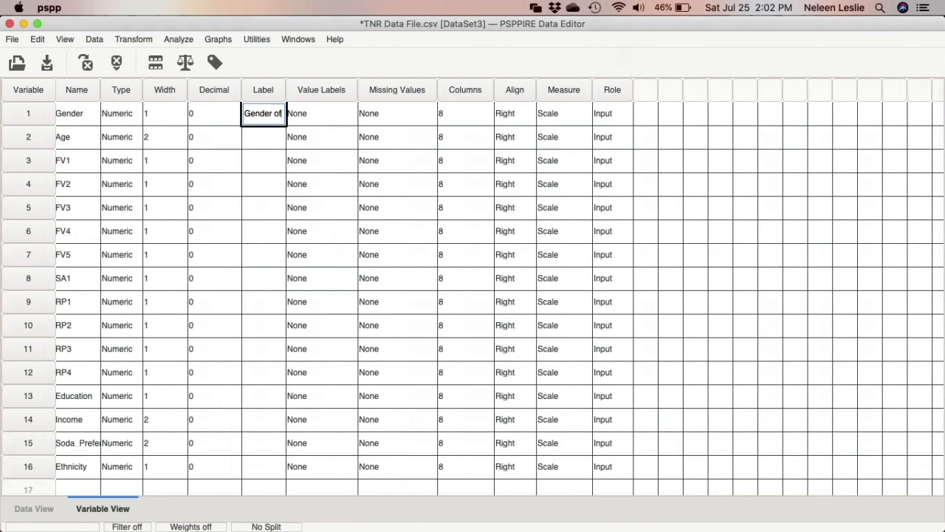
pyautogui.write('espondent')
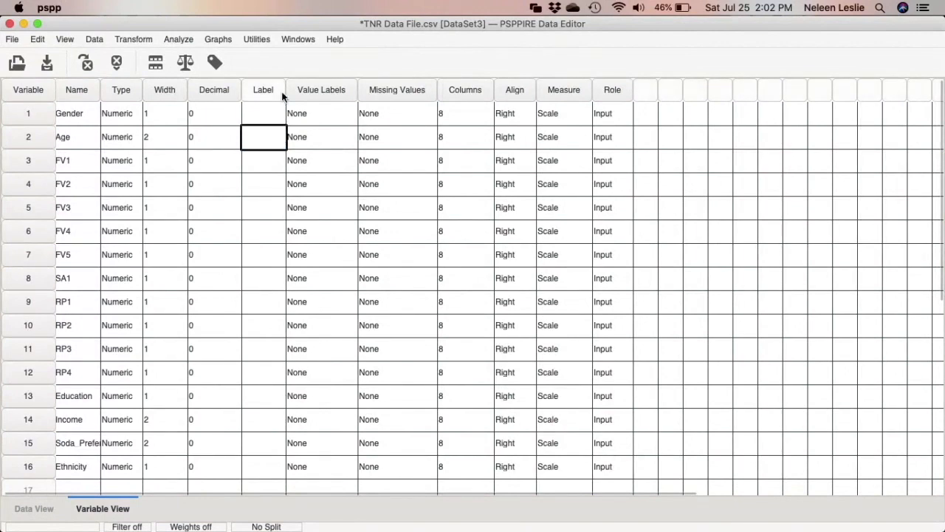
pyautogui.click(263, 113)
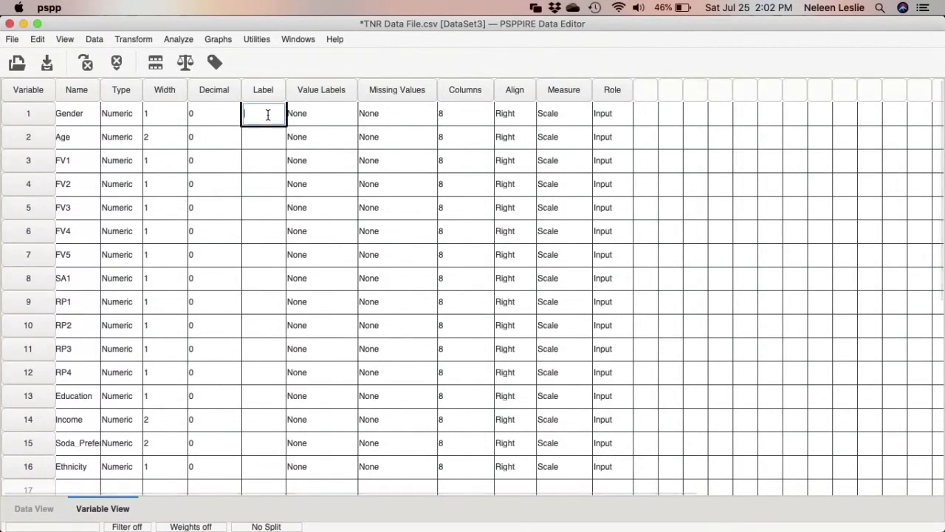
pyautogui.write('Gender')
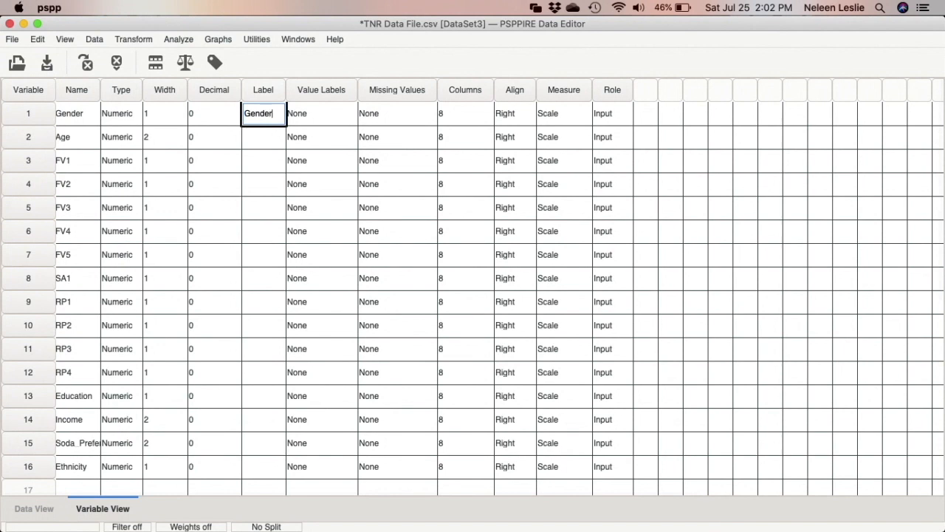
pyautogui.write('er of reson')
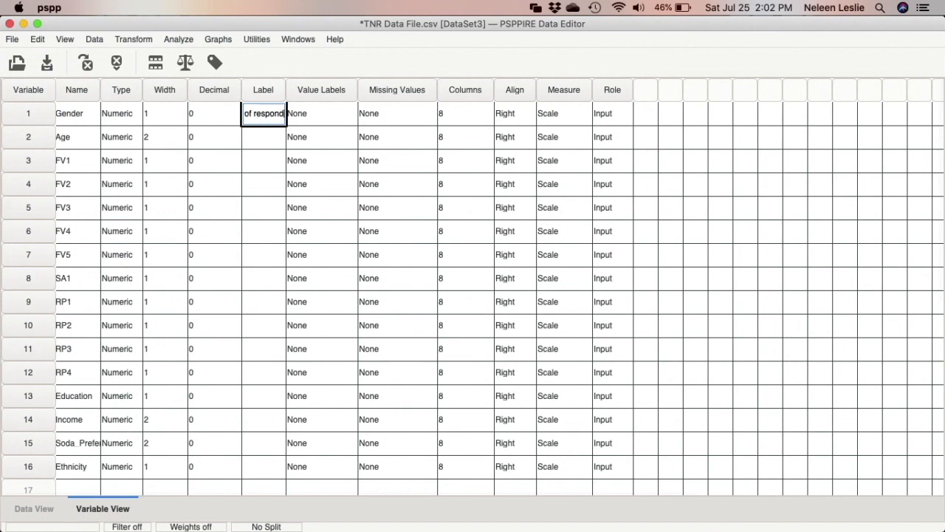
# Label Age 'Age of respondents' and widen the Label column so both labels show fully
pyautogui.click(263, 137)
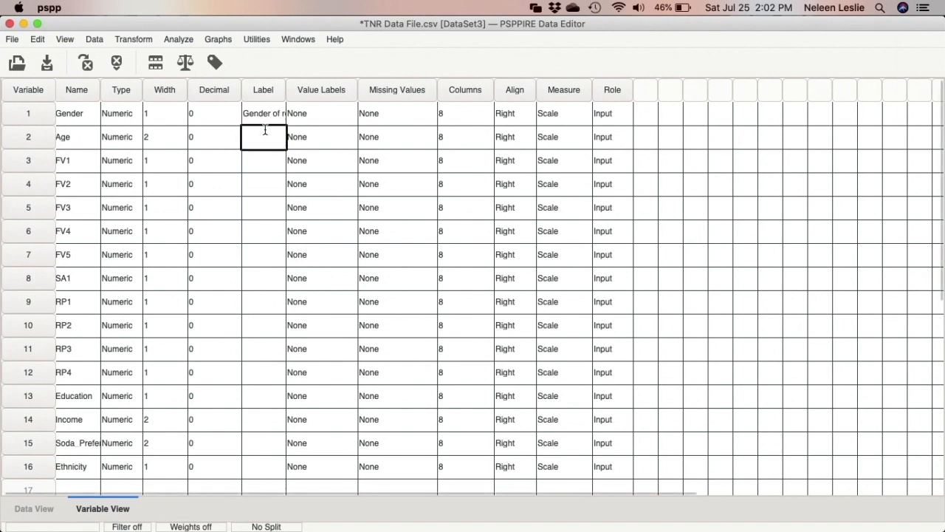
pyautogui.write('Age of')
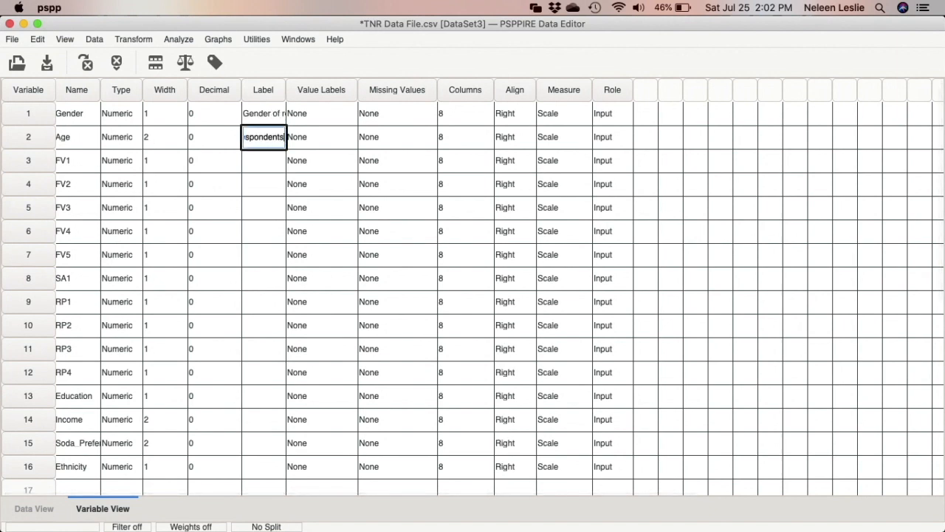
pyautogui.press('Return')
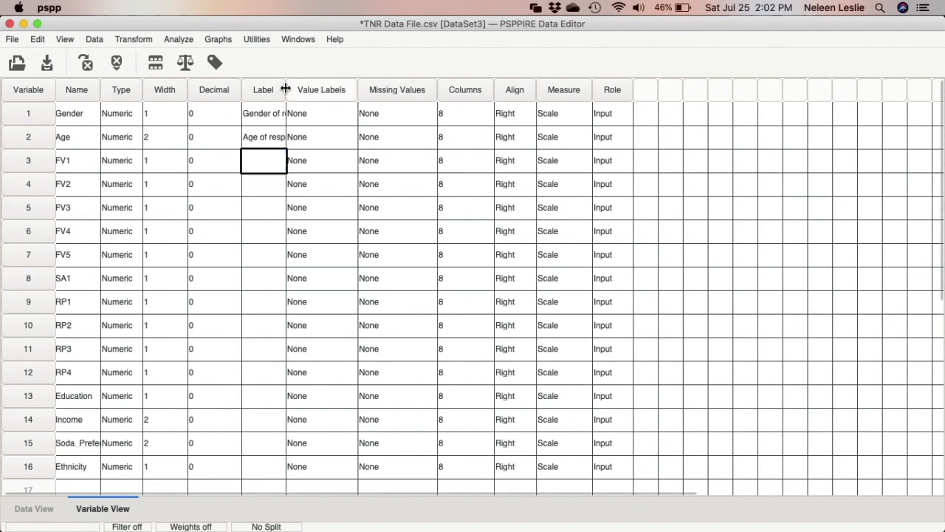
pyautogui.moveTo(285, 89); pyautogui.dragTo(301, 89)
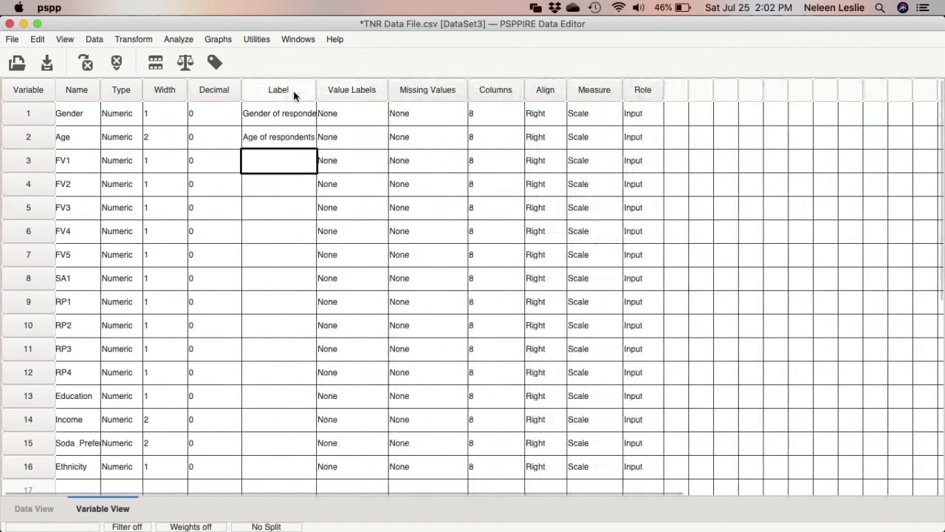
pyautogui.moveTo(316, 89); pyautogui.dragTo(337, 89)
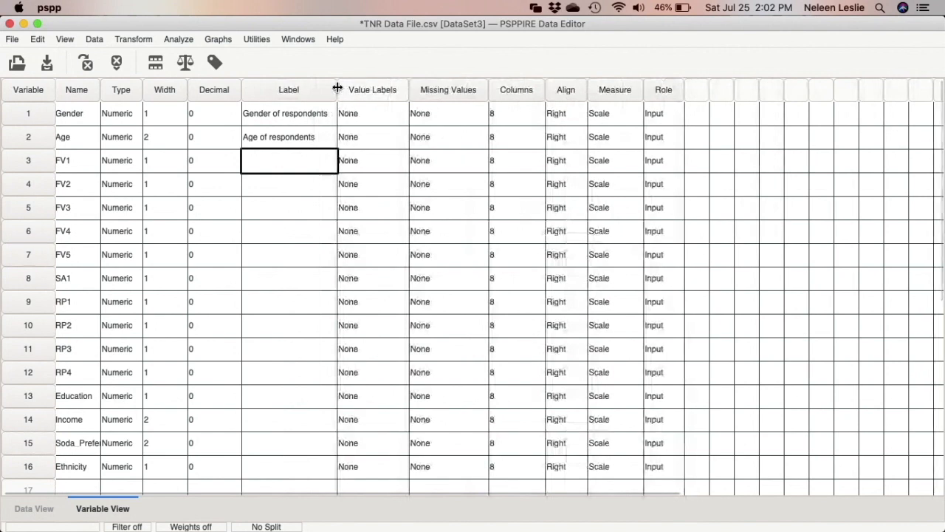
pyautogui.moveTo(373, 122)
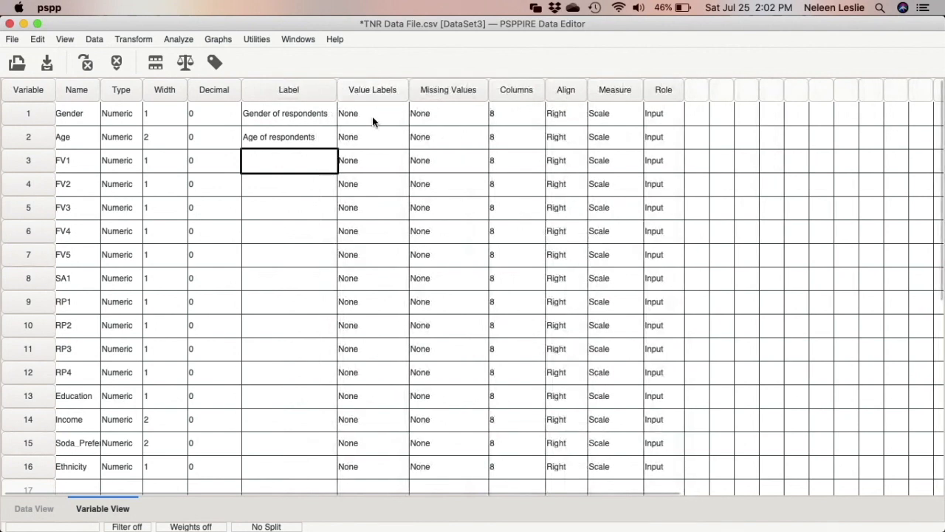
pyautogui.moveTo(372, 126)
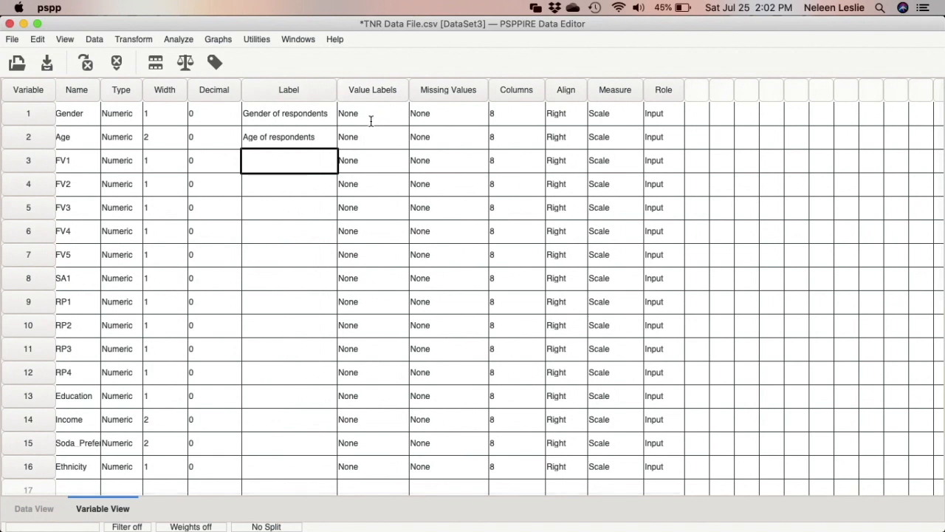
pyautogui.click(372, 113)
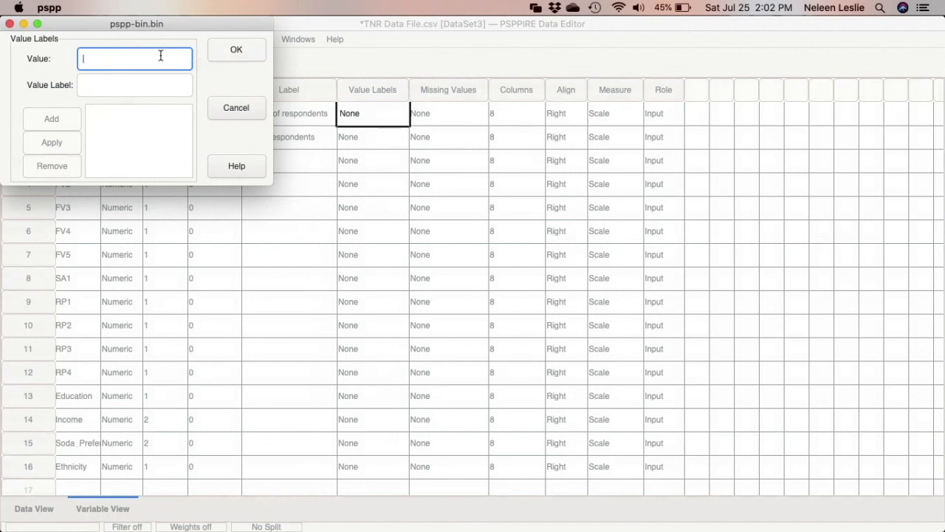
pyautogui.click(236, 108)
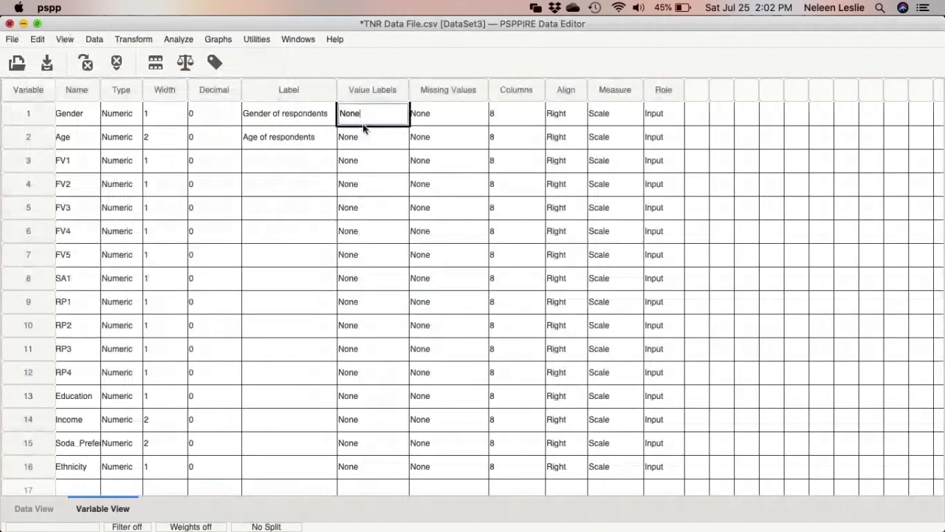
pyautogui.moveTo(454, 122)
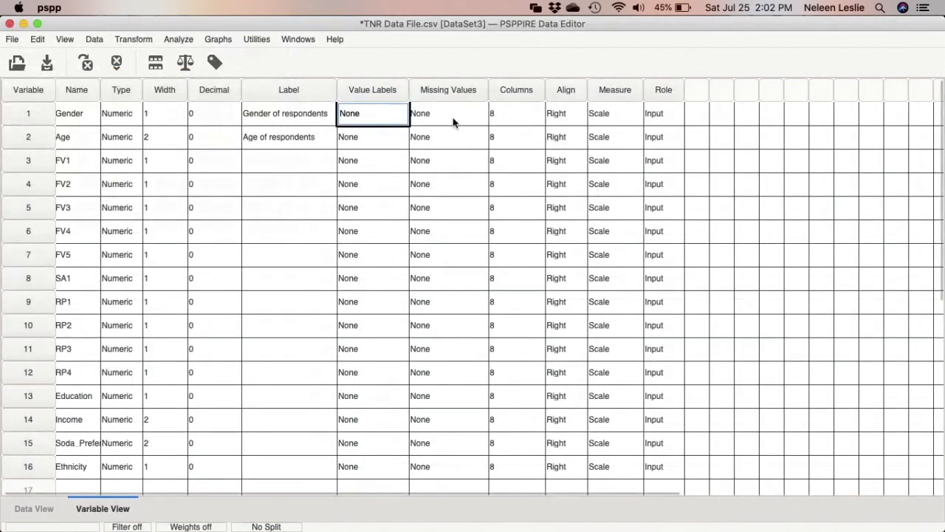
pyautogui.click(448, 113)
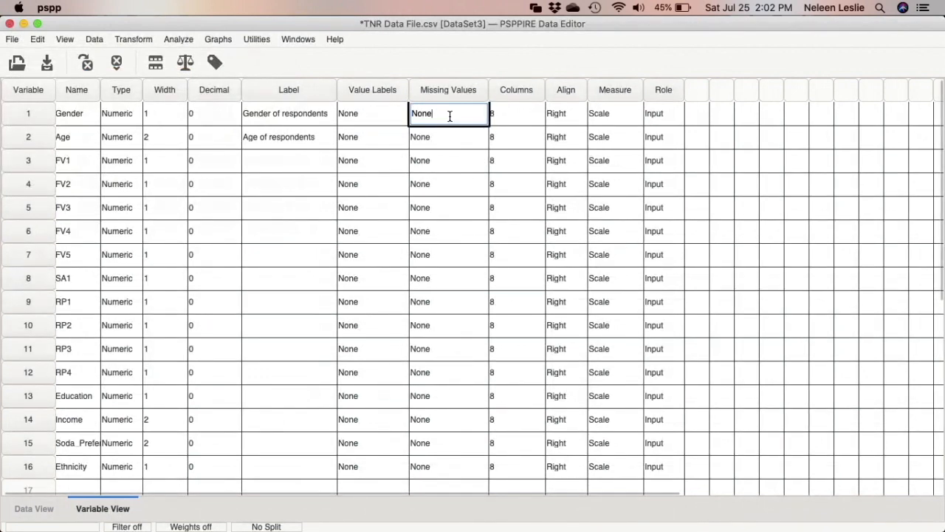